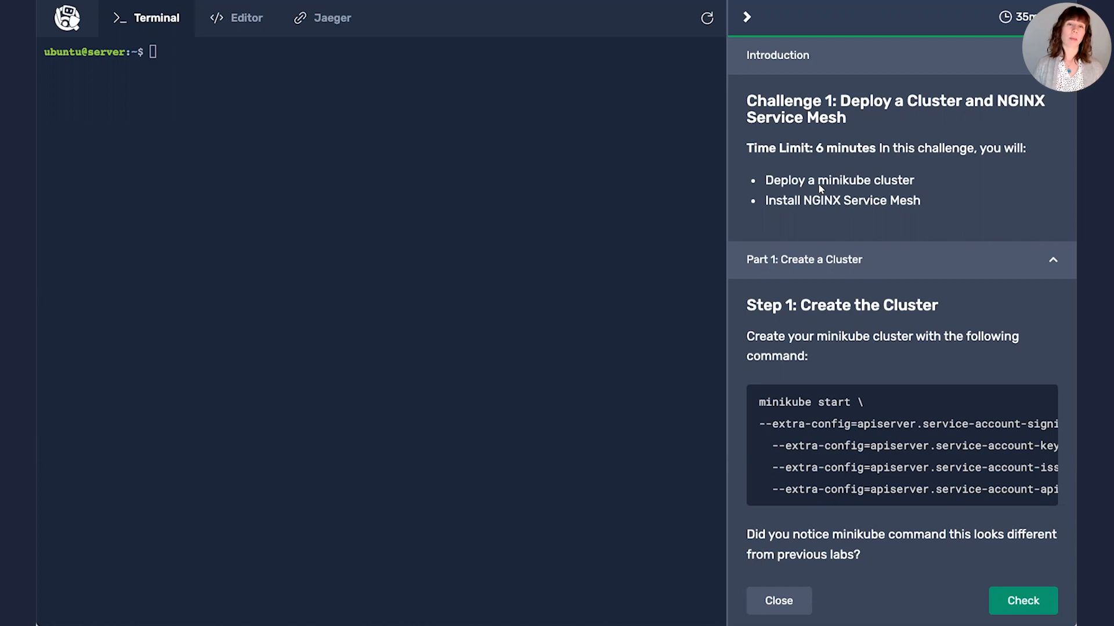
mouse_move(152, 145)
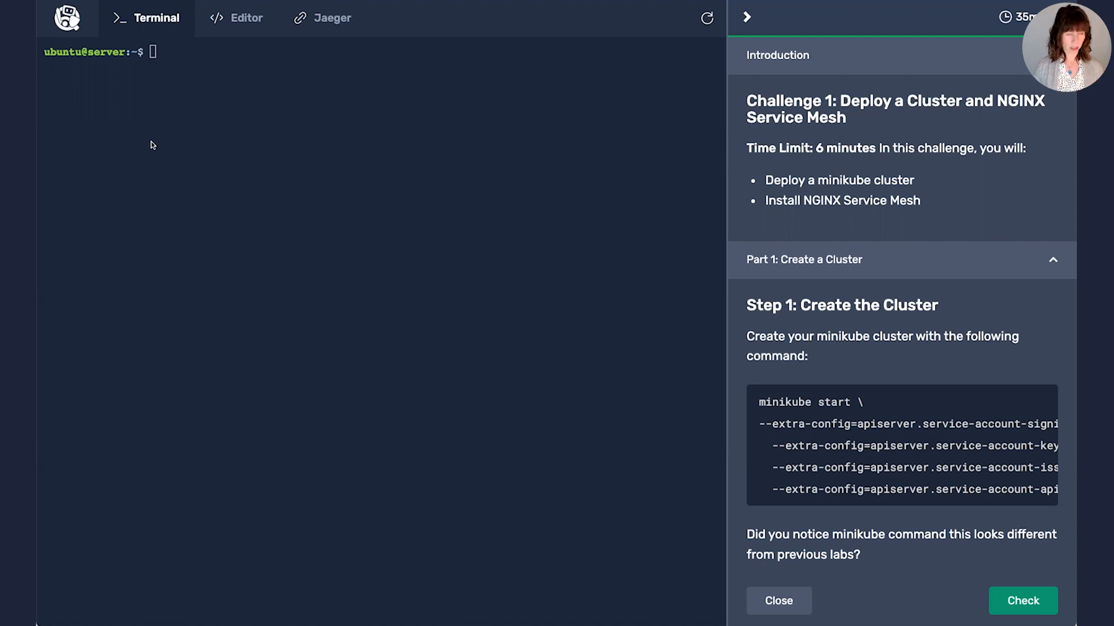
Run minikube start with the --extra-config service-account token flags from the instructions
text(minikube start \)
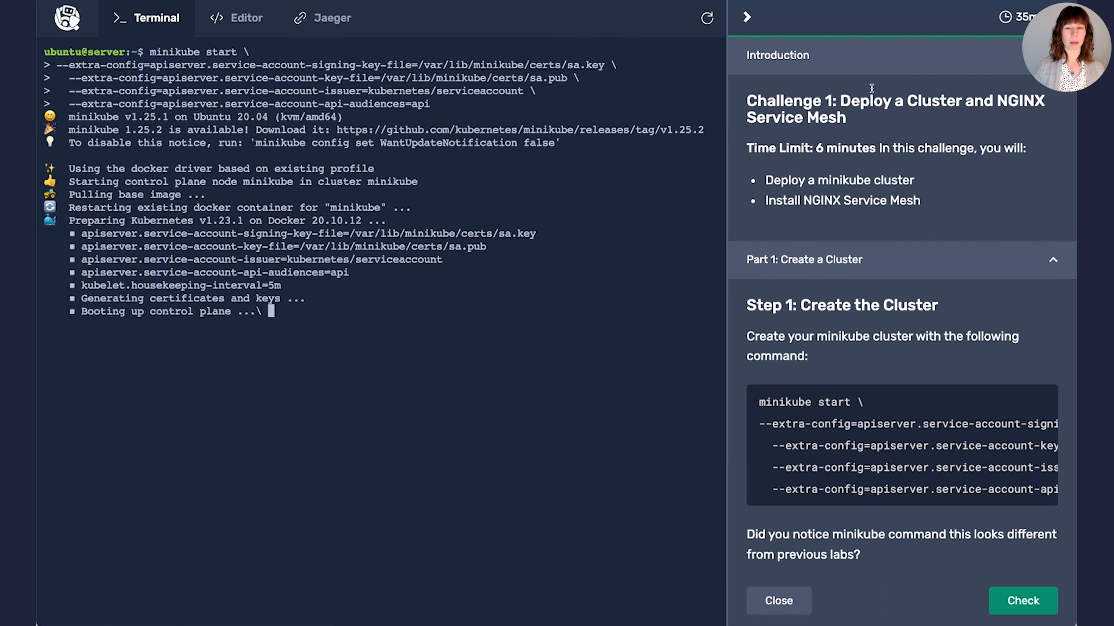
scroll(down, 3)
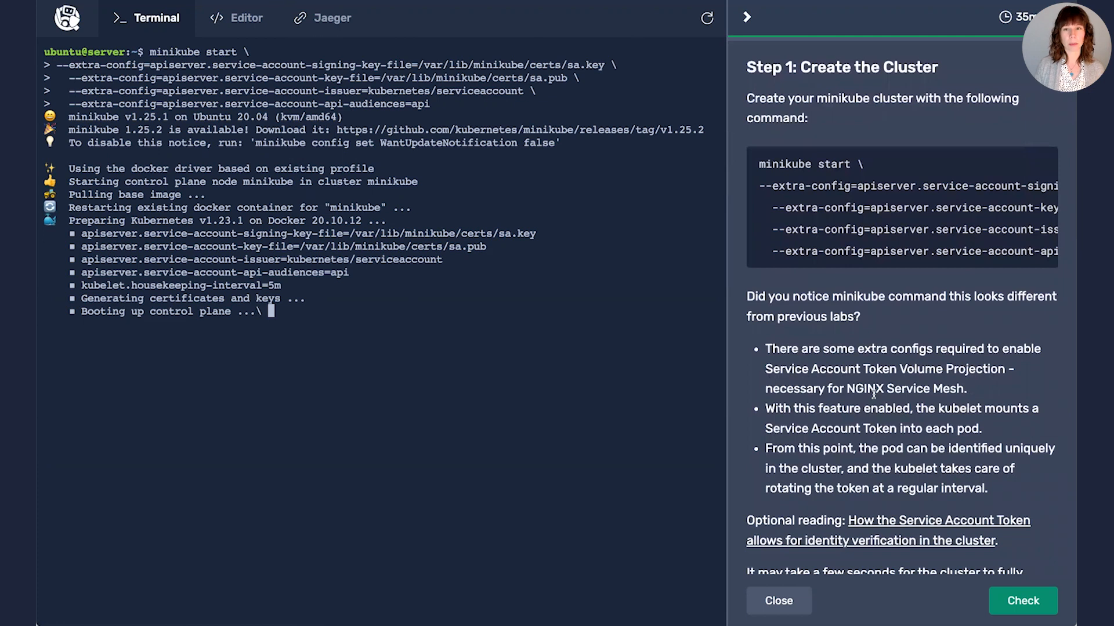
scroll(down, 3)
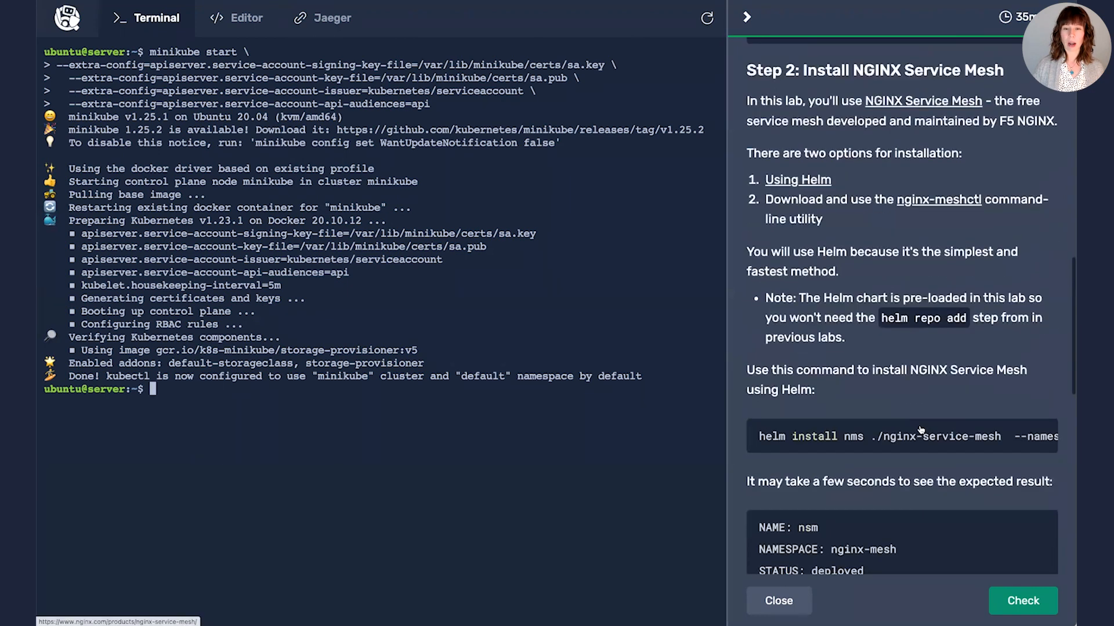
Helm-install nms into the nginx-mesh namespace and recheck its pods until all are Running
text(helm install nms ./nginx-service-mesh --namespace nginx-mesh --create-namespace)
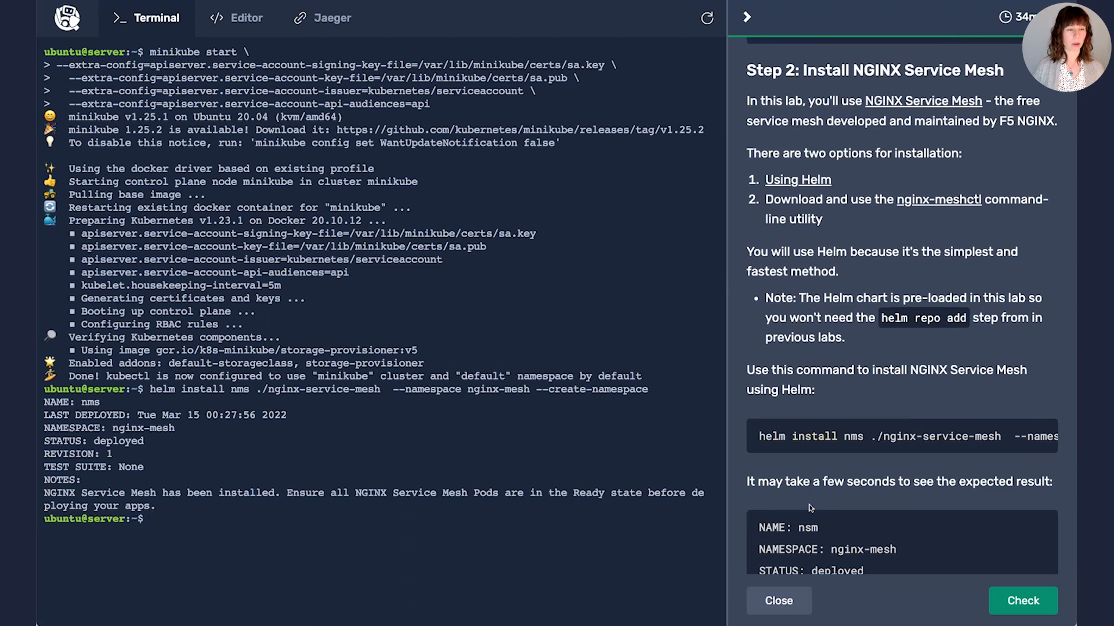
scroll(down, 3)
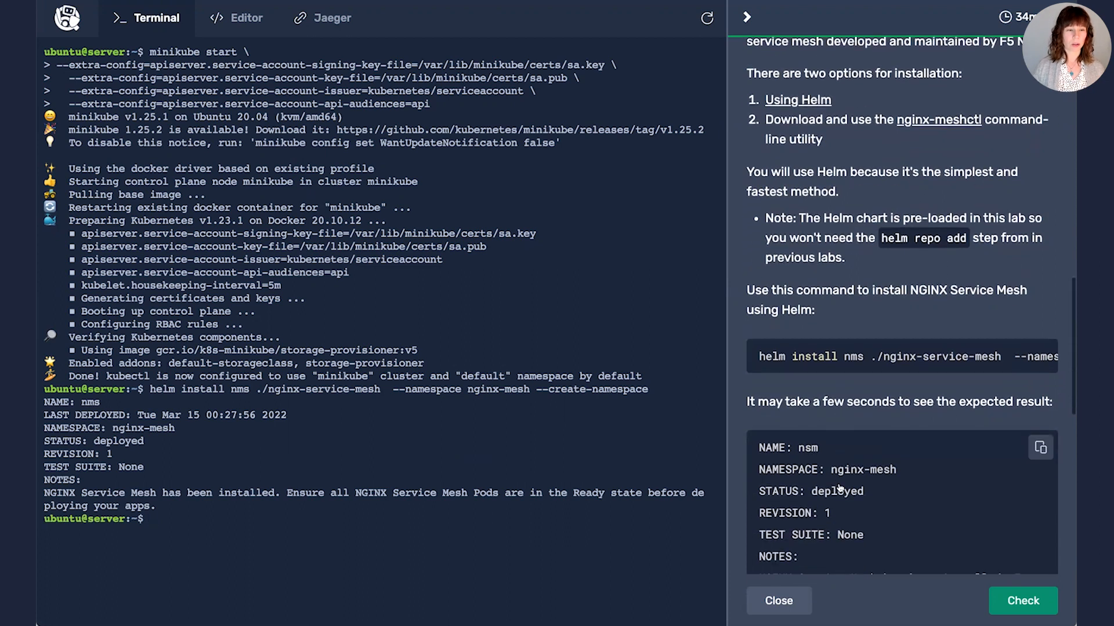
scroll(down, 3)
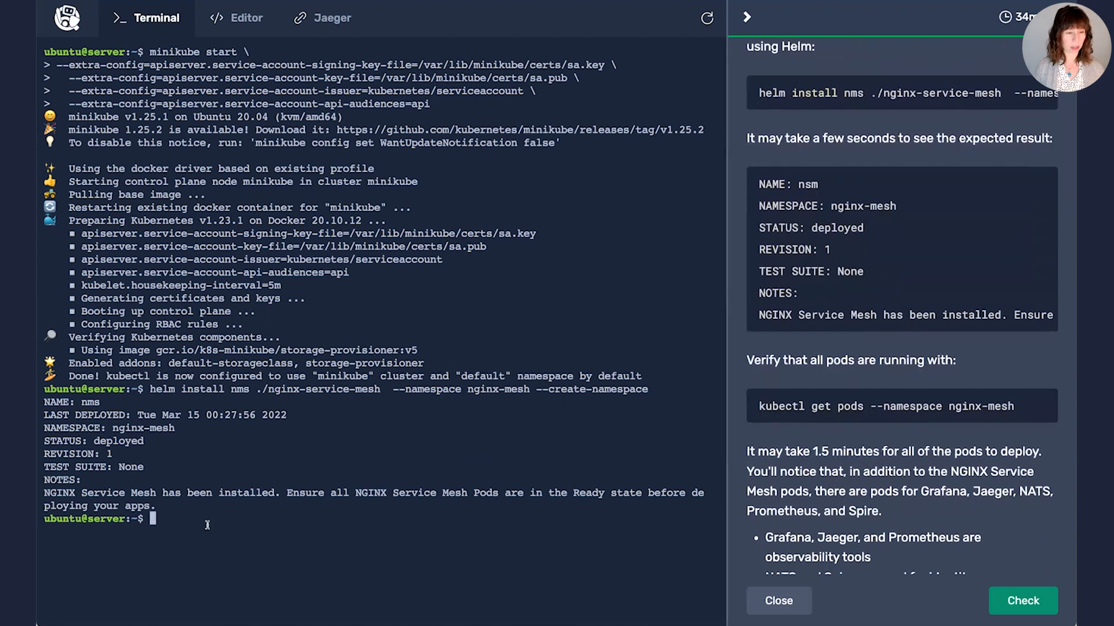
text(kubectl get pods --namespace nginx-mesh)
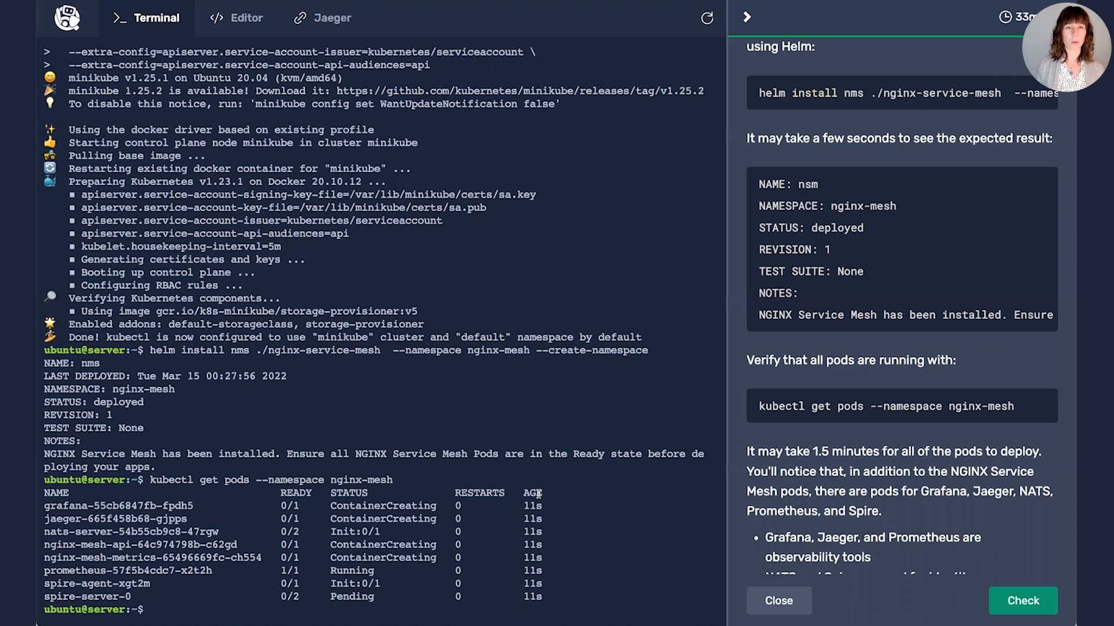
text(kubectl get pods --namespace nginx-mesh)
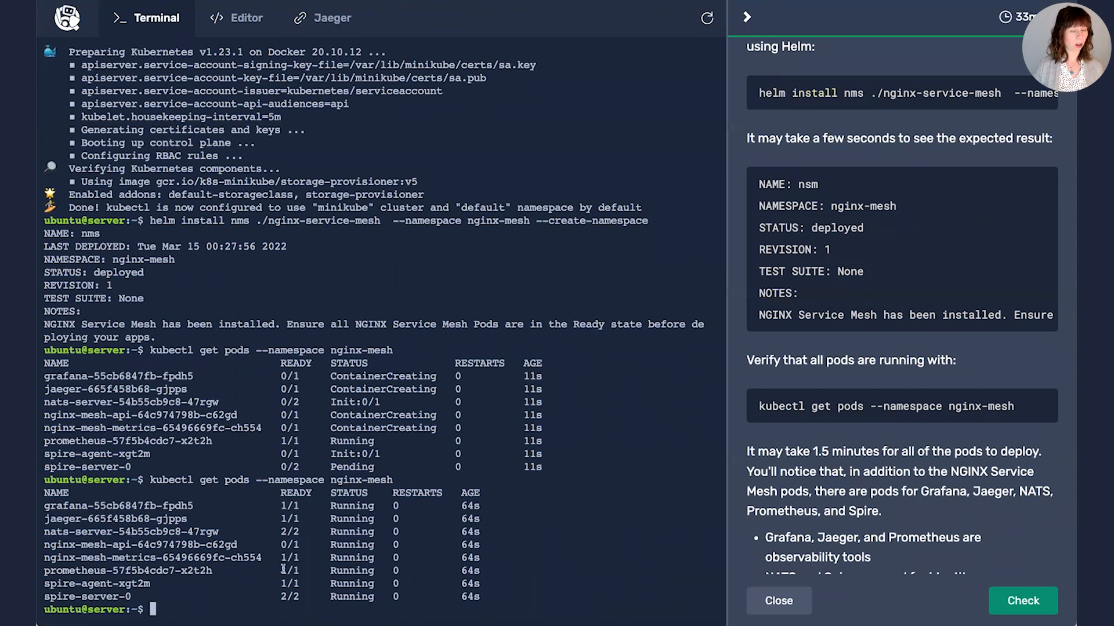
scroll(down, 3)
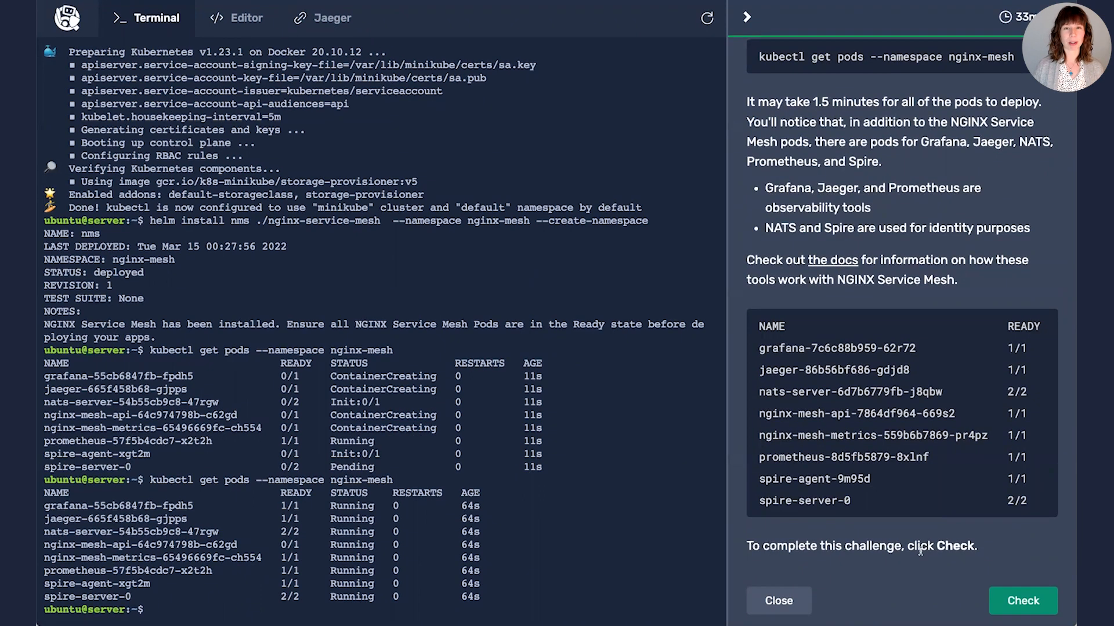
Finish Challenge 1 and paste the copied backend-v1 definition into a new 1-backend-v1.yaml
click(1022, 601)
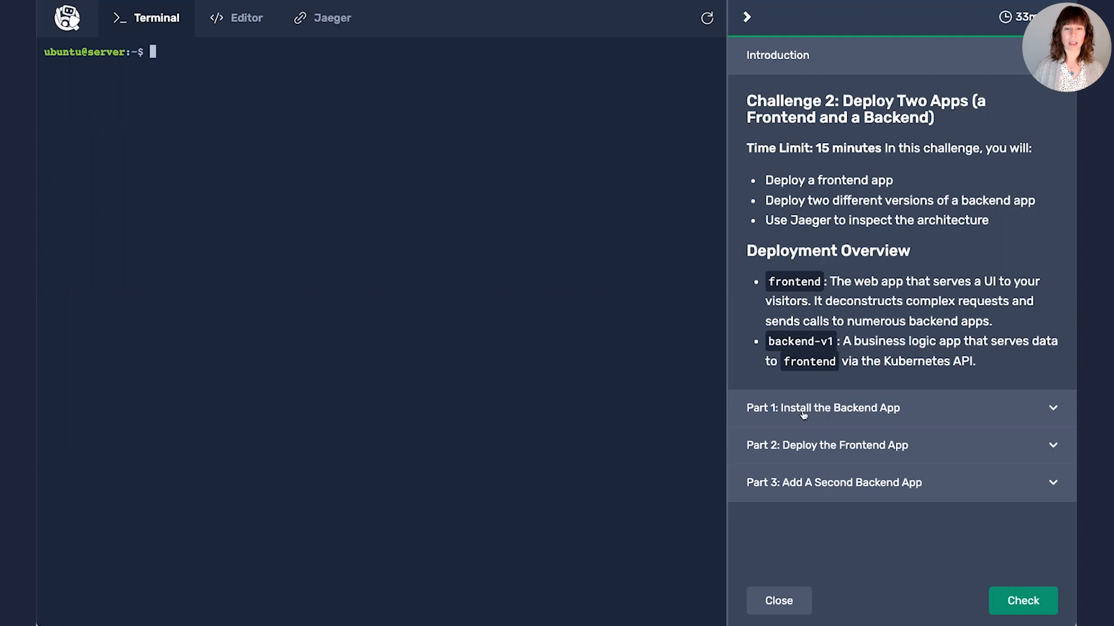
click(823, 407)
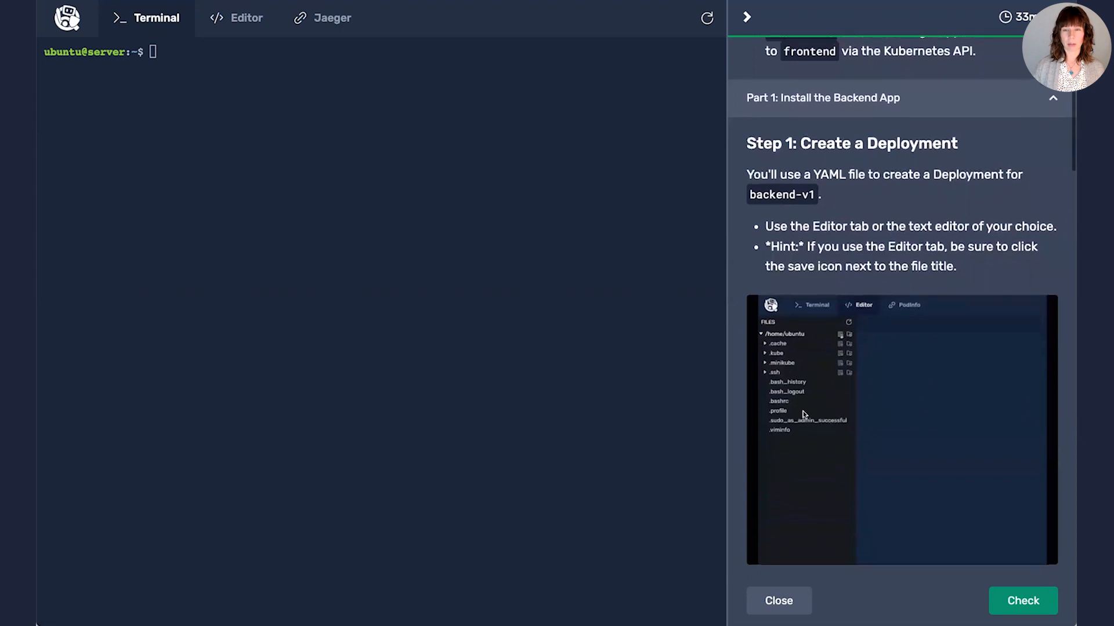
scroll(down, 3)
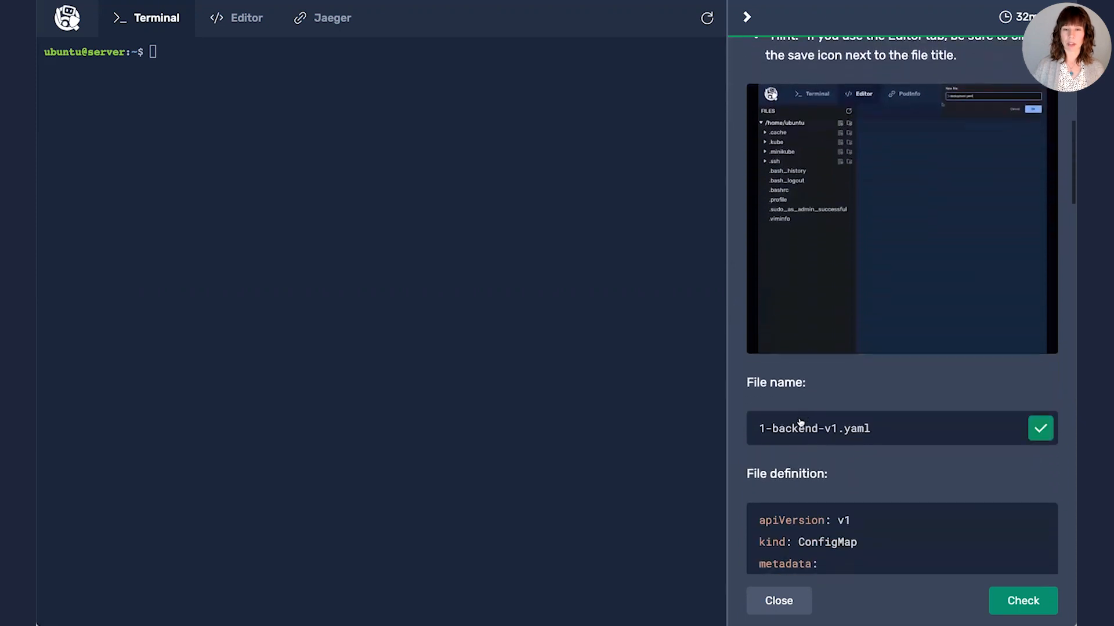
click(246, 18)
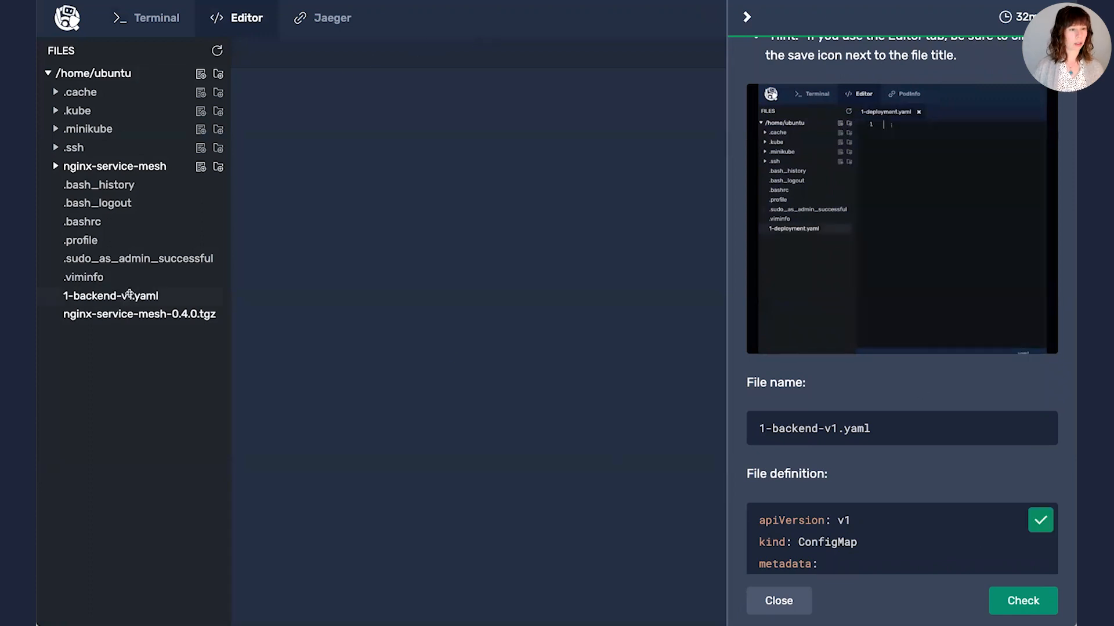
click(111, 295)
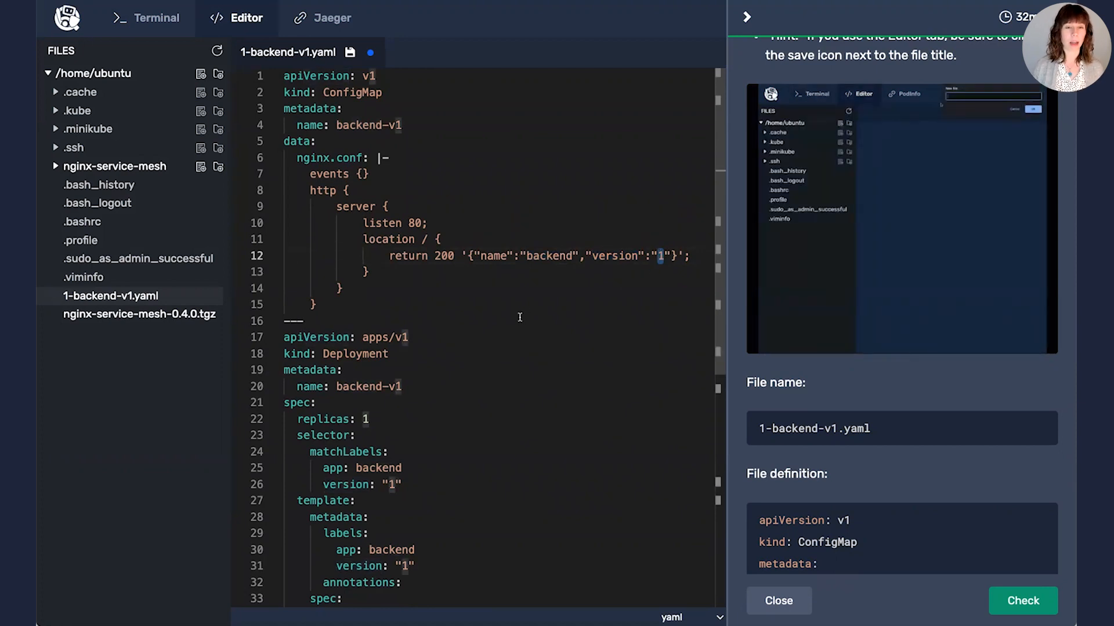
scroll(down, 3)
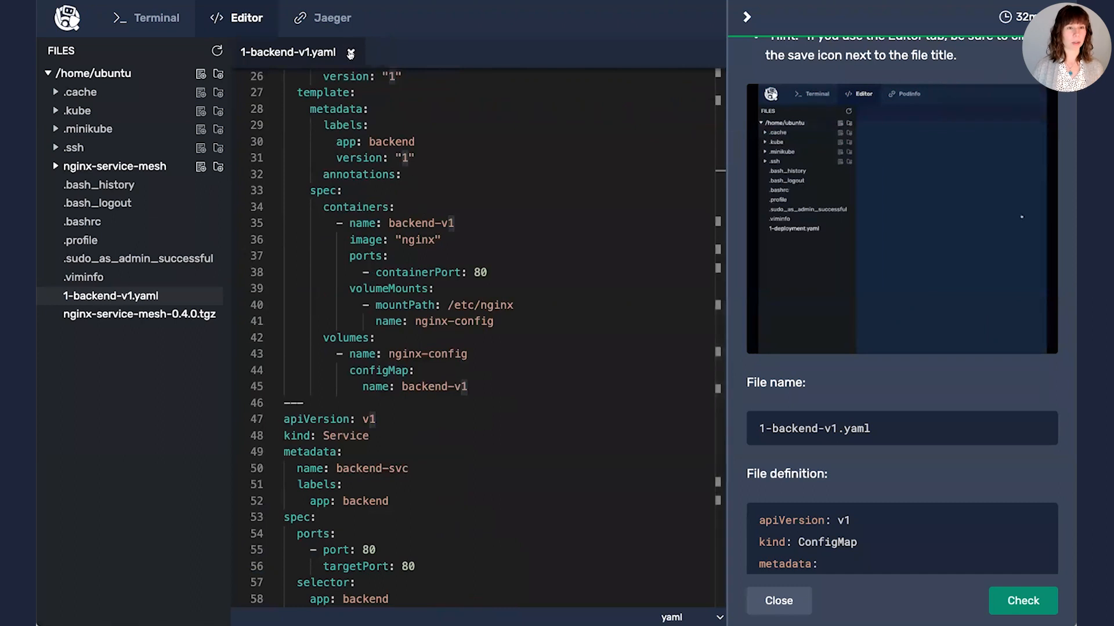
scroll(down, 3)
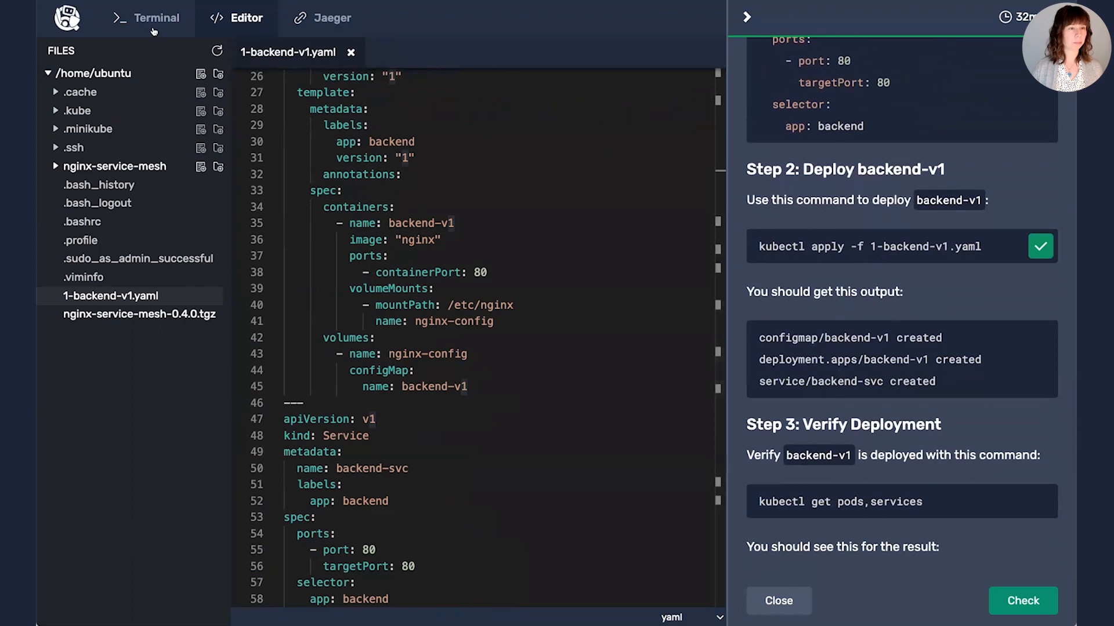
Apply 1-backend-v1.yaml and check pods and services until backend-v1 shows 2/2 Running
click(157, 17)
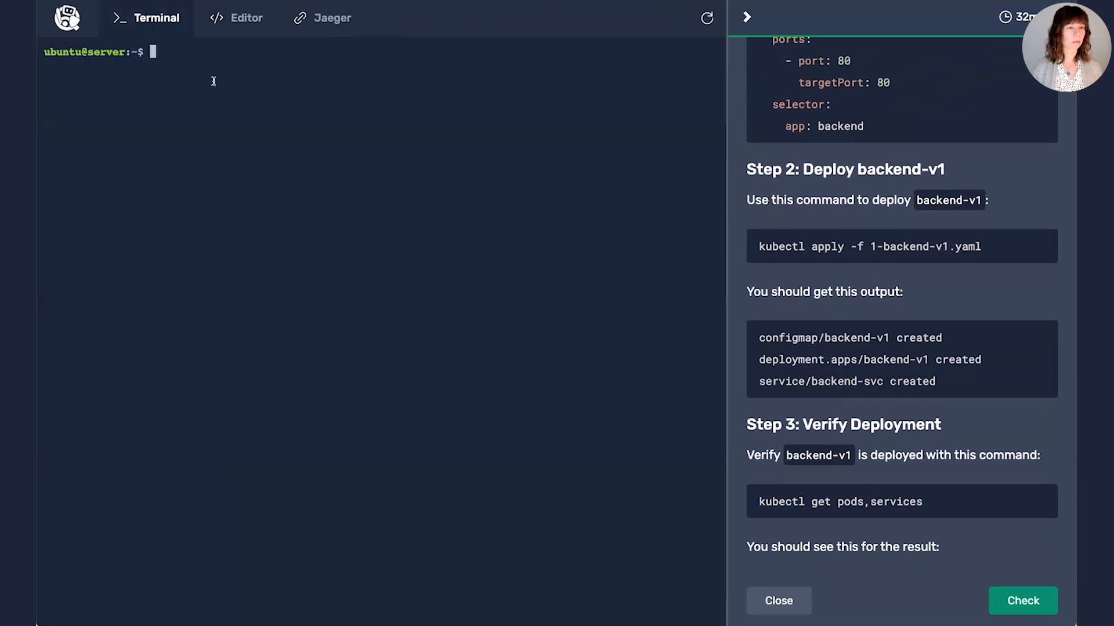
text(kubectl apply -f 1-backend-v1.yaml)
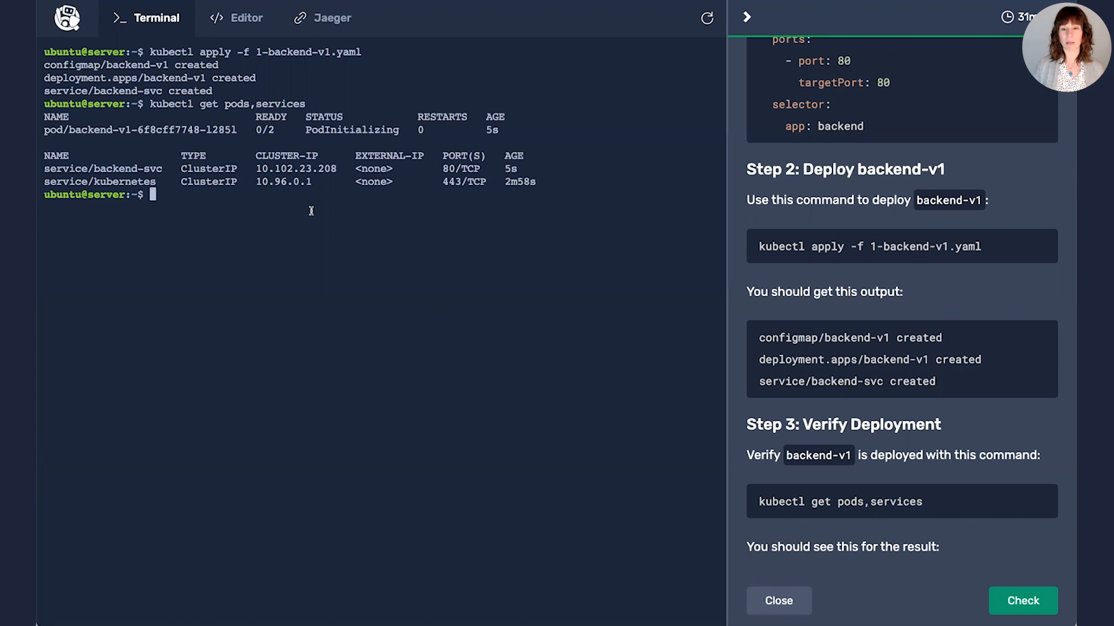
text(kubectl get pods,services)
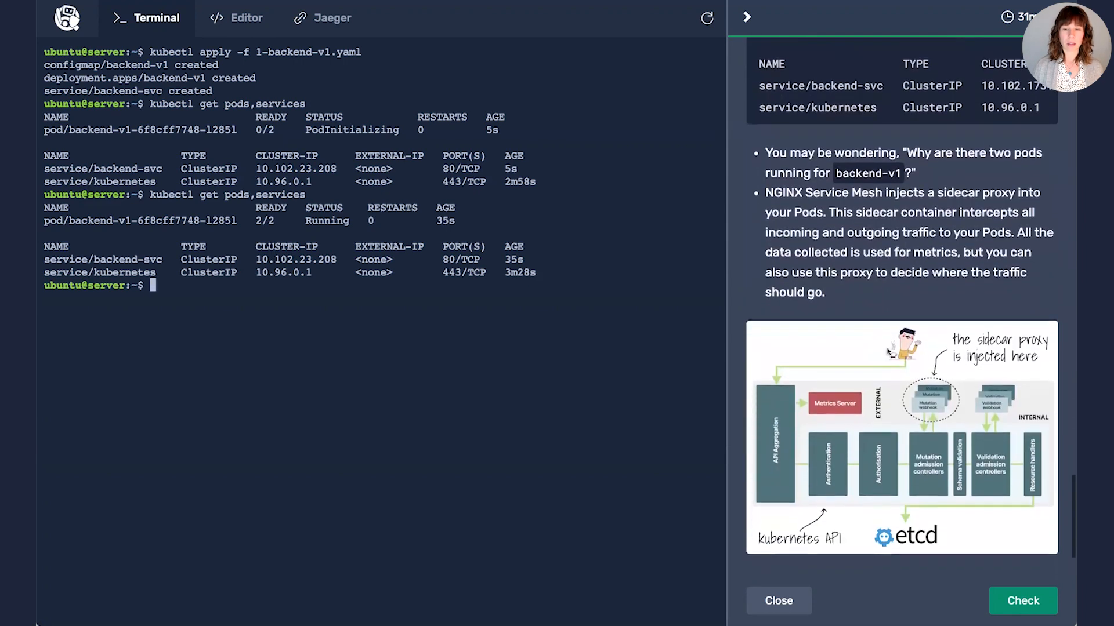
scroll(down, 3)
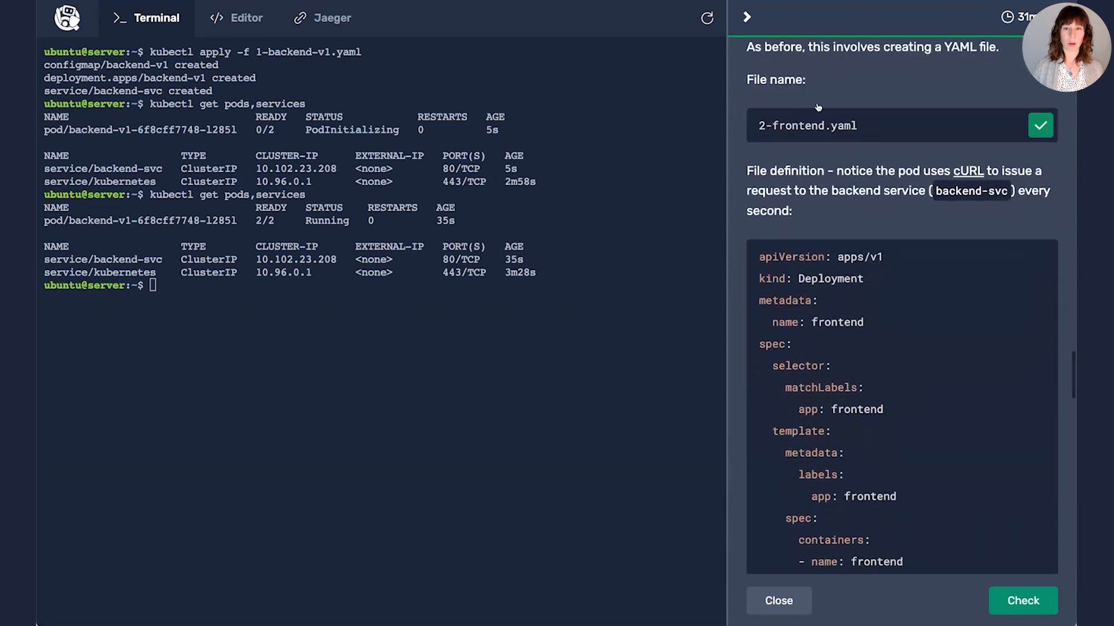
Write the frontend Deployment (apiVersion: apps/v1) into 2-frontend.yaml and apply it
click(247, 18)
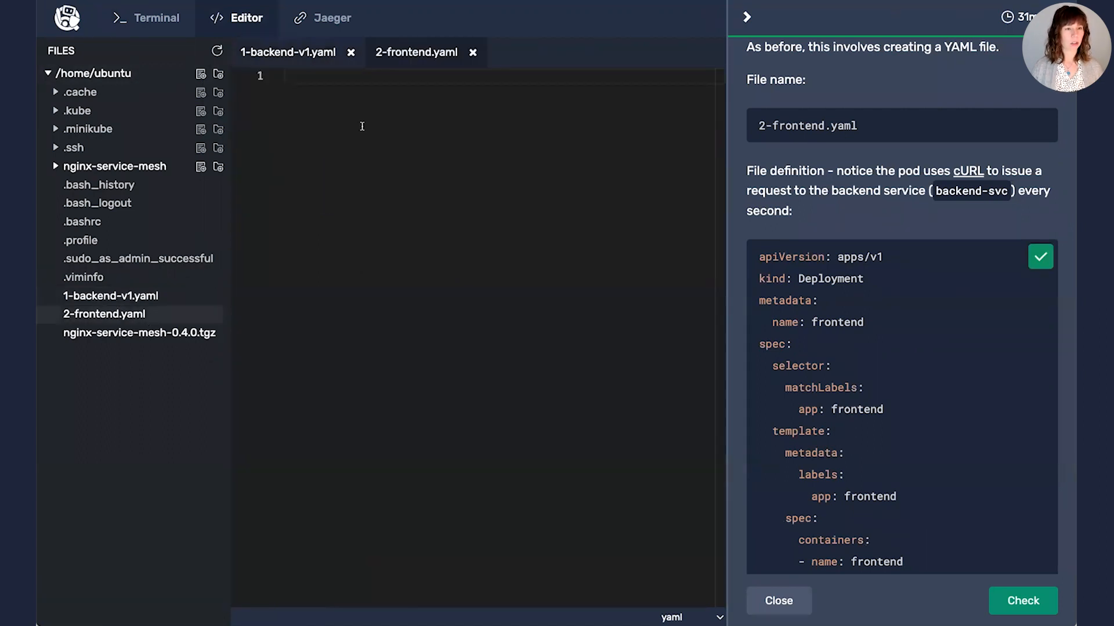
text(apiVersion: apps/v1)
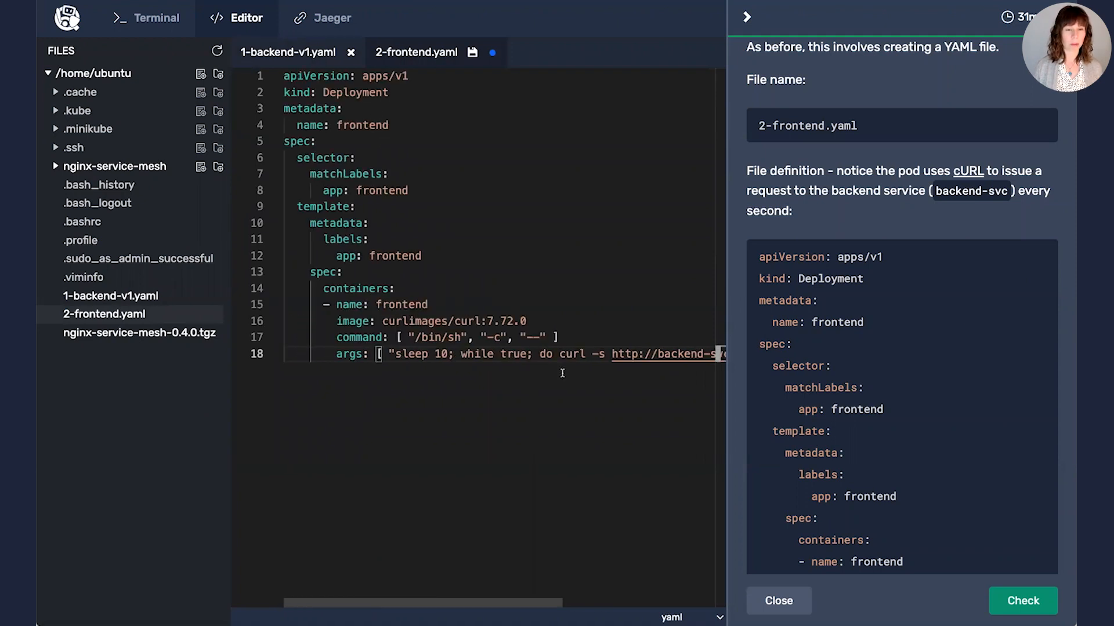
scroll(right, 3)
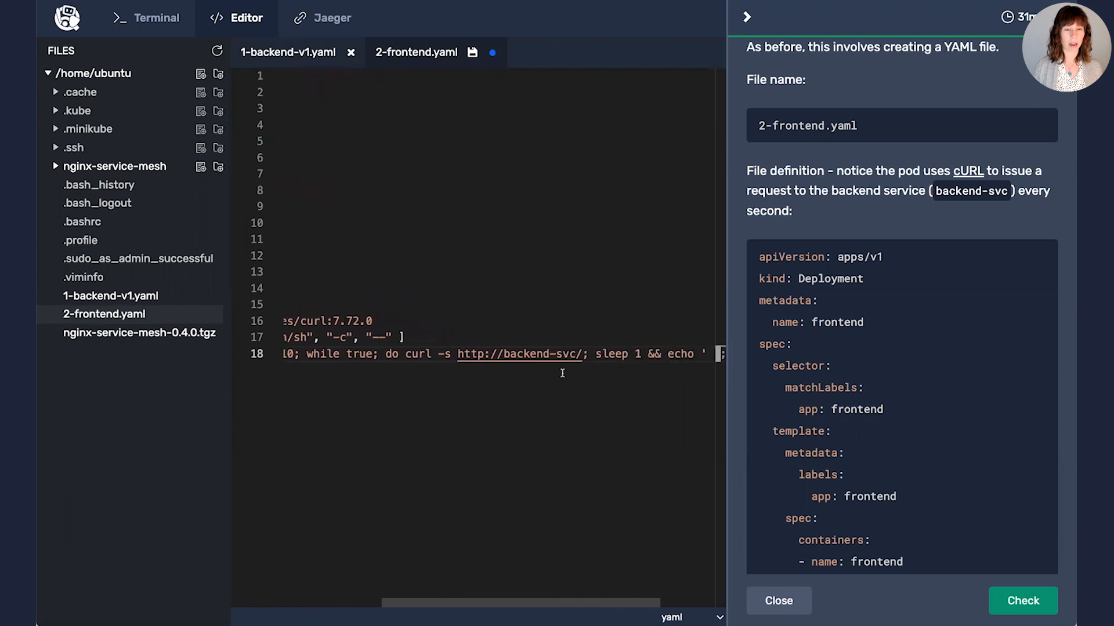
mouse_move(501, 353)
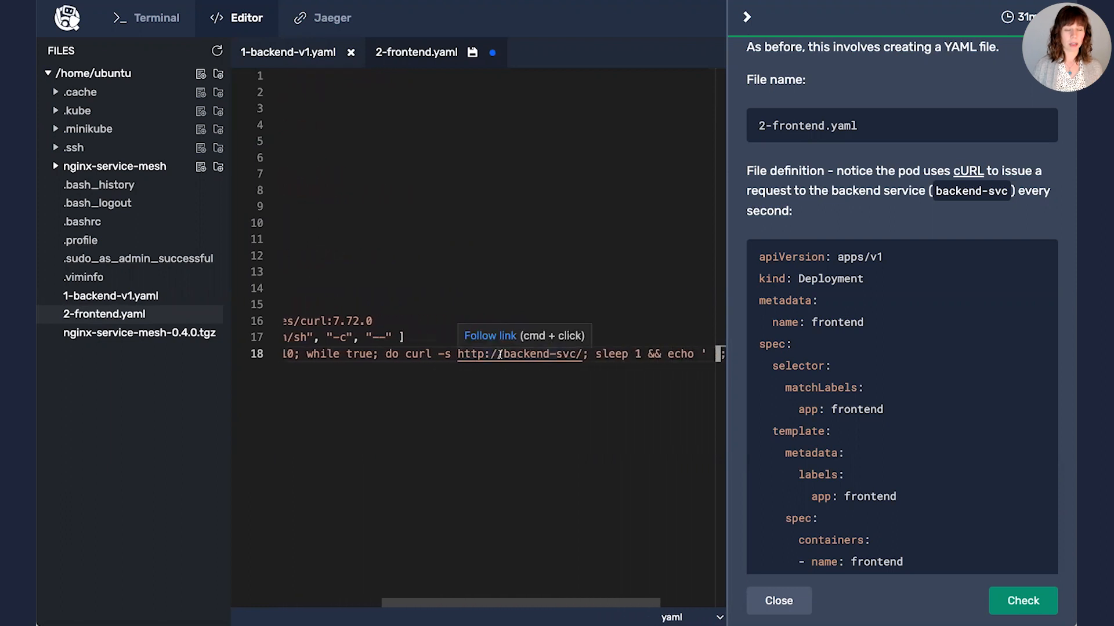
double_click(516, 354)
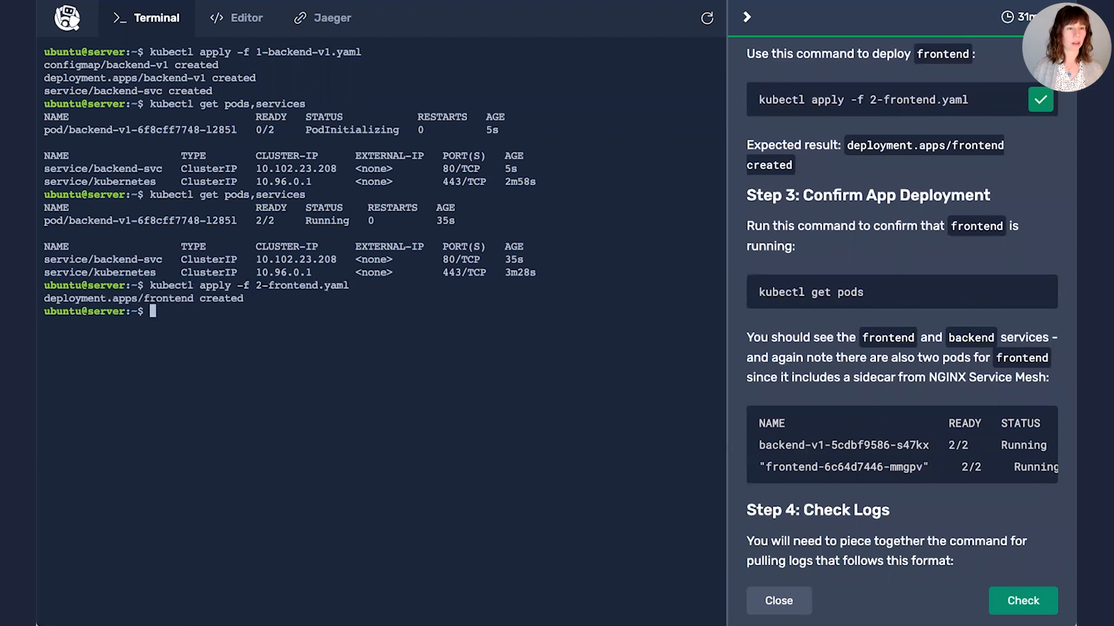
Check with kubectl get pods that frontend and backend-v1 both show 2/2 Running
click(1040, 291)
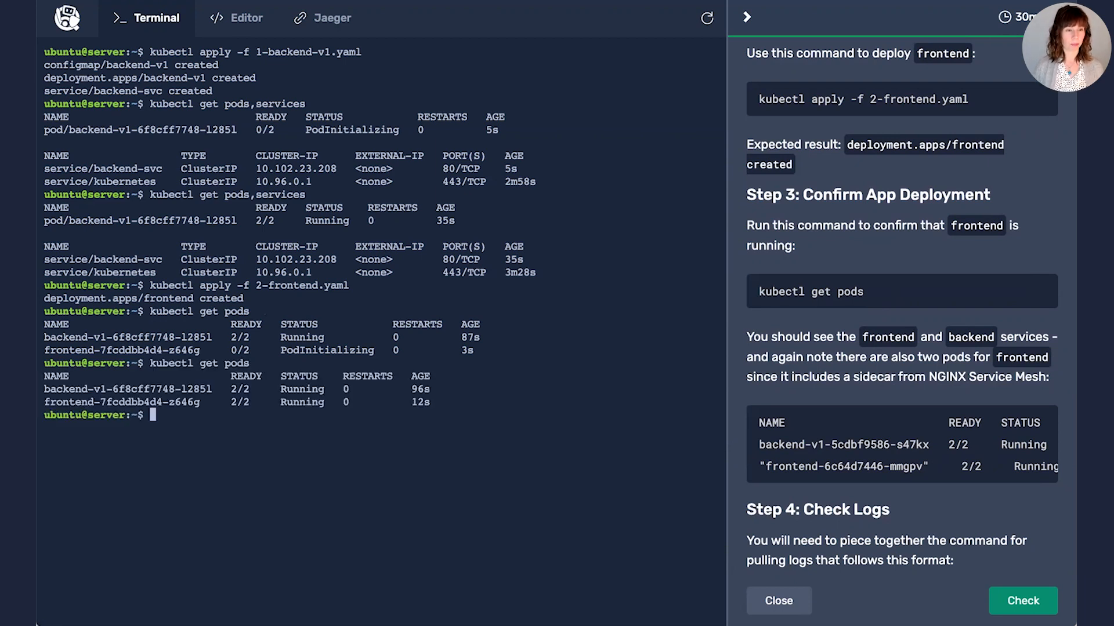
scroll(down, 3)
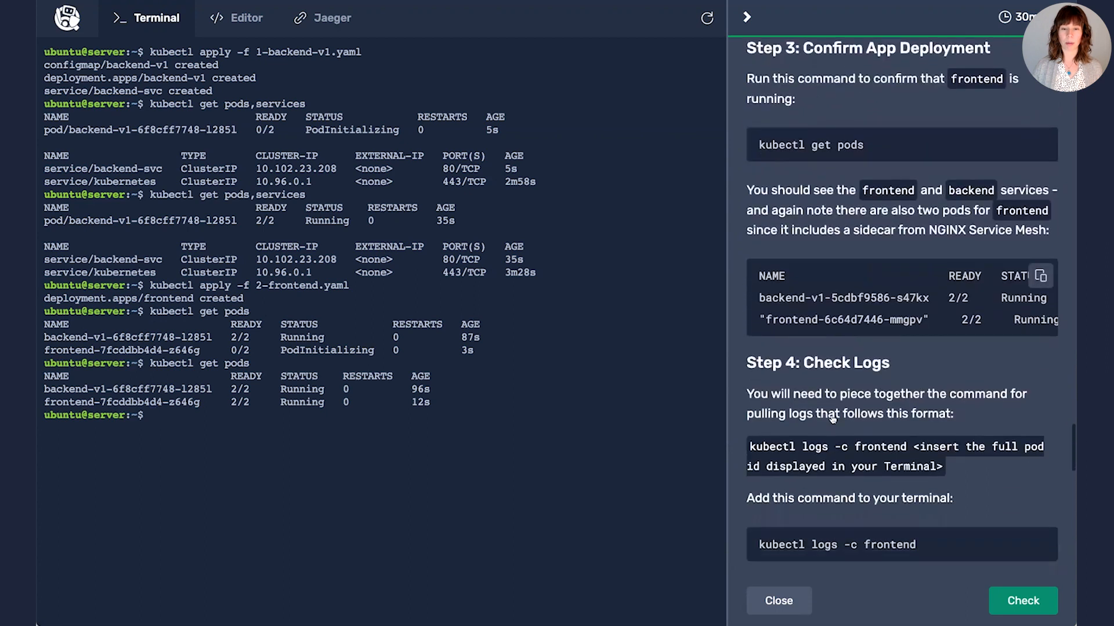
Save and run kubectl logs -c frontend frontend-7fcddbb4d4-z646g, showing only version 1 responses
scroll(down, 3)
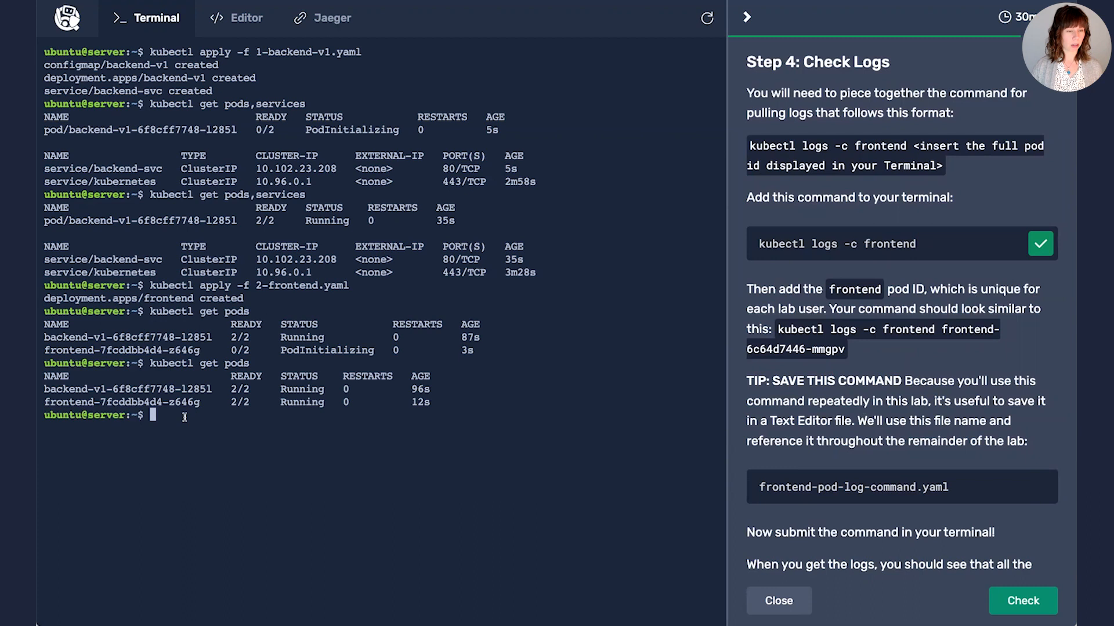
text(kubectl logs -c frontend)
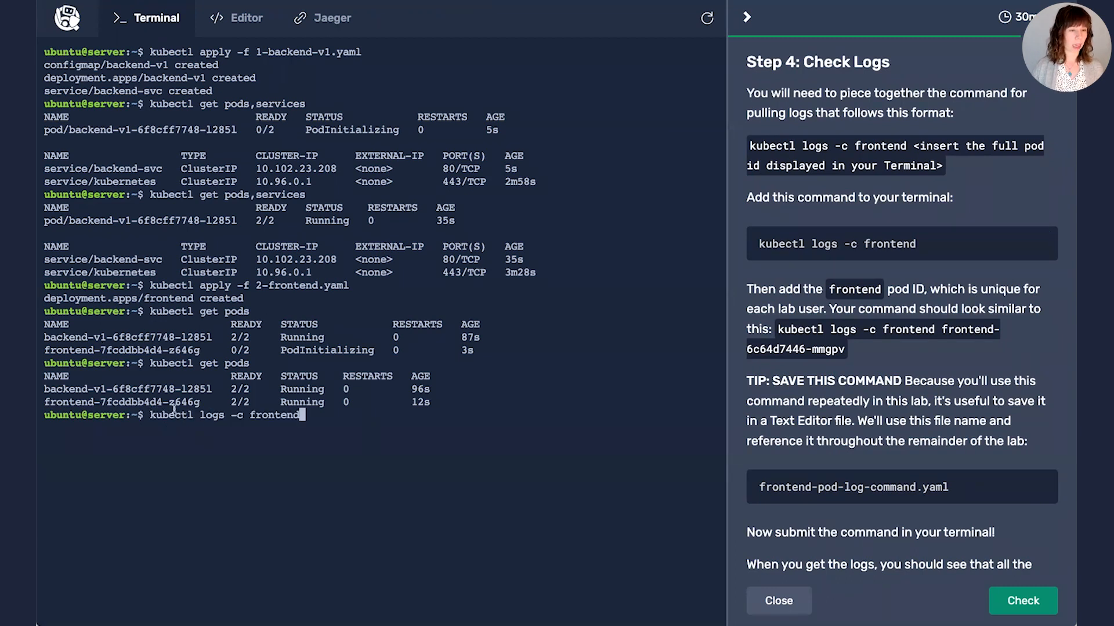
double_click(121, 402)
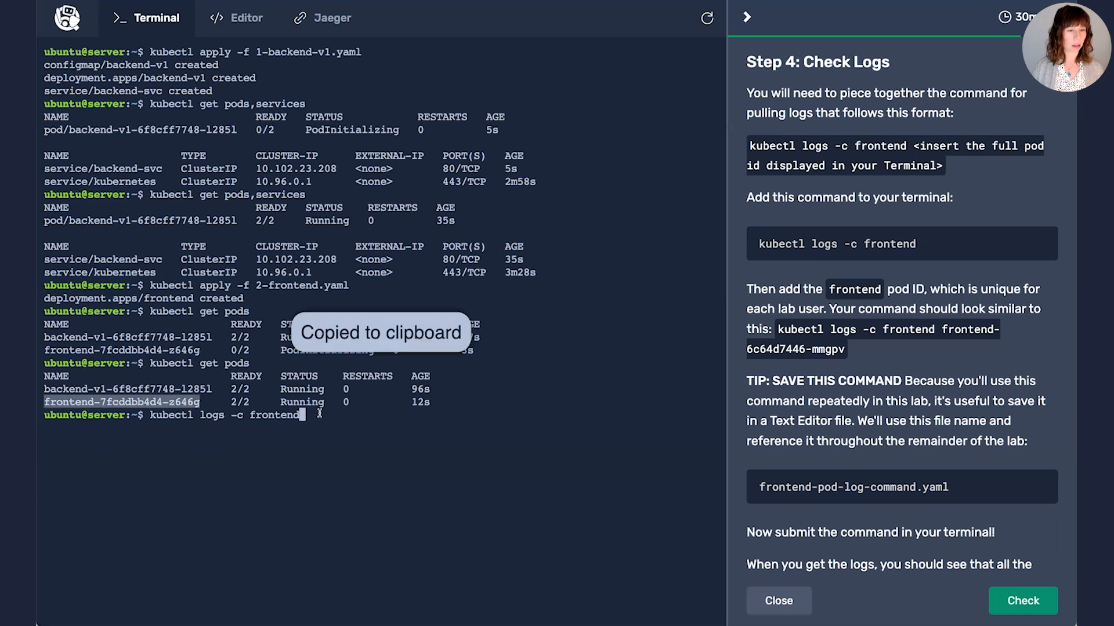
text(frontend-7fcddbb4d4-z646g)
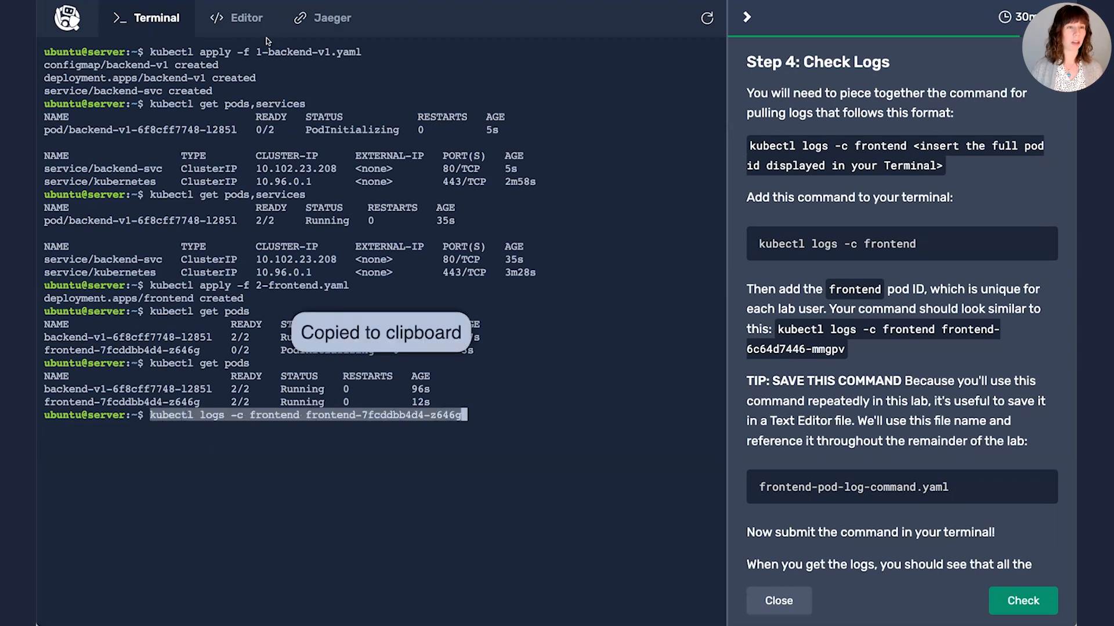
click(246, 18)
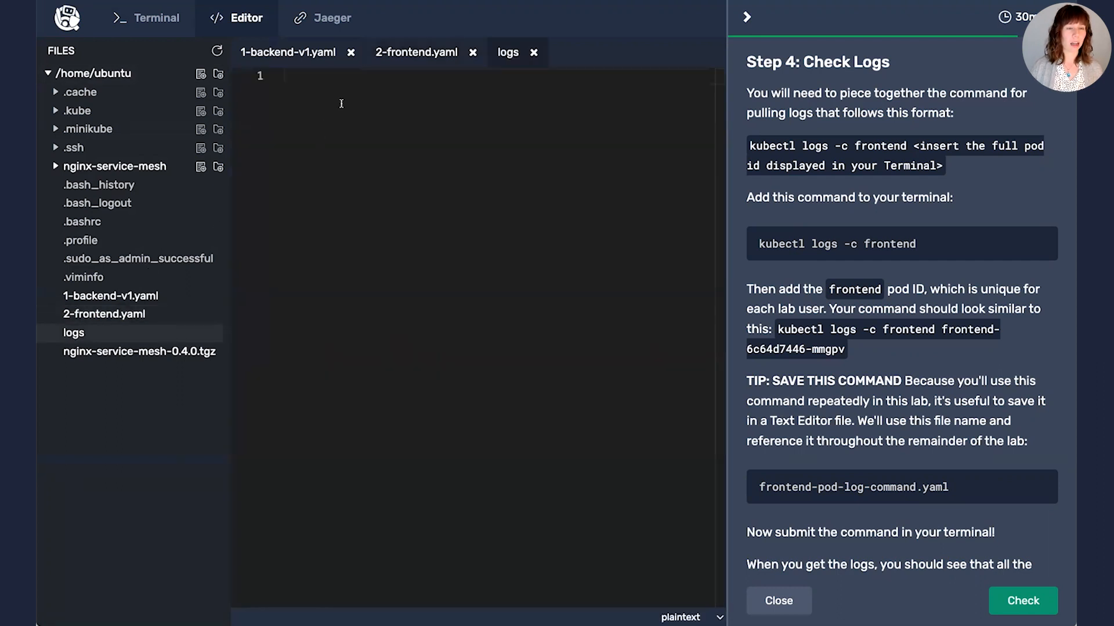
text(kubectl logs -c frontend frontend-7fcddbb4d4-z646g)
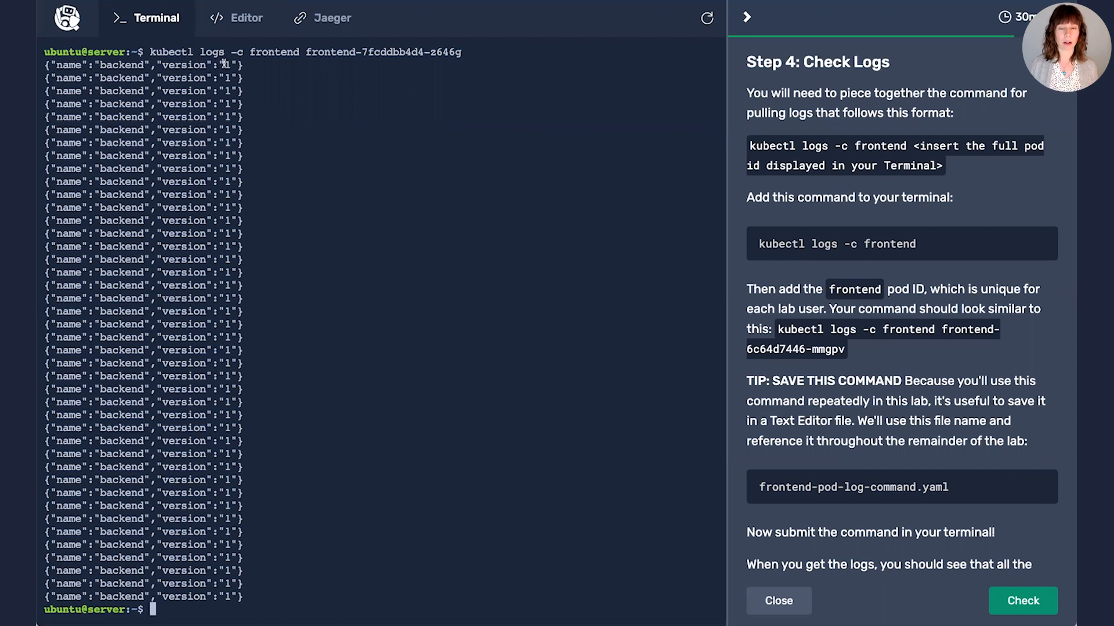
mouse_move(1000, 466)
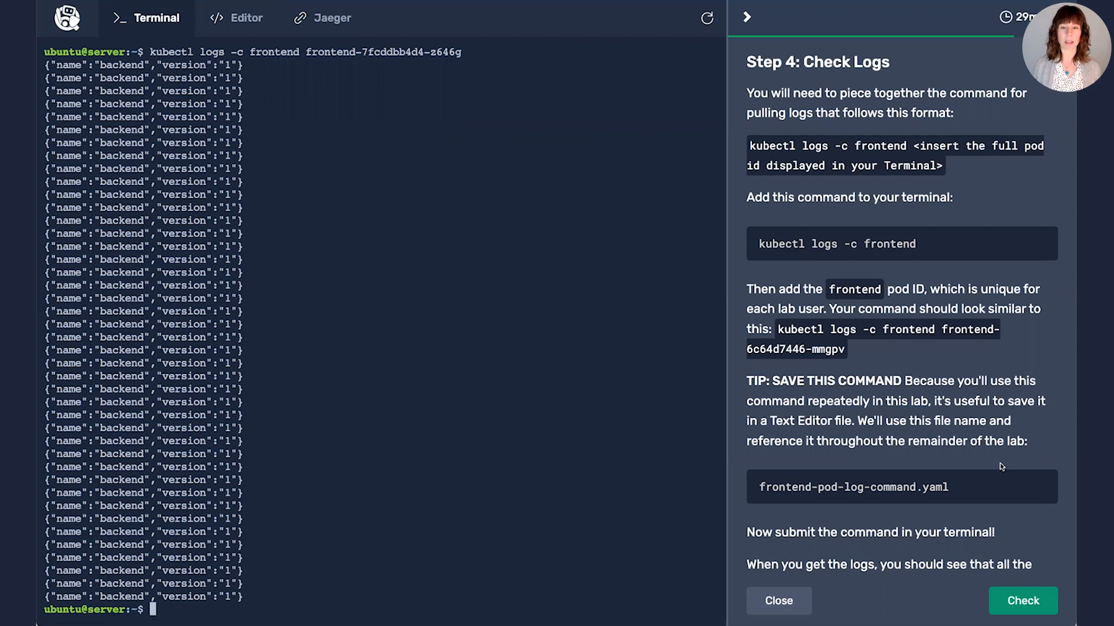
scroll(down, 3)
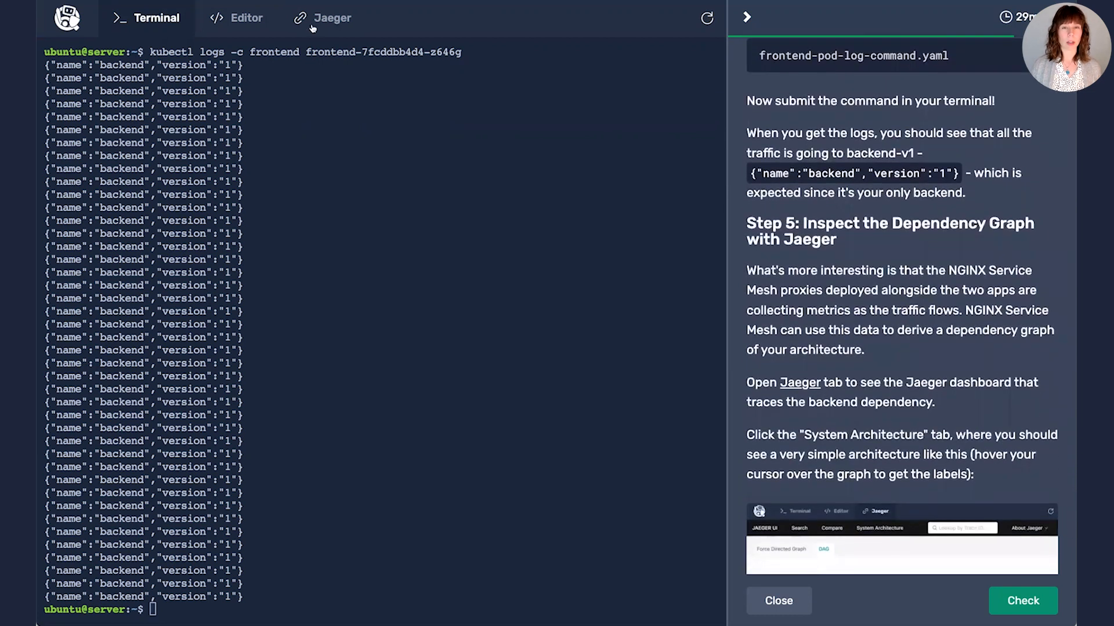
Reload the Jaeger dashboard until its Service dropdown lists three services
click(332, 18)
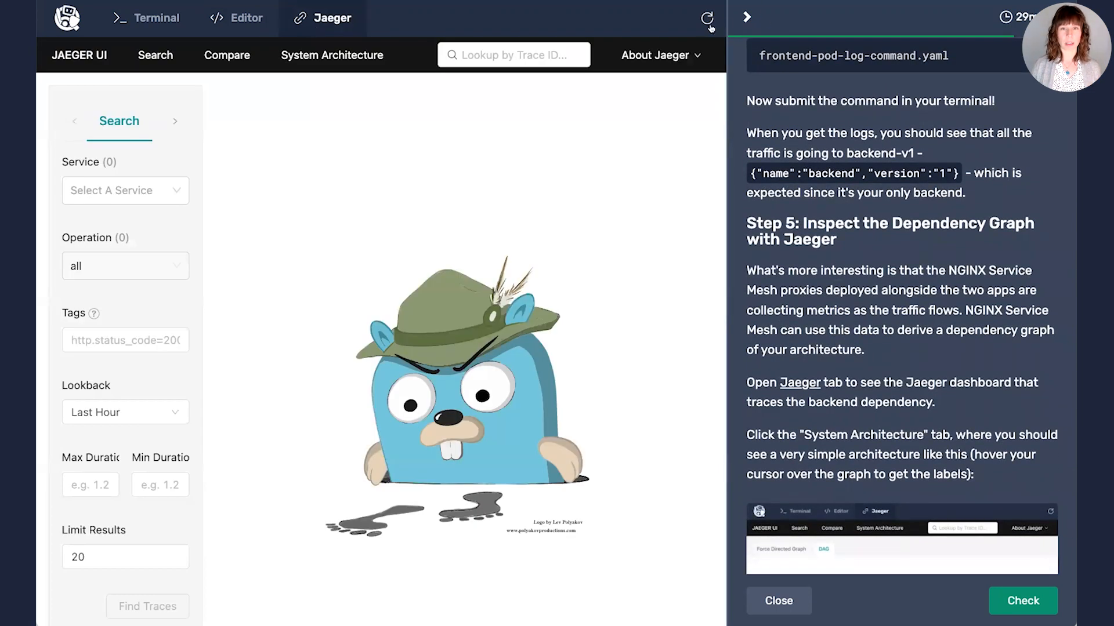
click(708, 17)
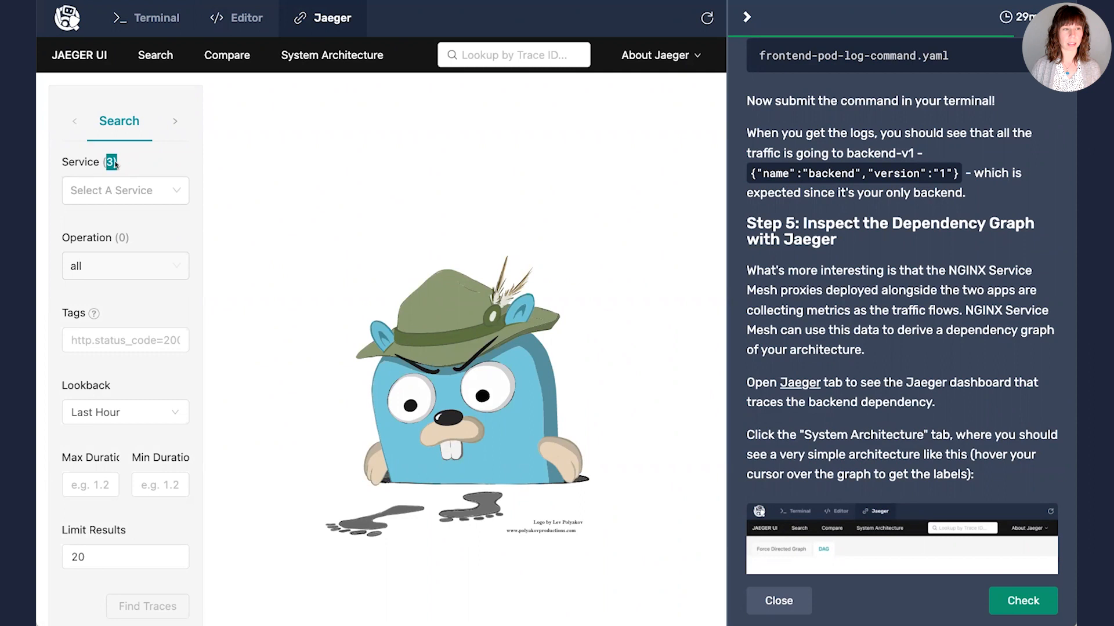
click(125, 190)
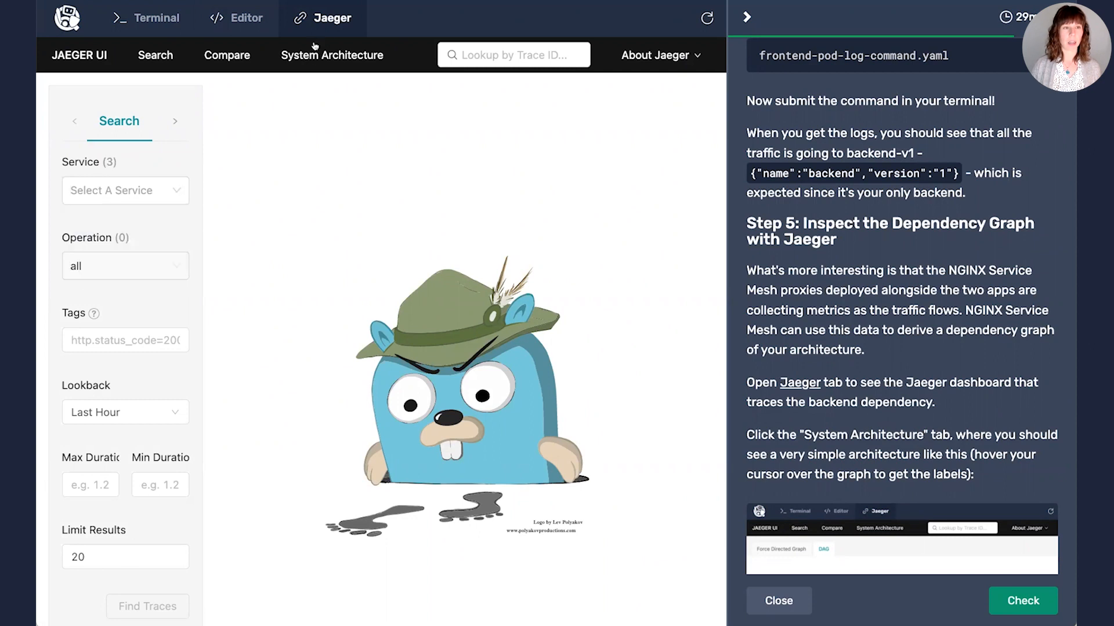
Show the System Architecture DAG, then expand Part 3: Add A Second Backend App
click(332, 55)
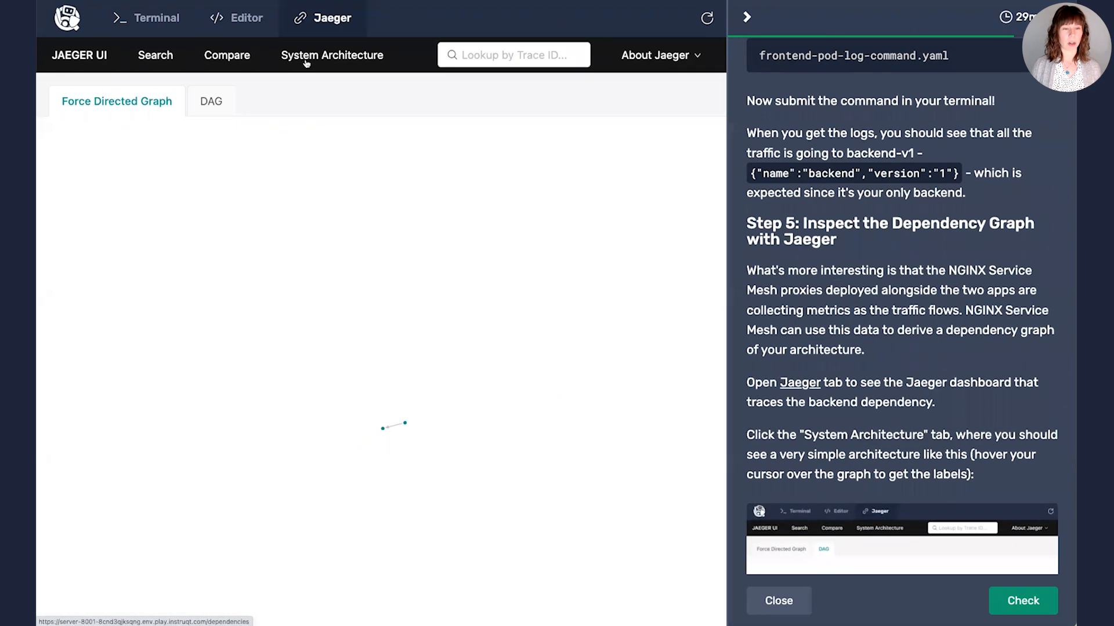
mouse_move(387, 409)
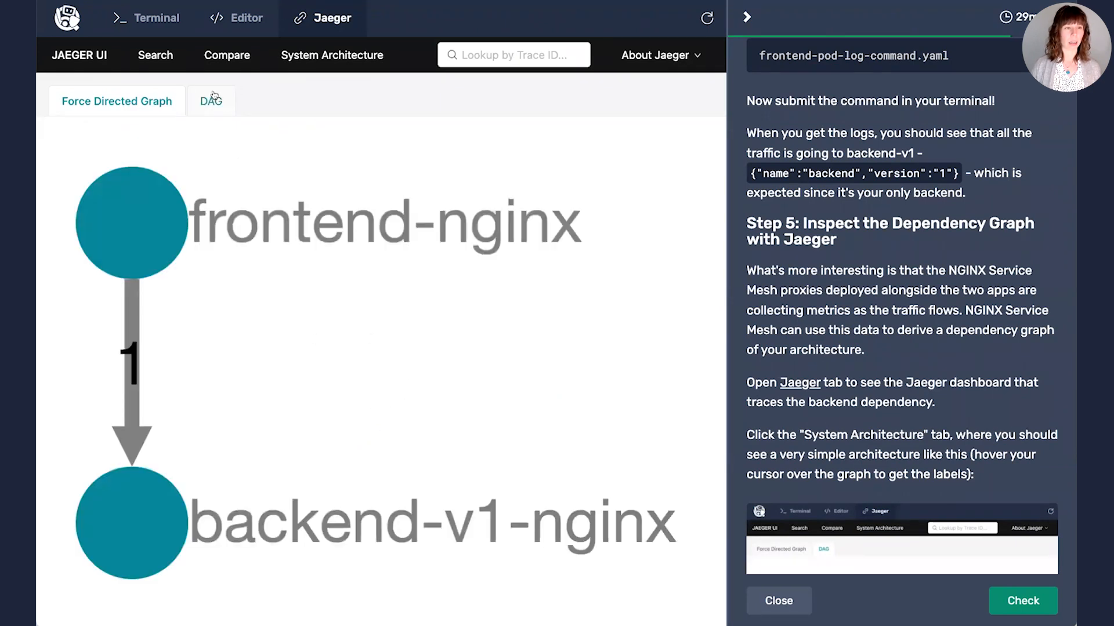
click(209, 101)
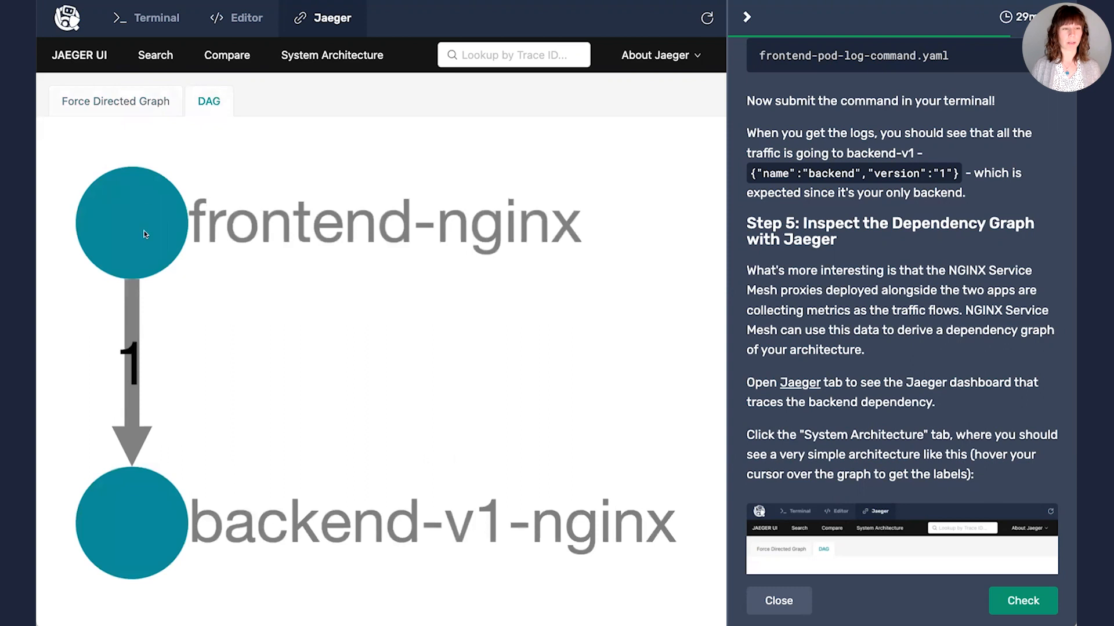
mouse_move(140, 419)
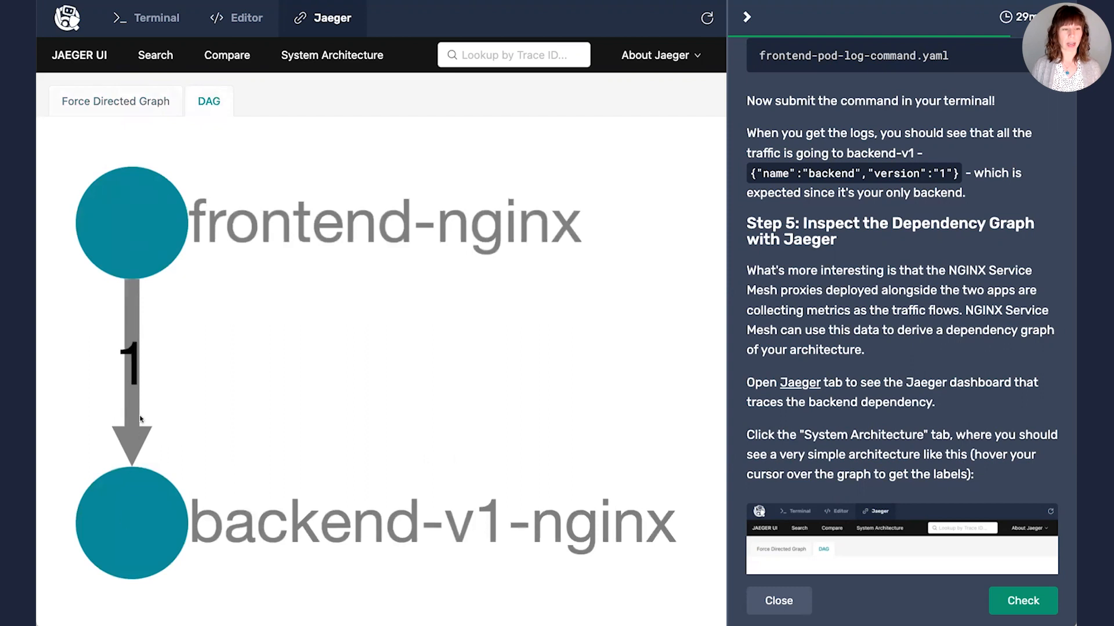
mouse_move(149, 359)
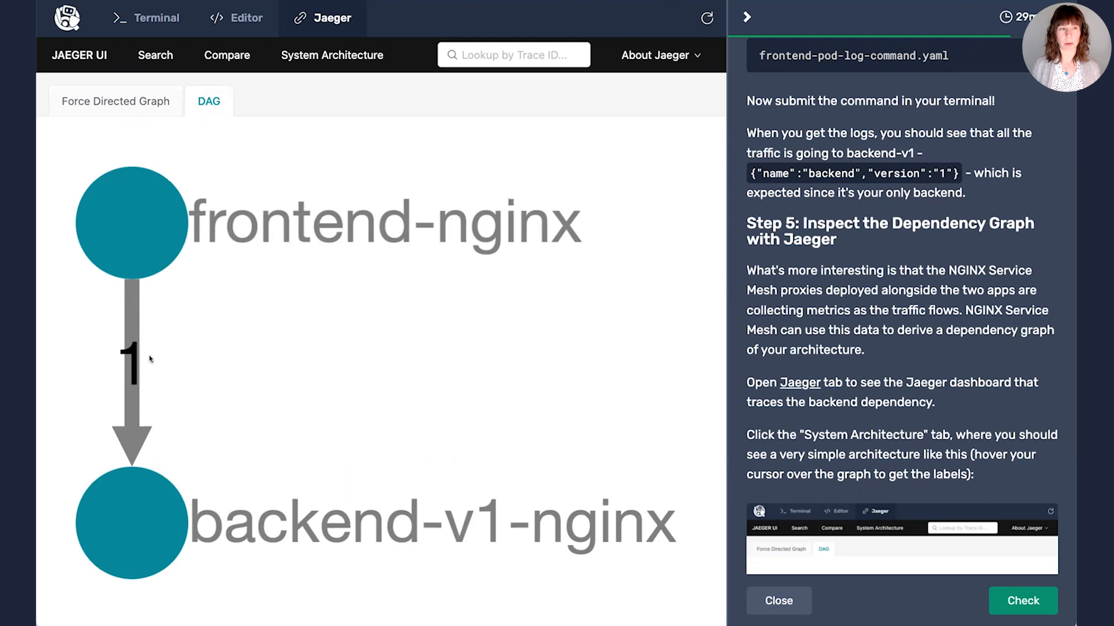
scroll(down, 3)
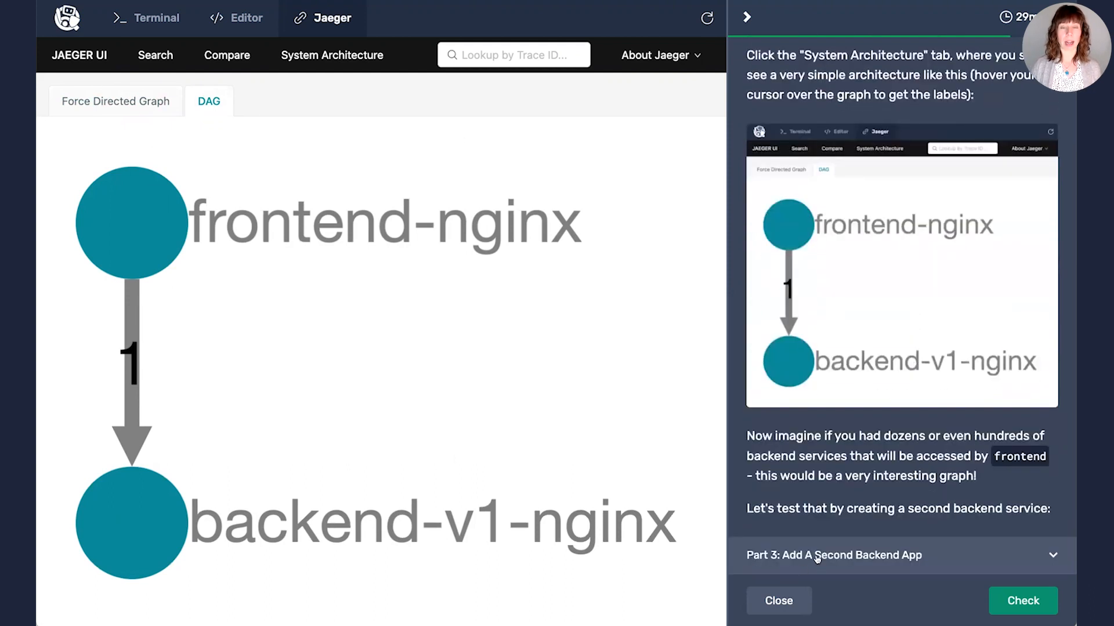
click(835, 554)
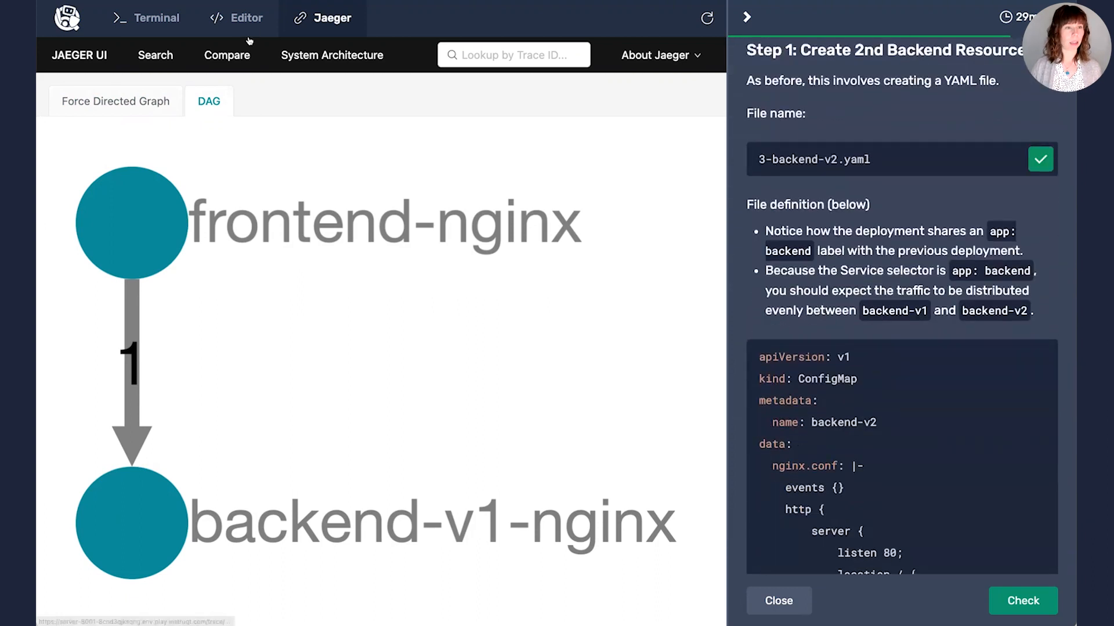
Open 3-backend-v2.yaml and scroll through the backend-v2 definition returning version 2
click(247, 18)
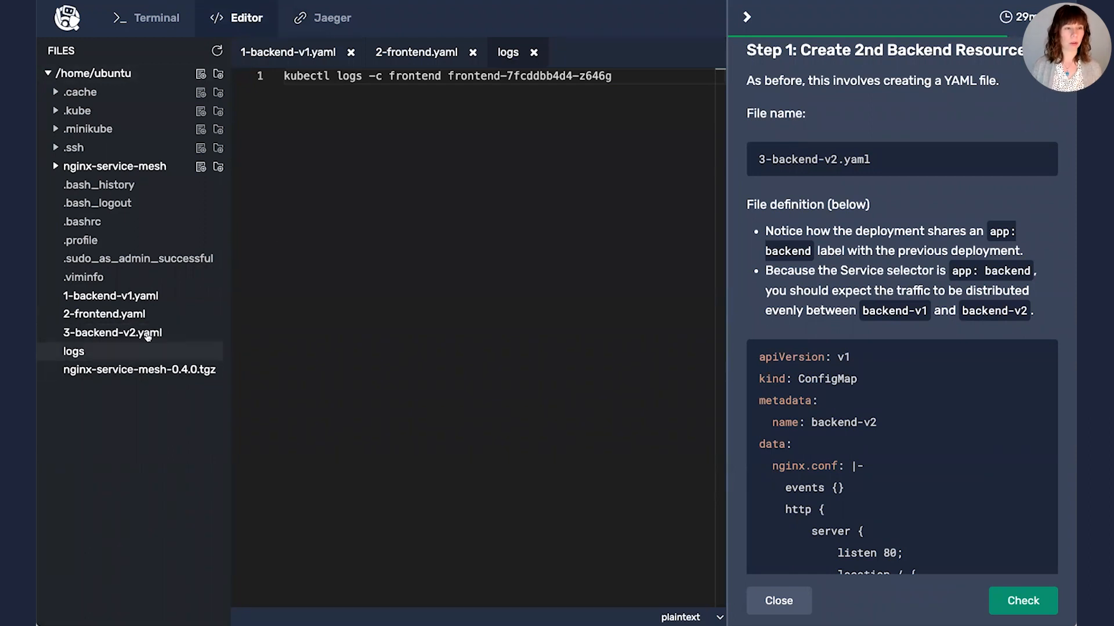
click(113, 332)
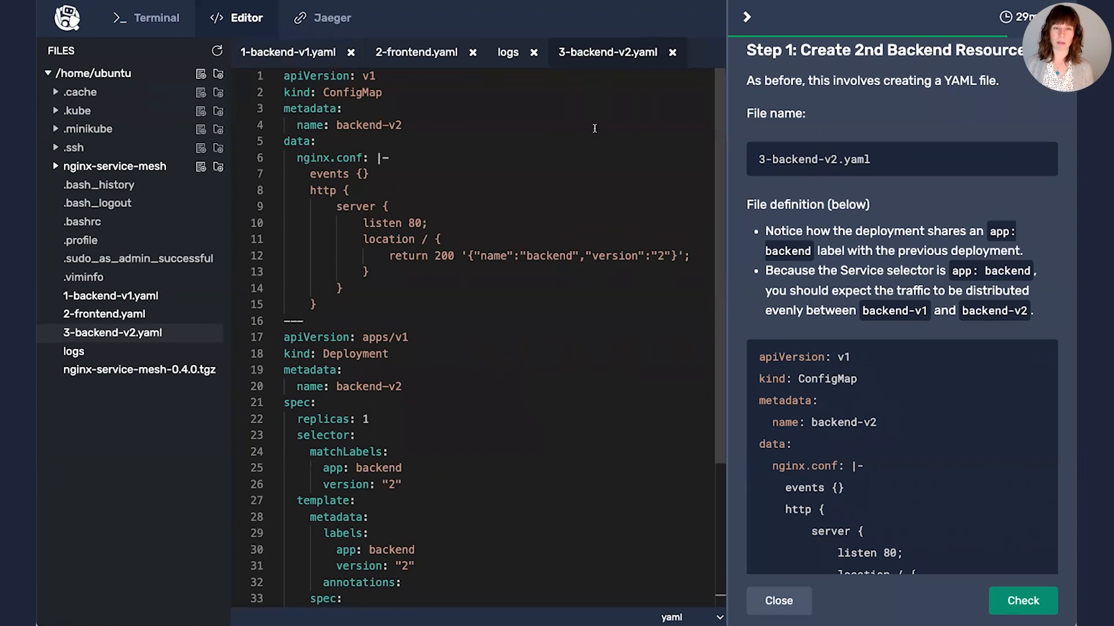
scroll(down, 3)
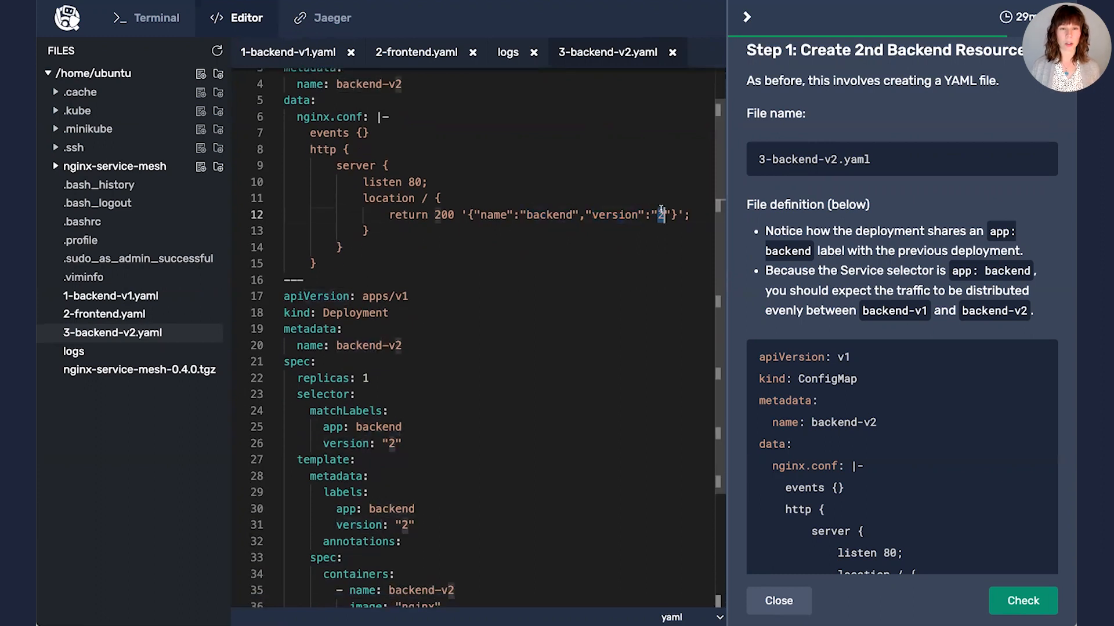
scroll(down, 3)
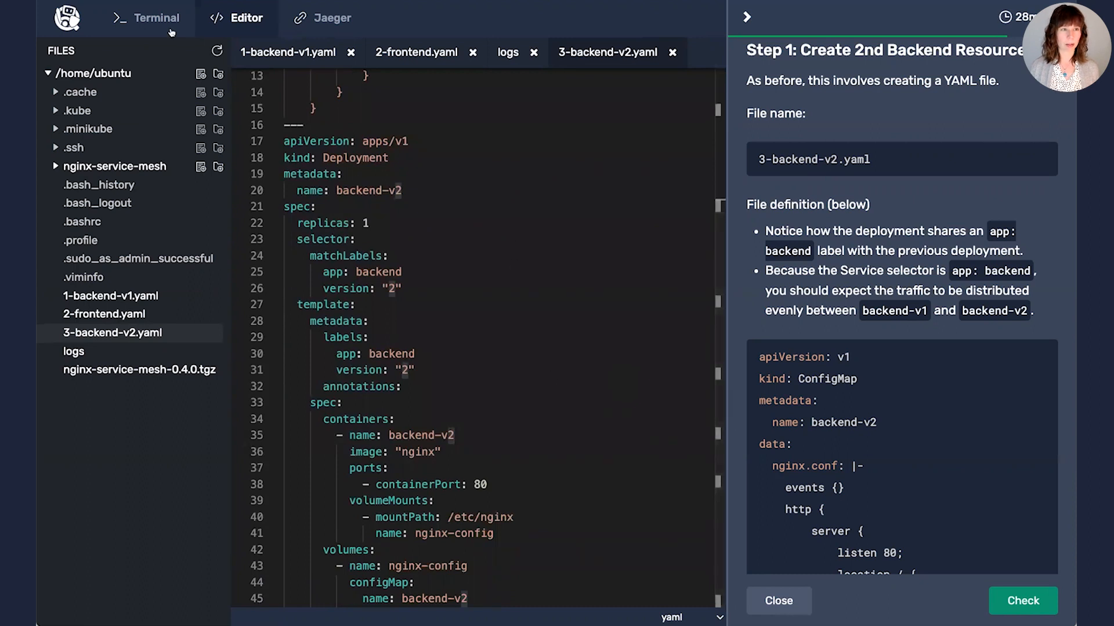
click(156, 18)
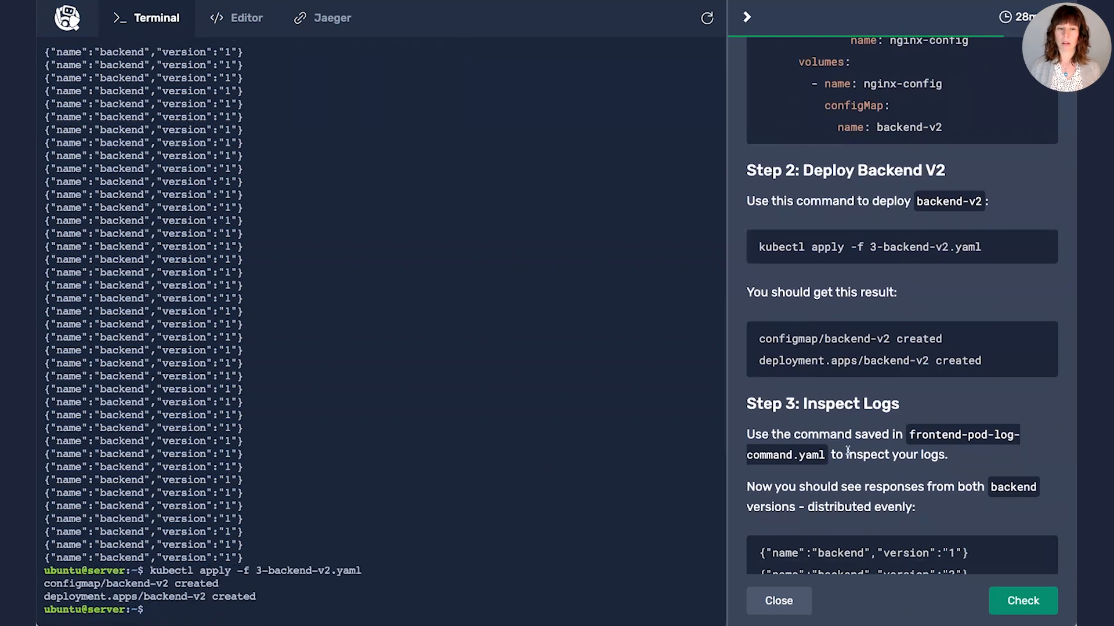
Rerun 'kubectl logs -c frontend frontend-7fcddbb4d4-z646g' from the saved logs file to see a v2 response
scroll(down, 3)
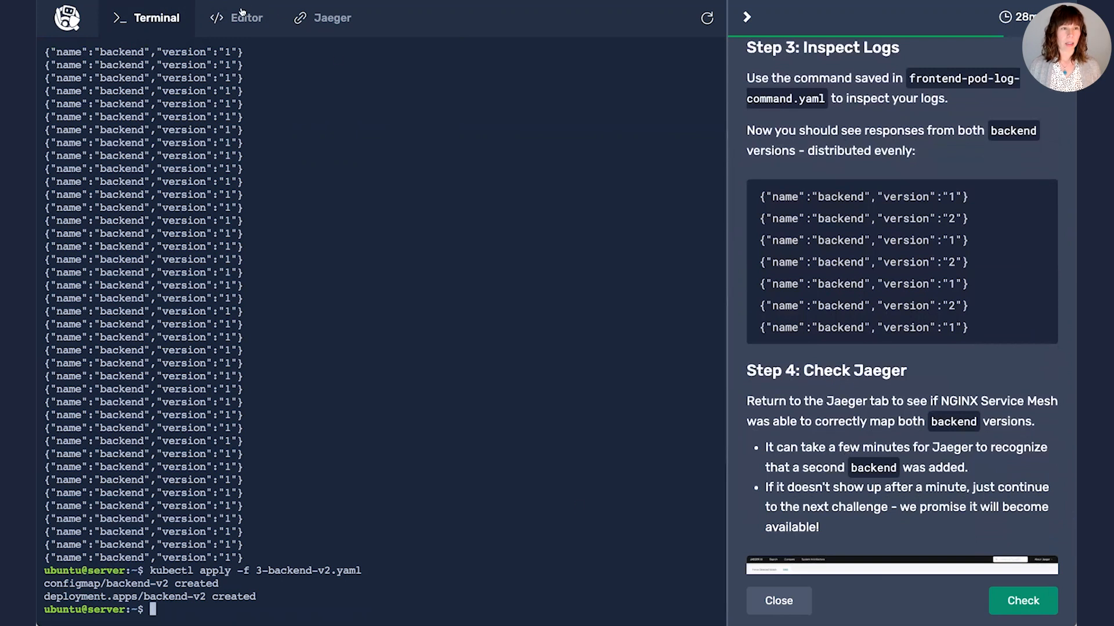
click(246, 18)
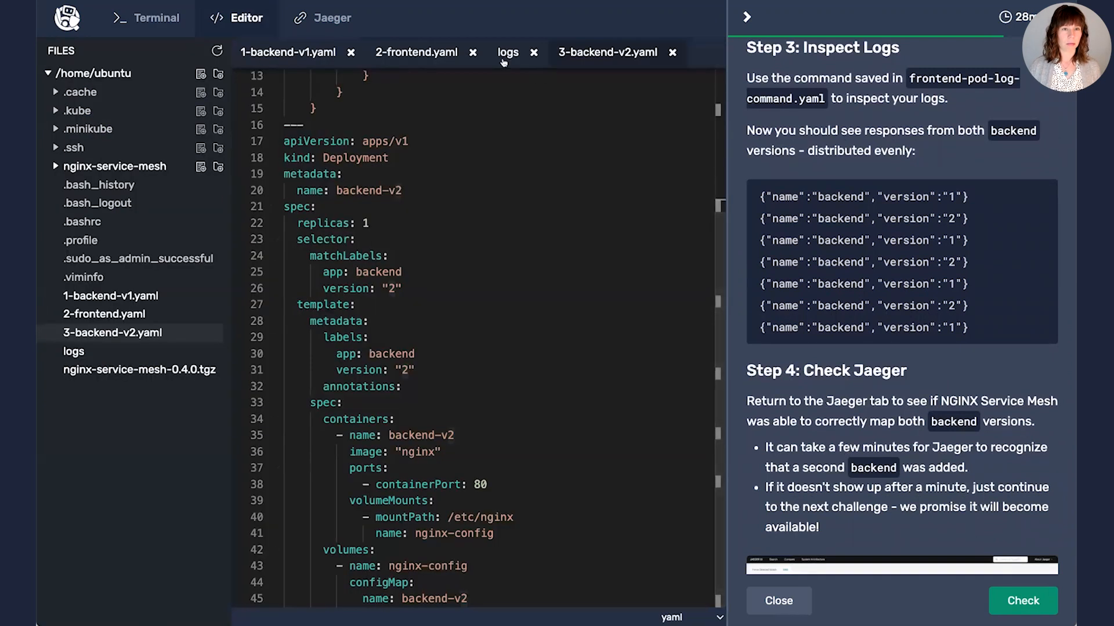
click(507, 51)
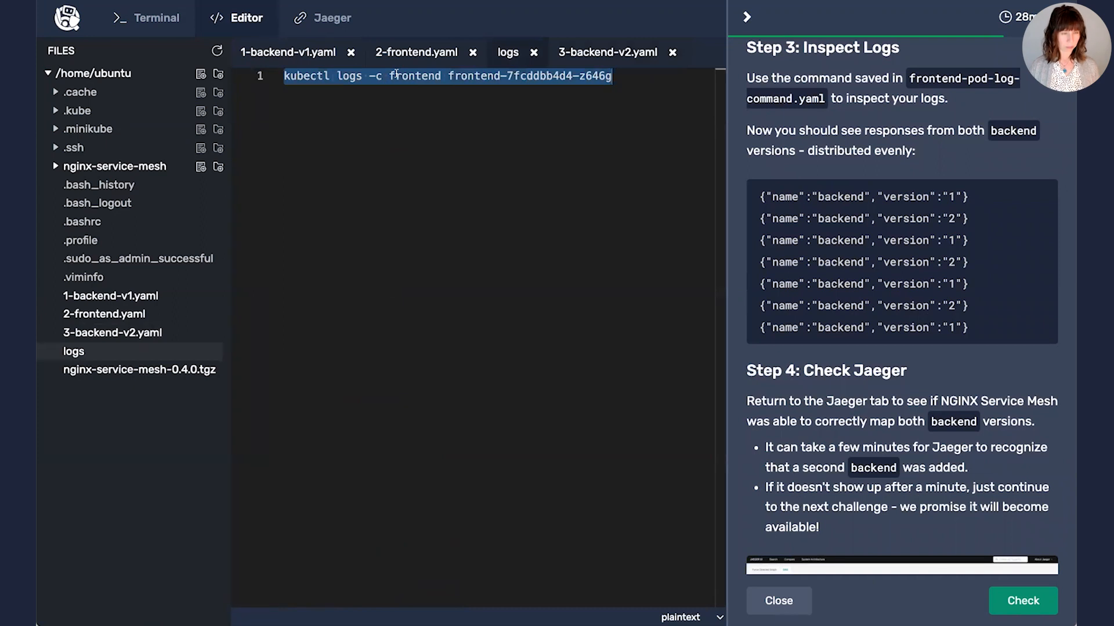
click(147, 18)
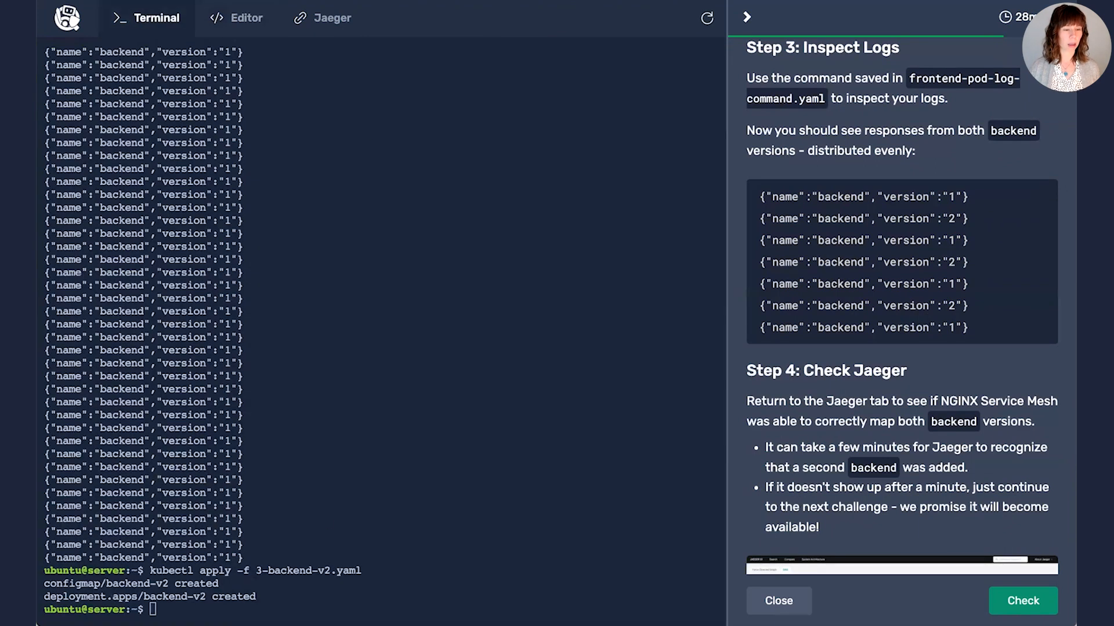
text(kubectl logs -c frontend frontend-7fcddbb4d4-z646g)
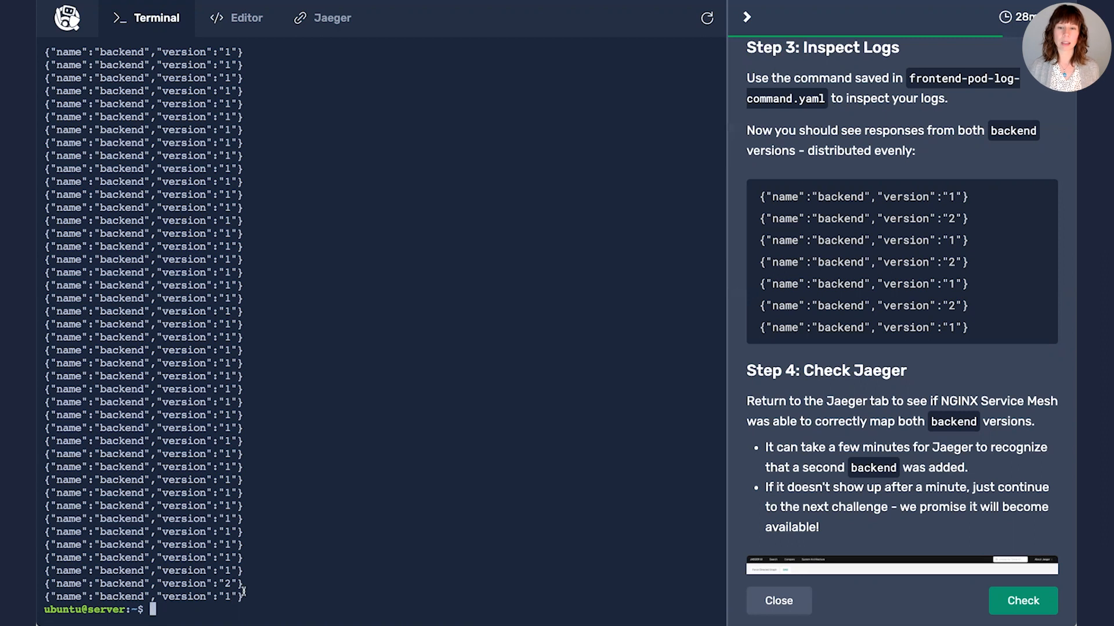
scroll(down, 3)
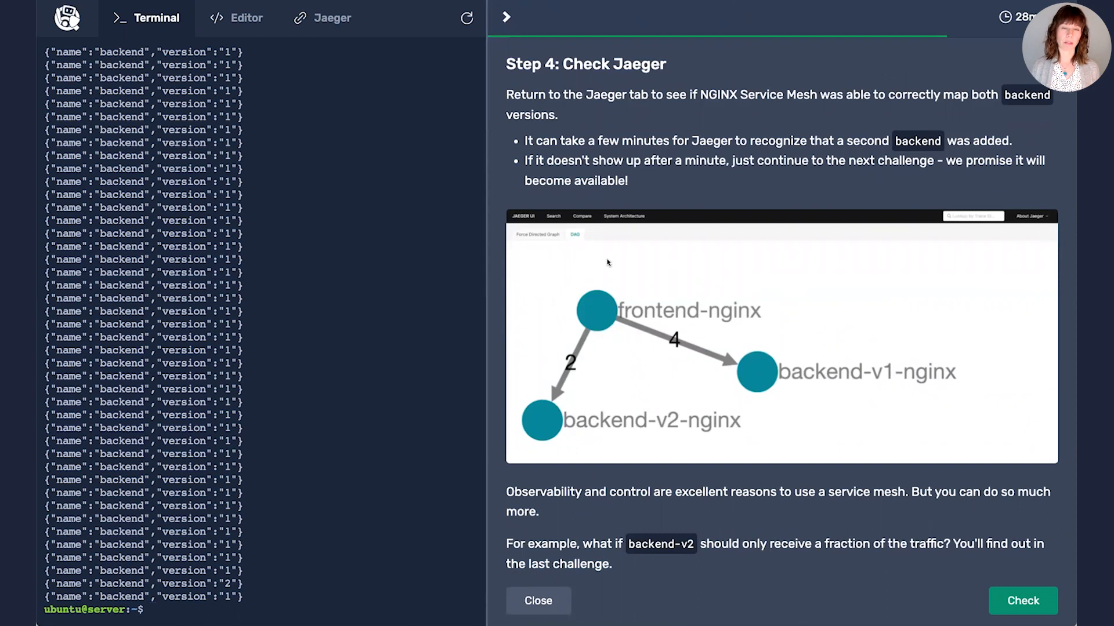
click(332, 18)
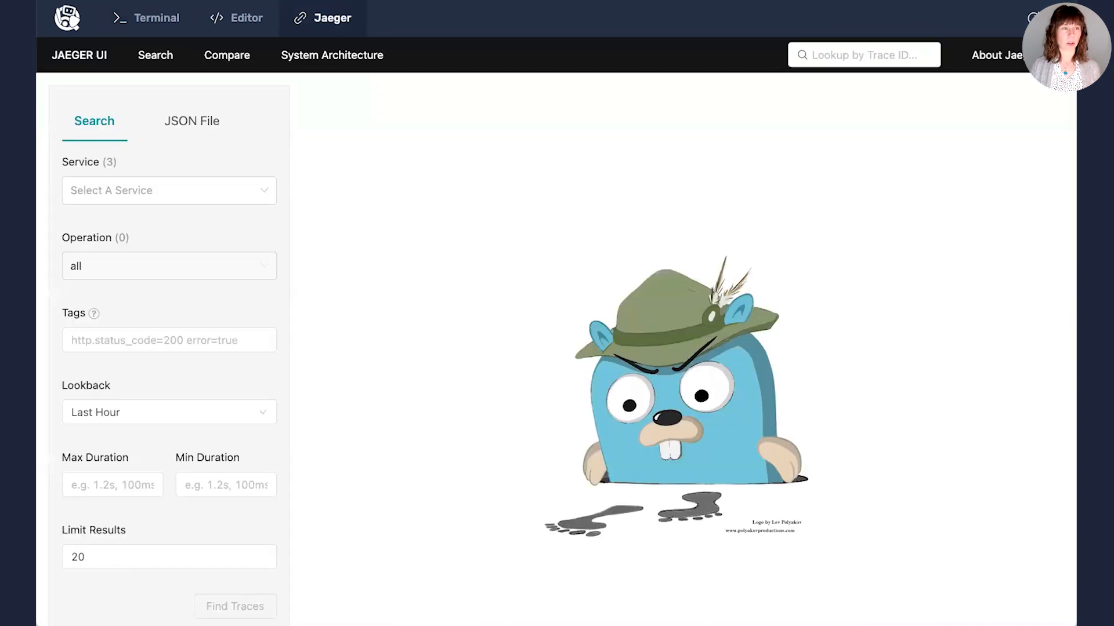
Advance to Challenge 3 on canary deployments and expand Part 1: Introducing Canary Deployments
click(331, 54)
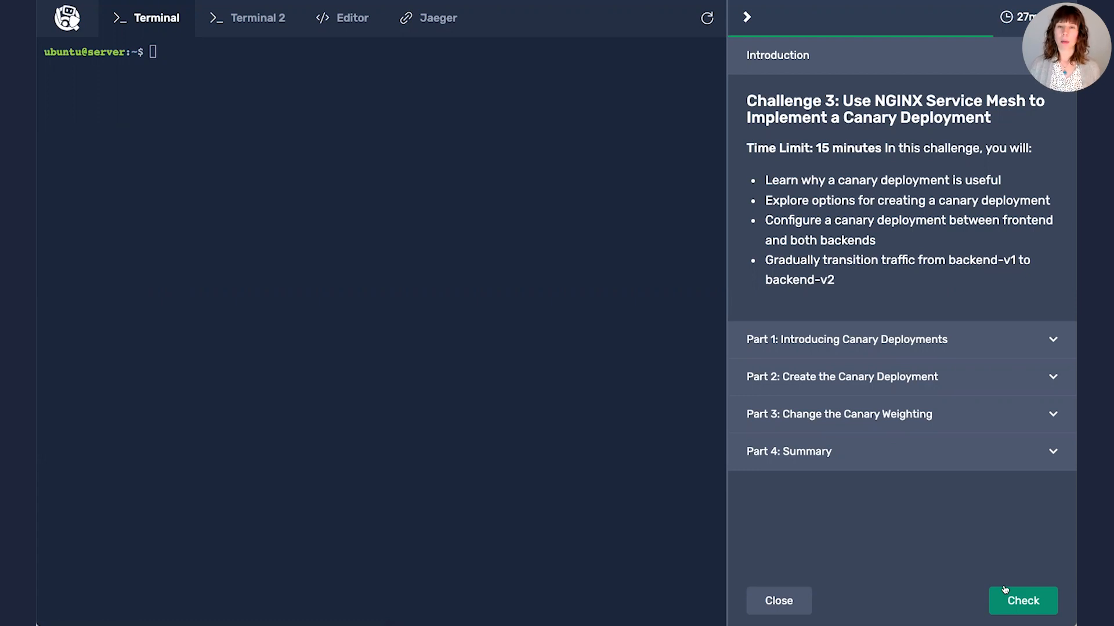
mouse_move(795, 284)
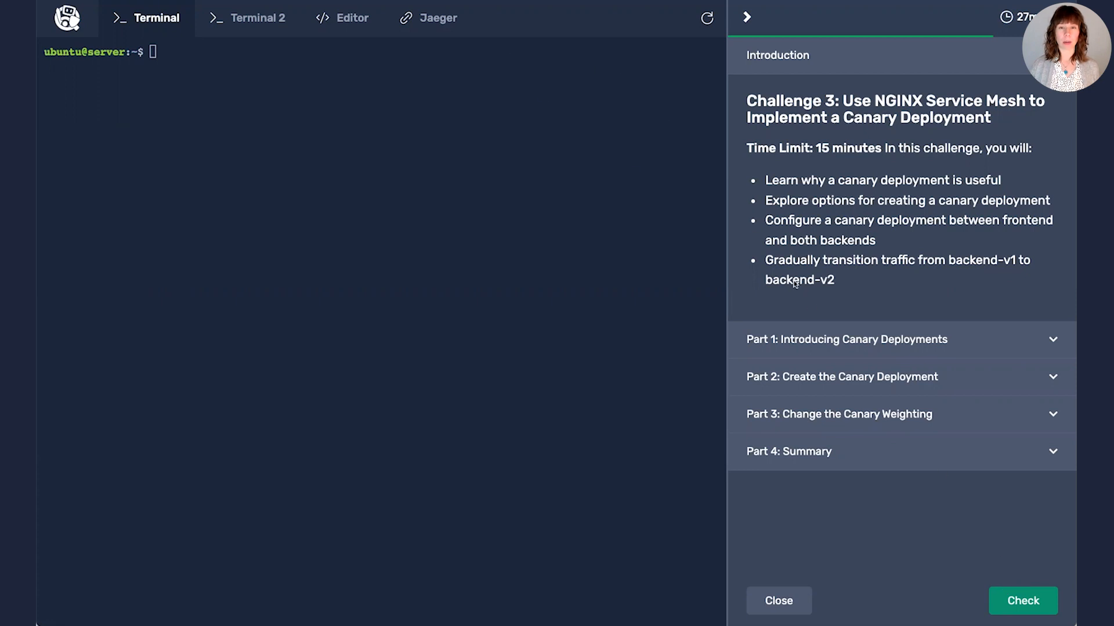
click(847, 340)
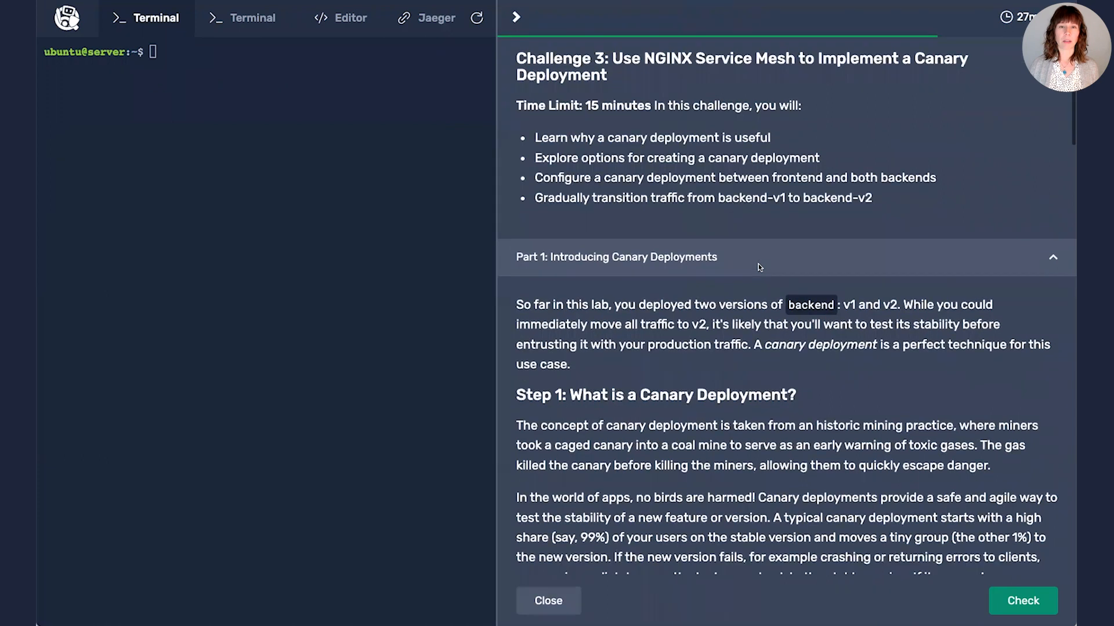
Read through Part 1 and the canary diagram down to Step 2 on canary deployment between services
scroll(down, 3)
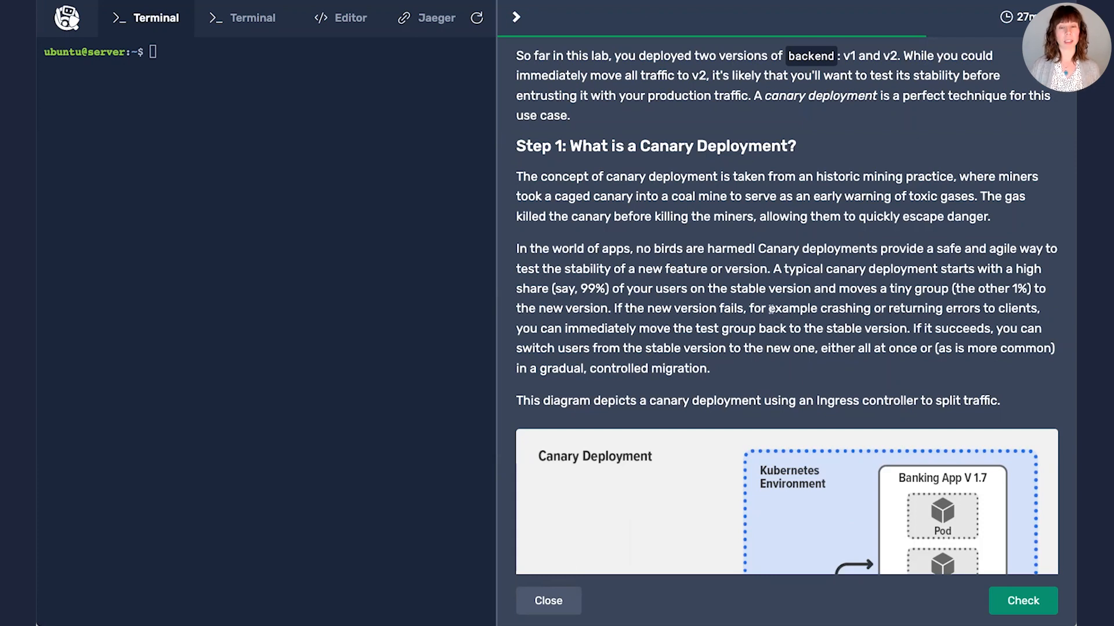
scroll(down, 3)
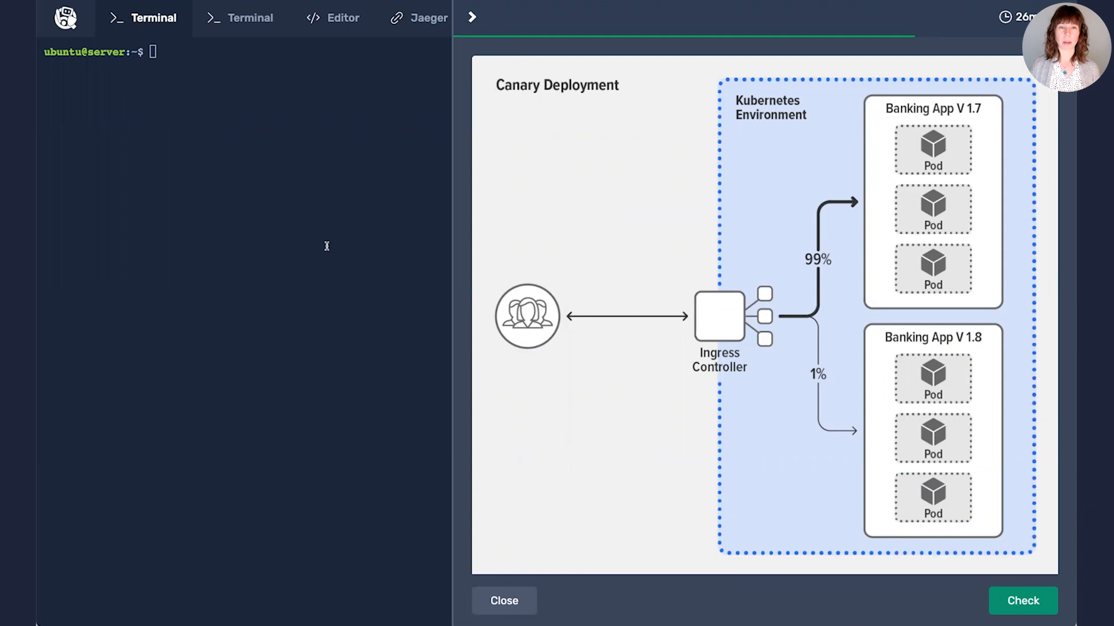
mouse_move(650, 348)
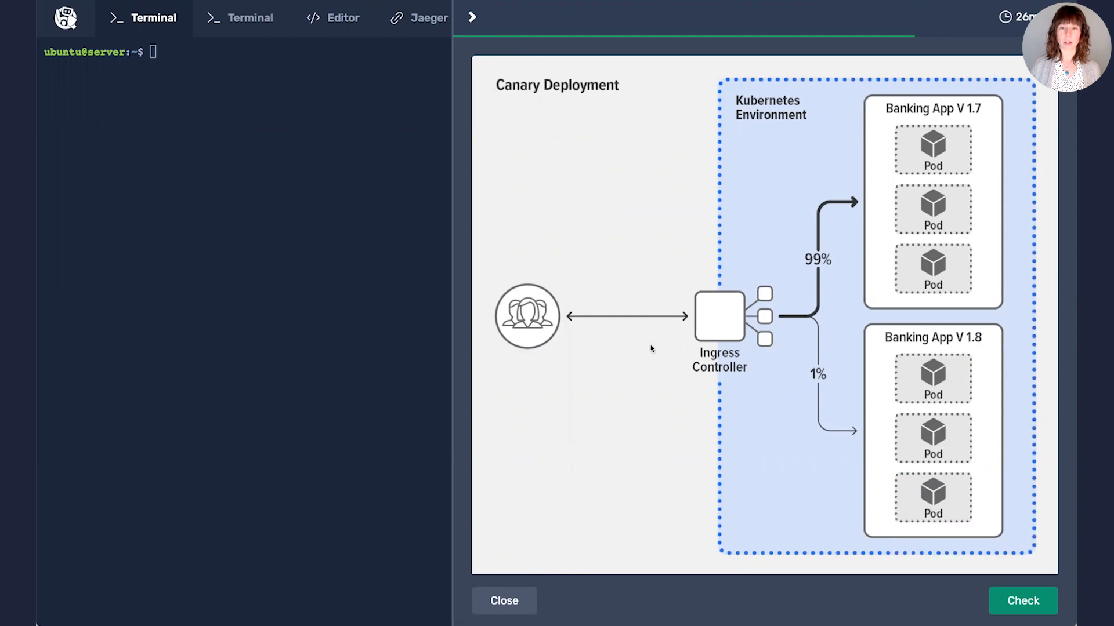
mouse_move(913, 199)
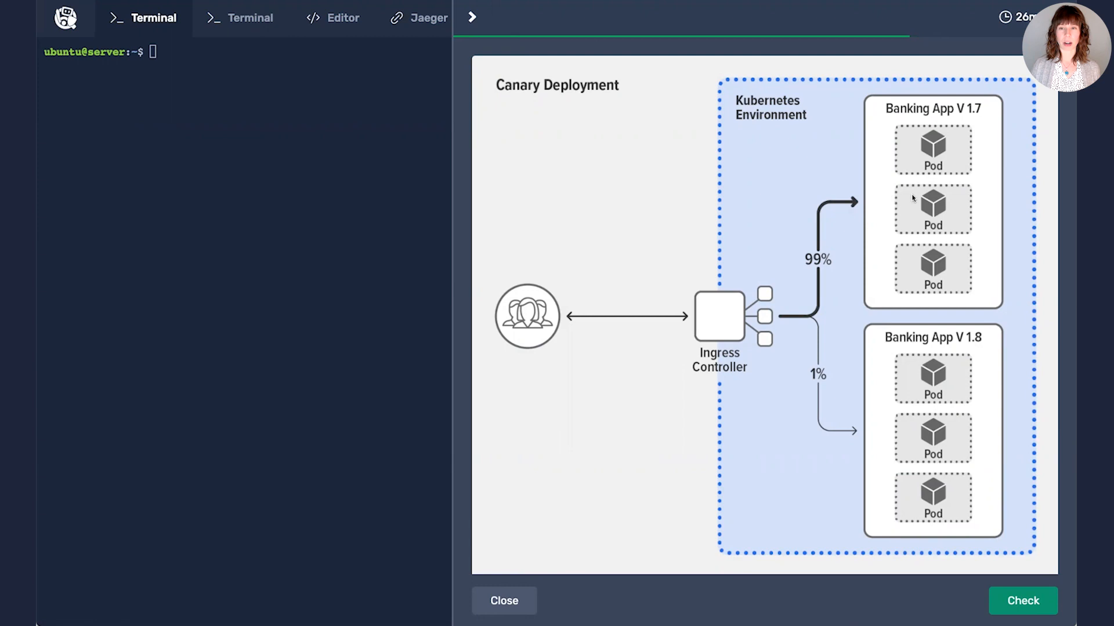
mouse_move(980, 117)
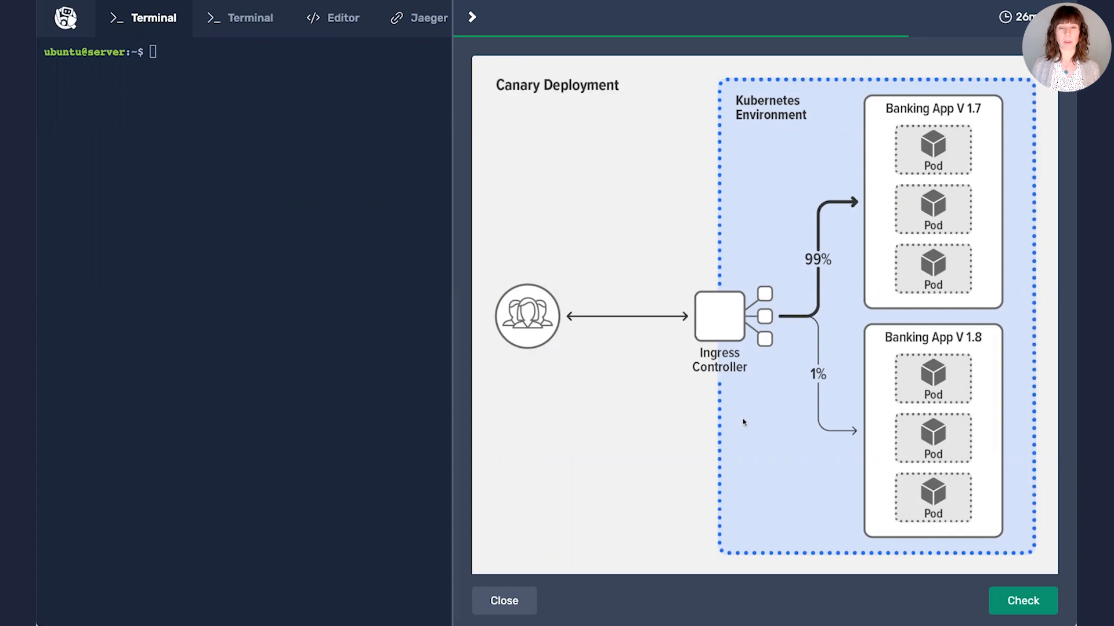
scroll(down, 3)
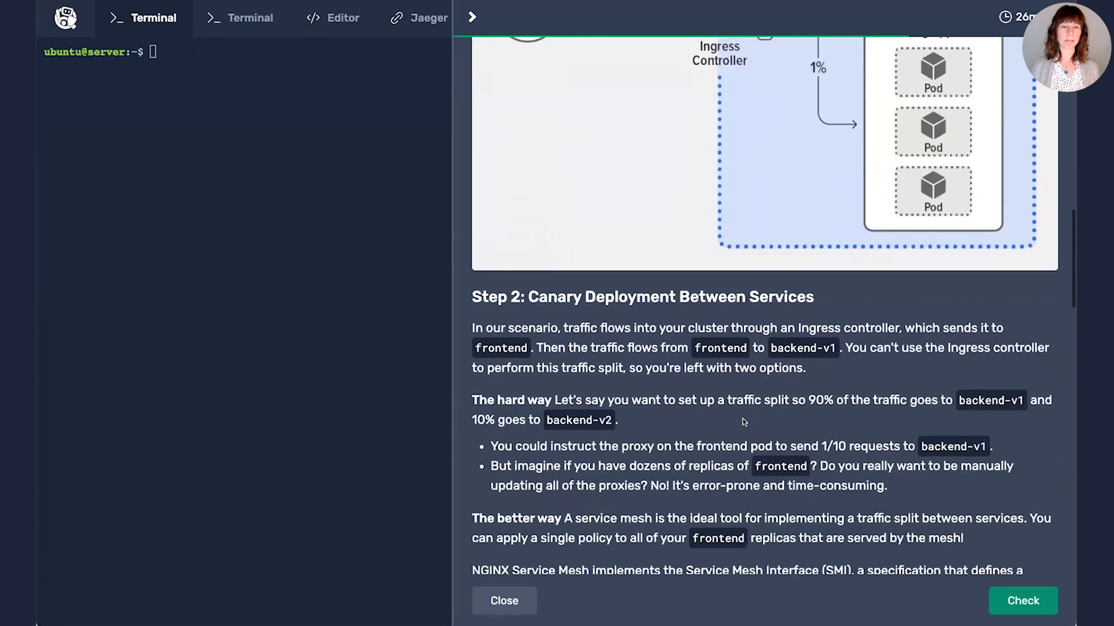
scroll(down, 3)
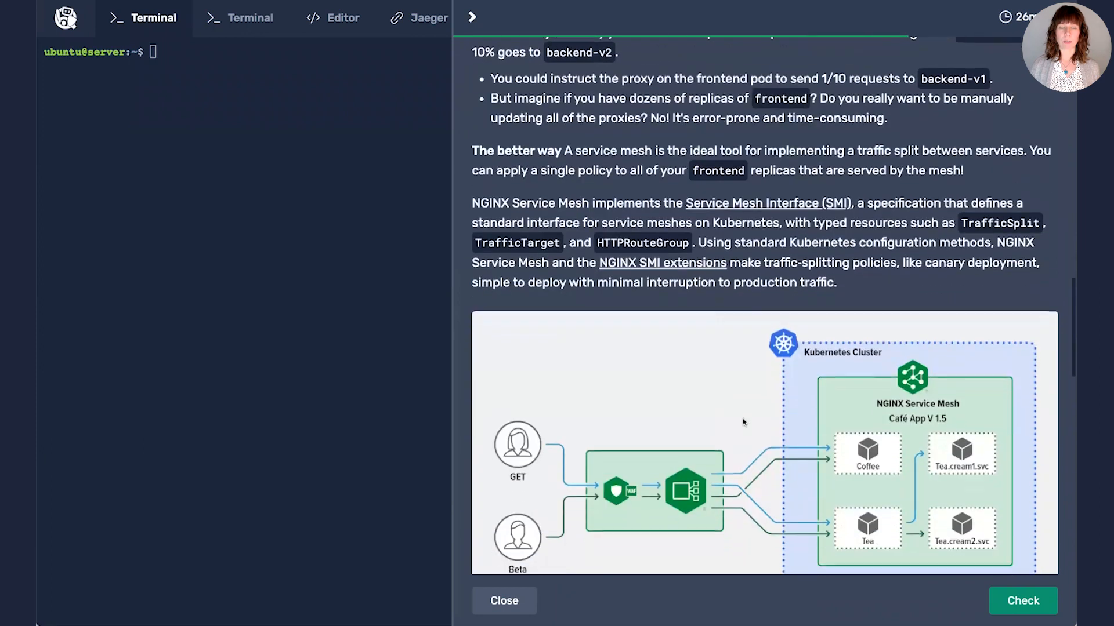
scroll(down, 3)
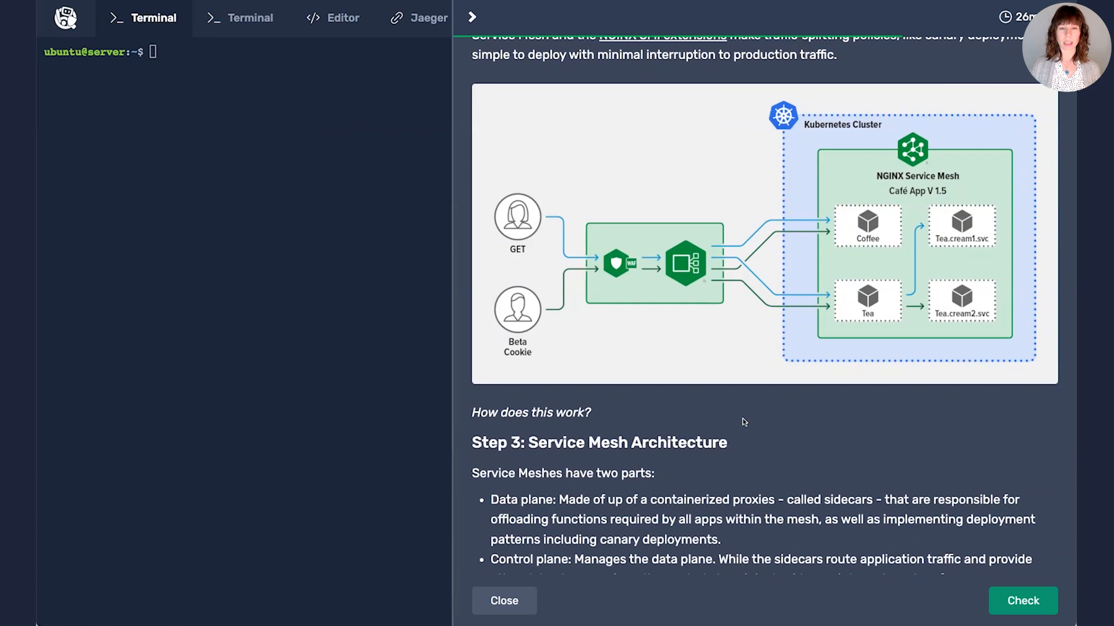
mouse_move(716, 359)
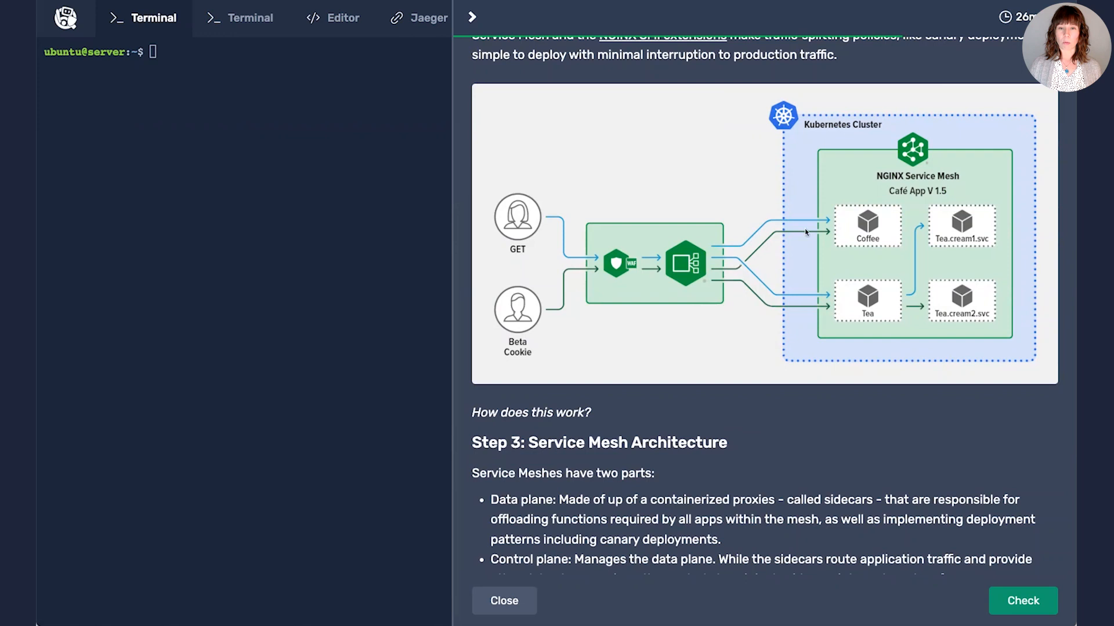
mouse_move(841, 311)
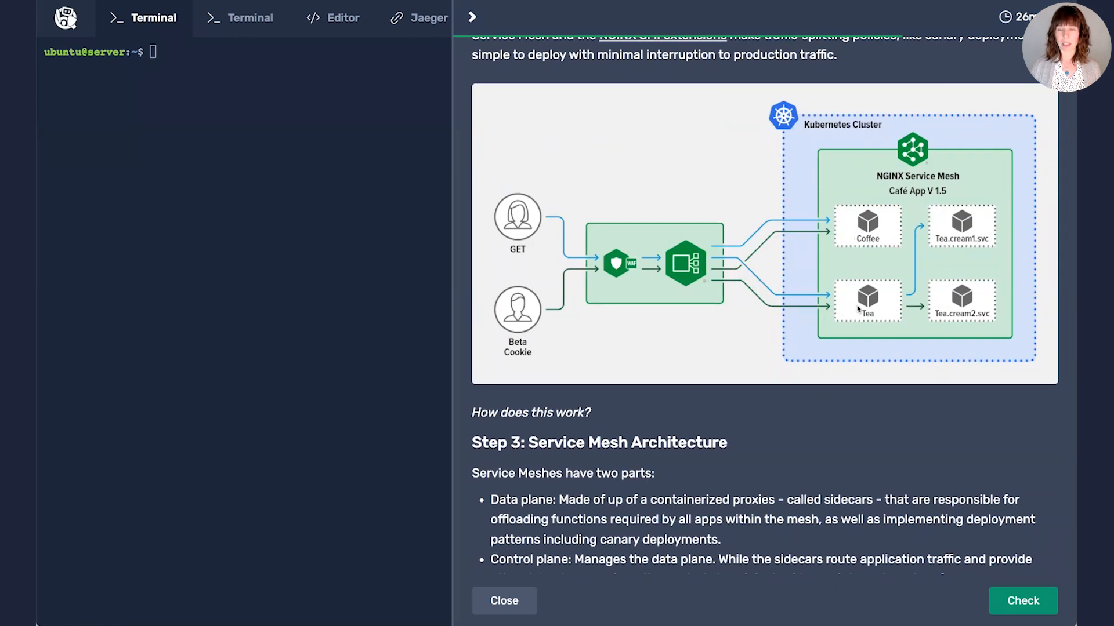
mouse_move(917, 317)
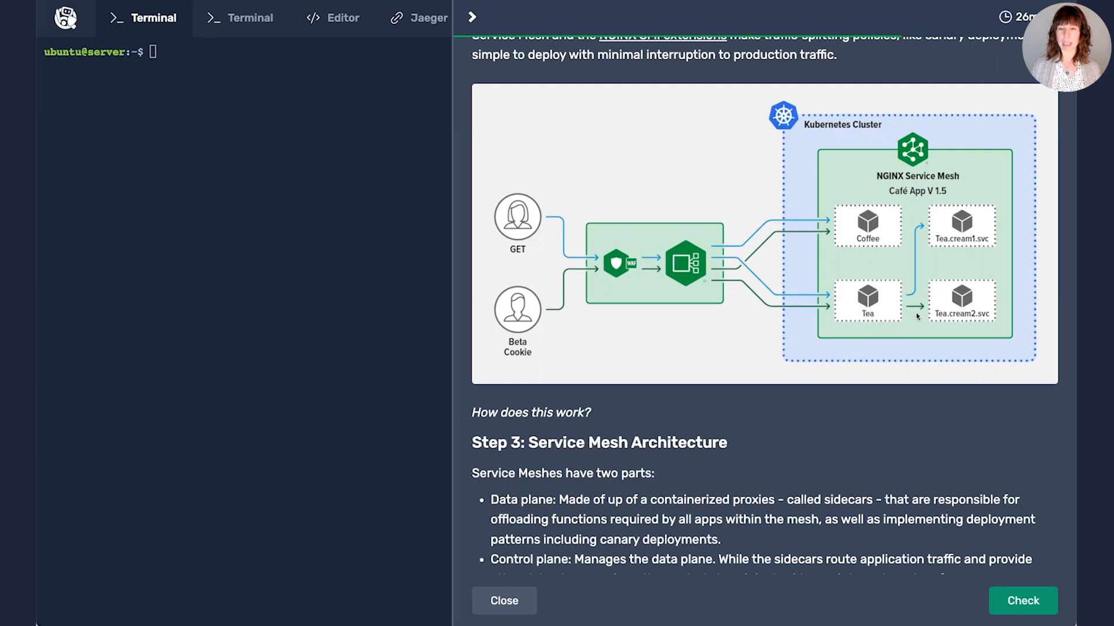
mouse_move(972, 247)
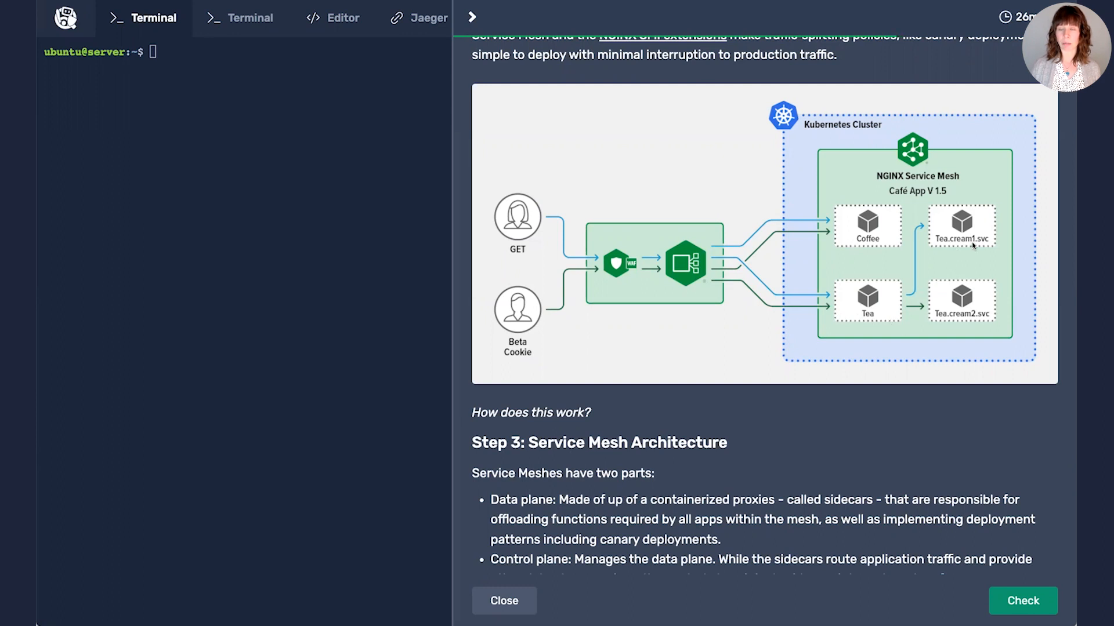
mouse_move(483, 350)
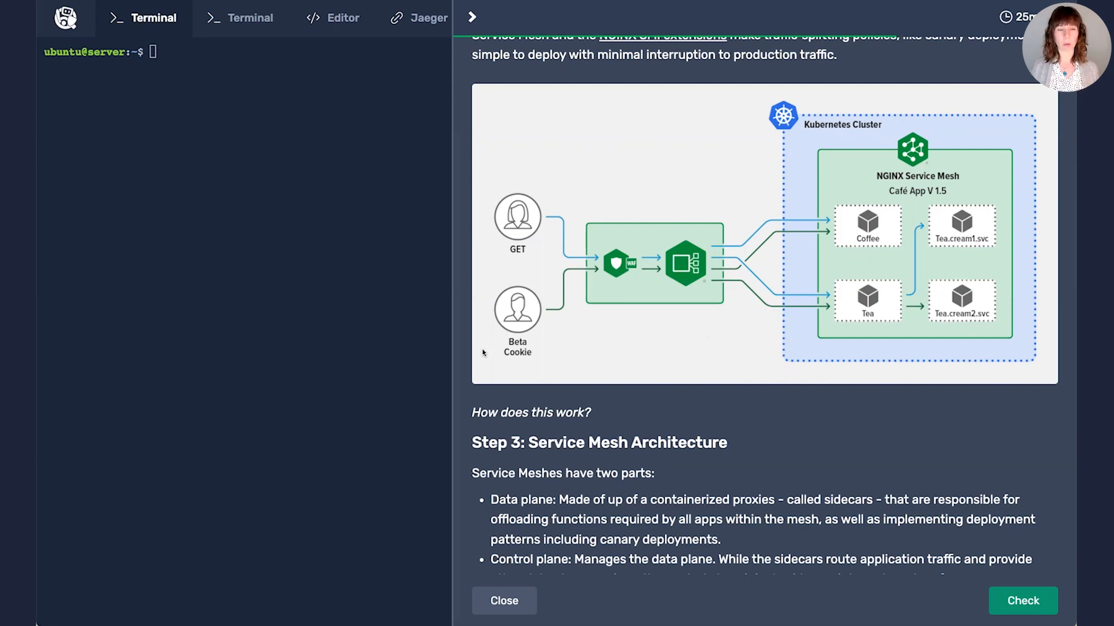
scroll(down, 3)
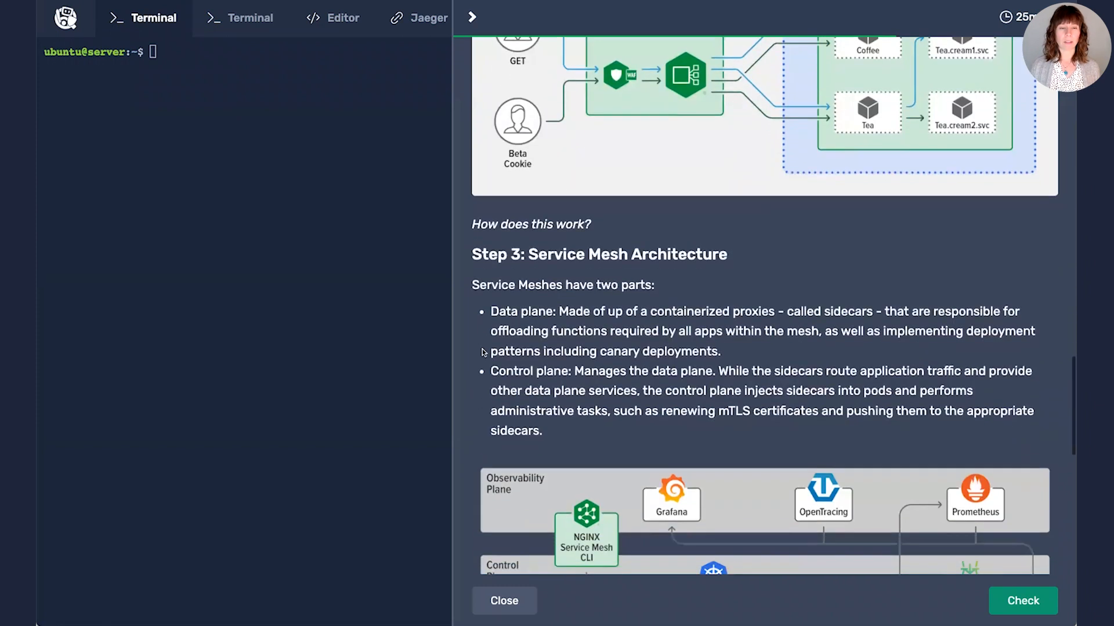
Scroll past the architecture diagram to Part 2 Step 1, the 90/10 5-split.yaml definition
scroll(down, 3)
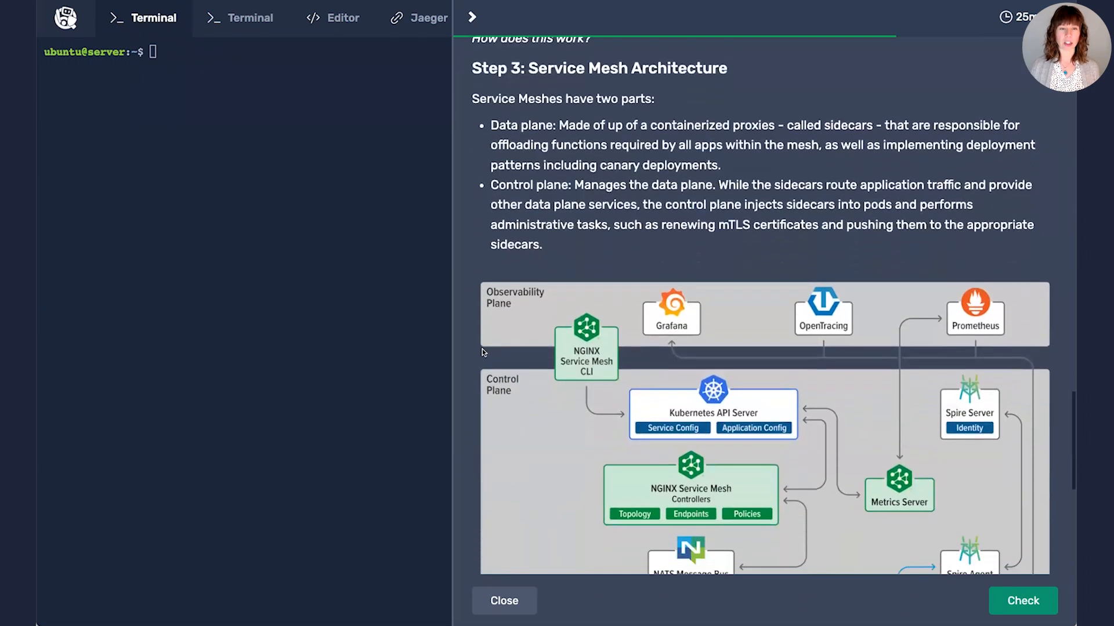
scroll(down, 3)
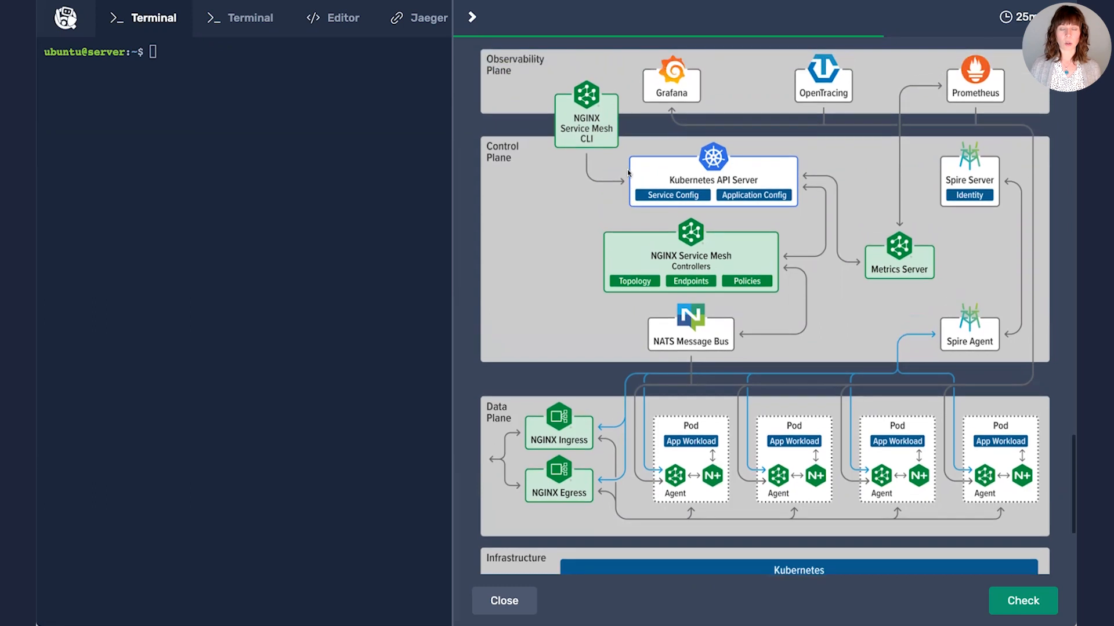
mouse_move(655, 170)
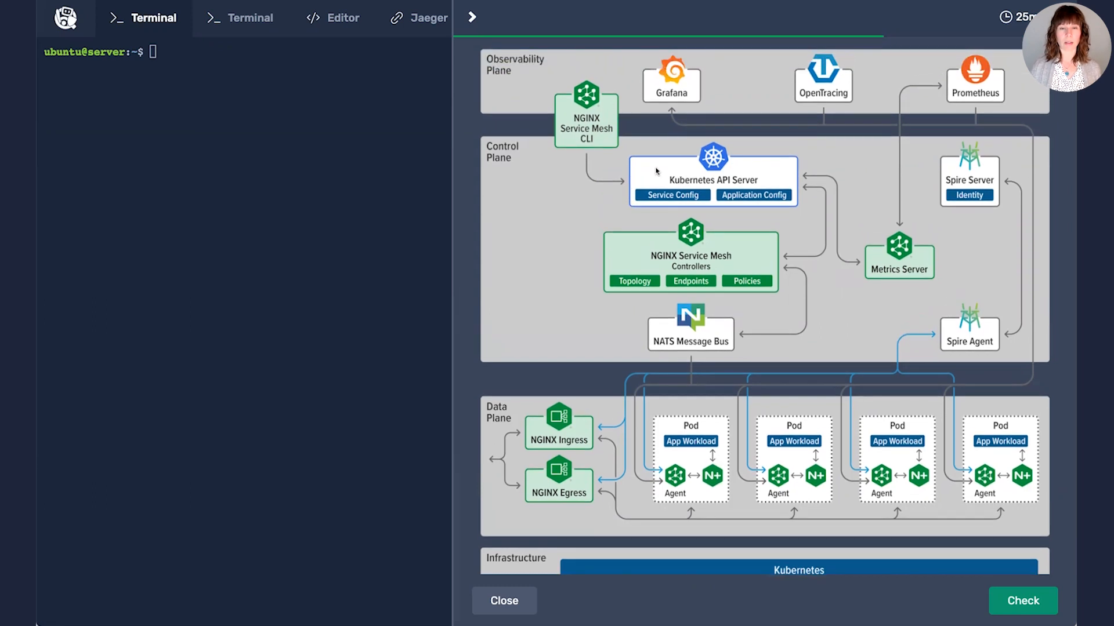
mouse_move(899, 301)
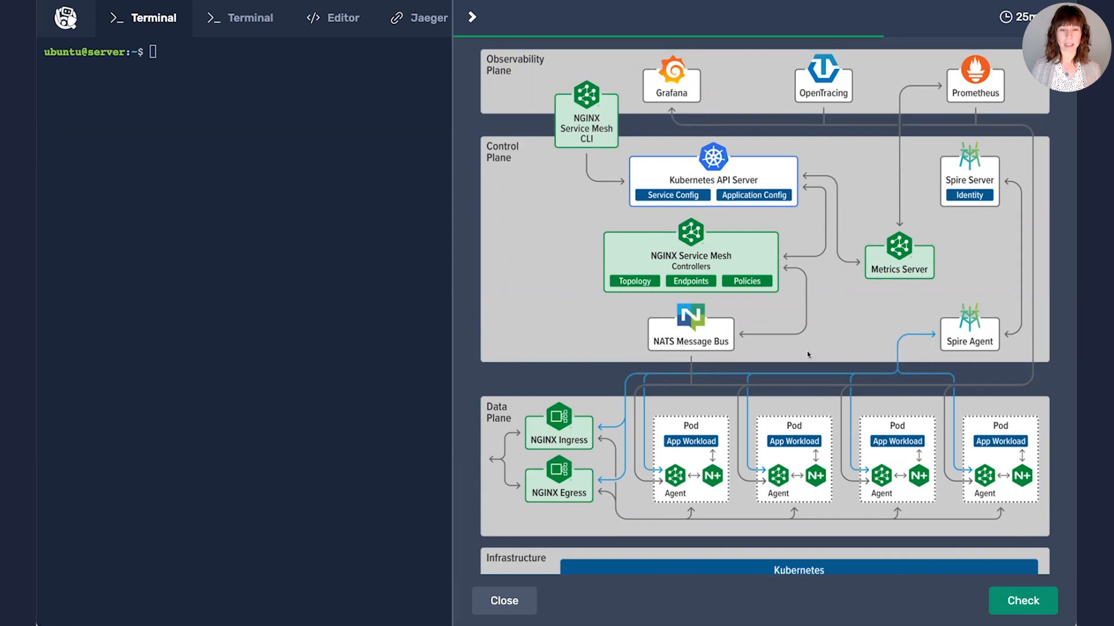
scroll(down, 3)
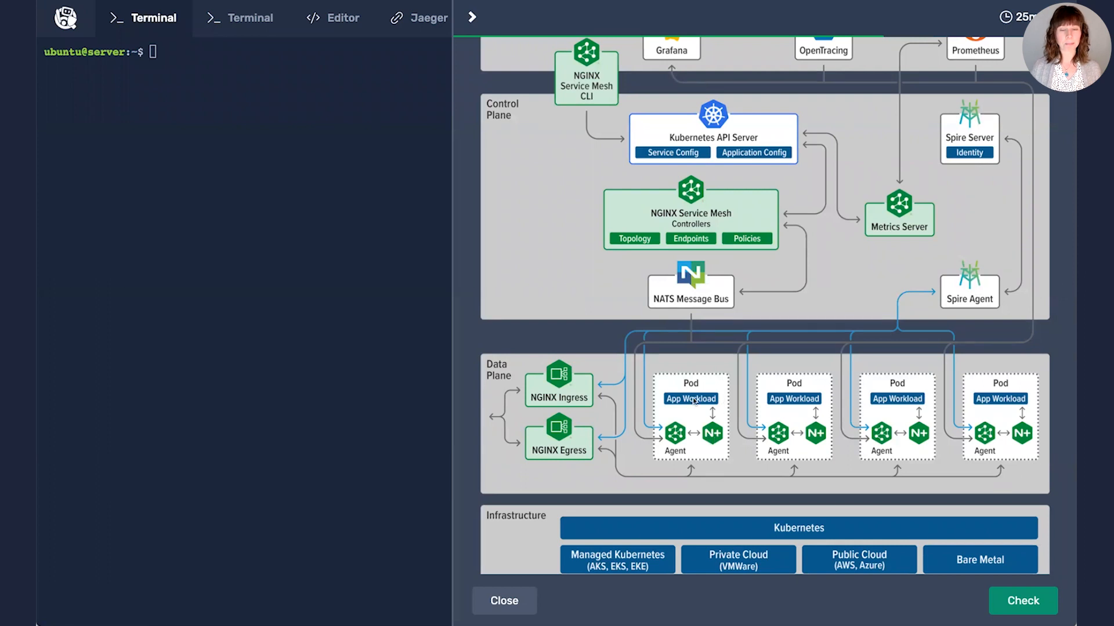
mouse_move(827, 361)
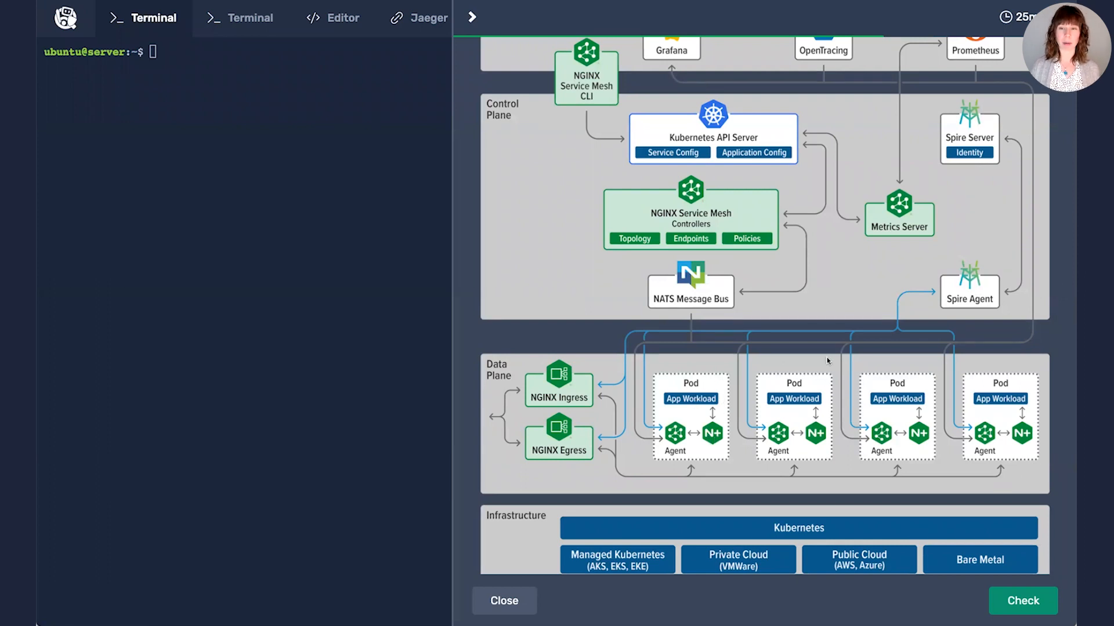
mouse_move(1015, 98)
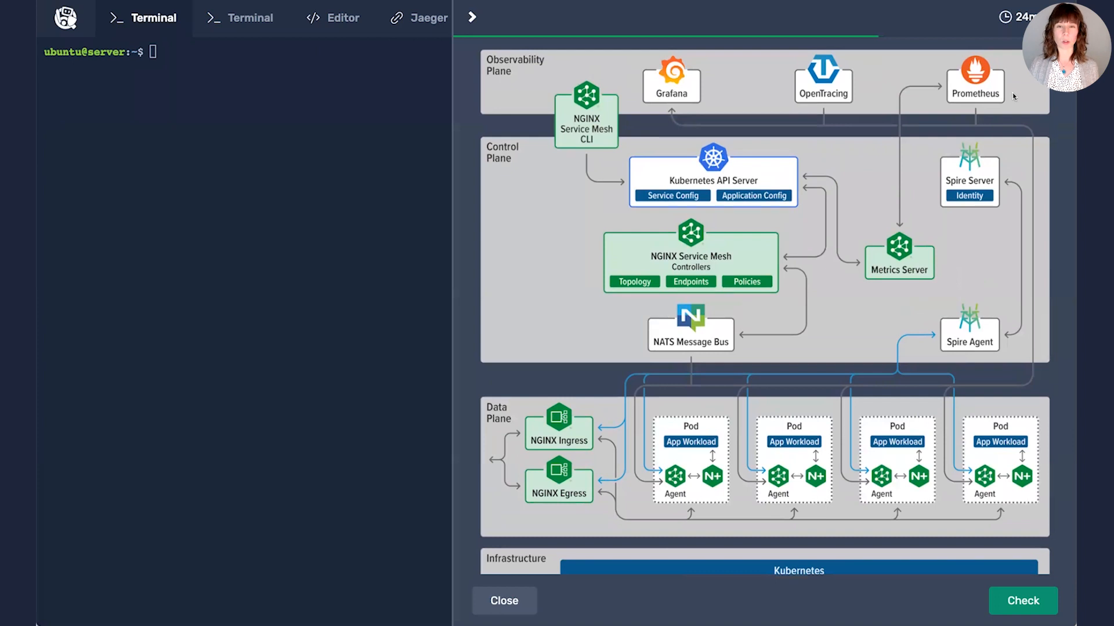
scroll(down, 3)
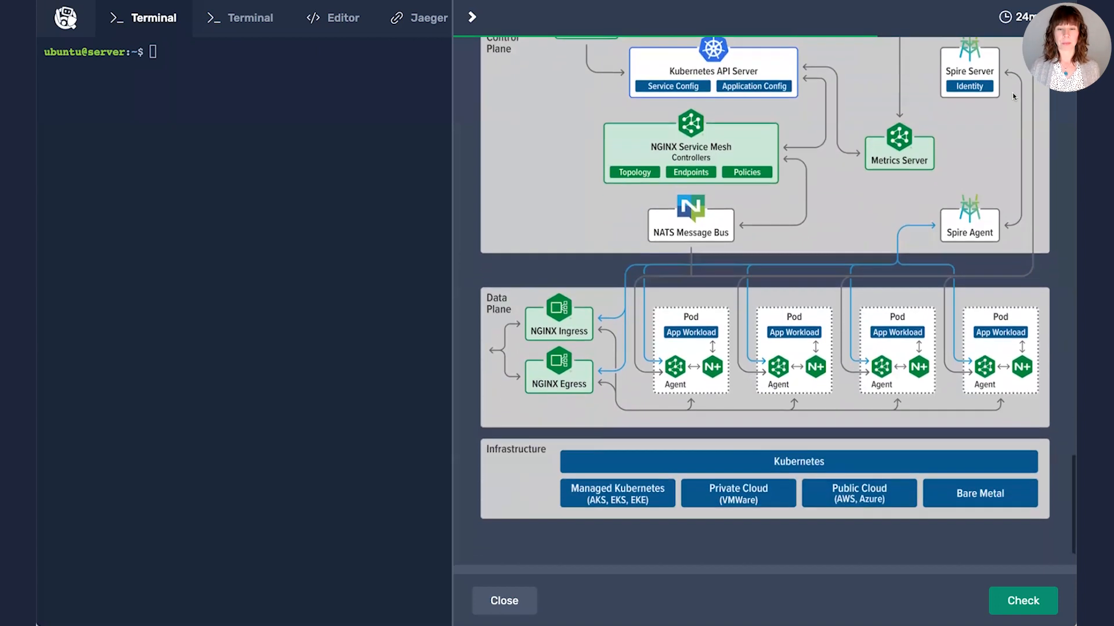
scroll(down, 3)
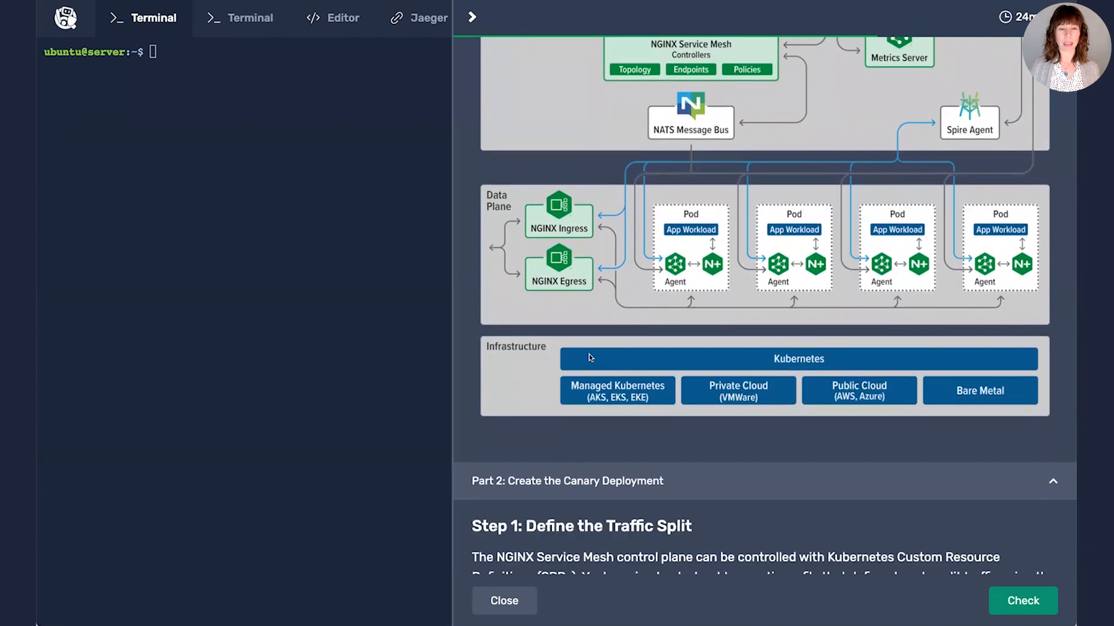
scroll(down, 3)
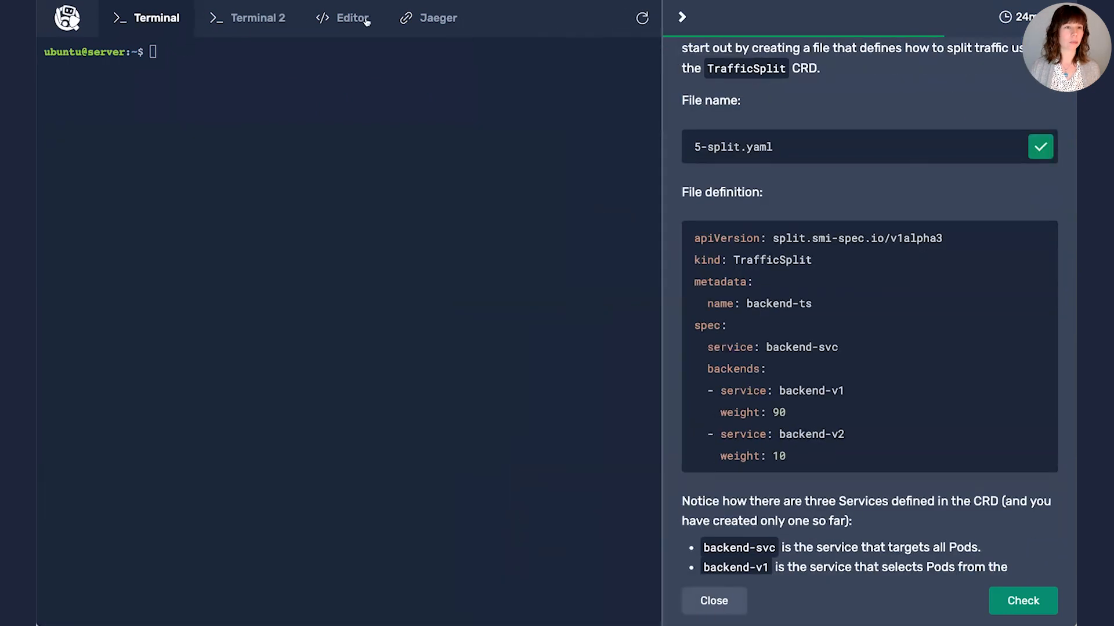
Put the 90/10 backend-v1/backend-v2 TrafficSplit definition into 5-split.yaml in the editor and save it
click(342, 18)
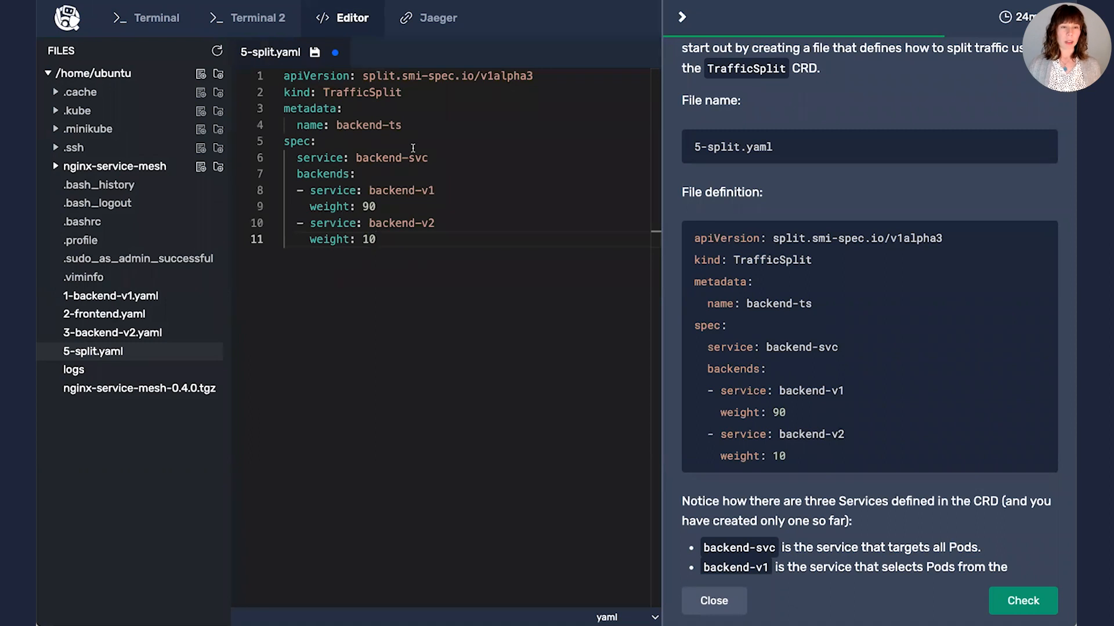
double_click(401, 191)
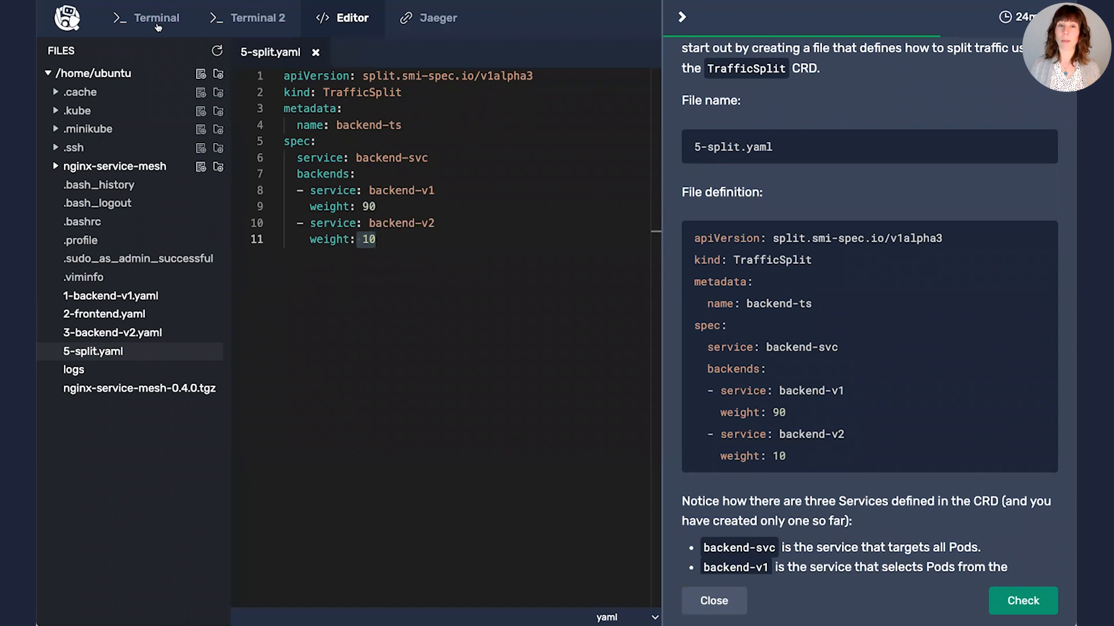
Make a new file 4-services.yaml holding the backend-v1 and backend-v2 Service definitions, and save it
click(155, 18)
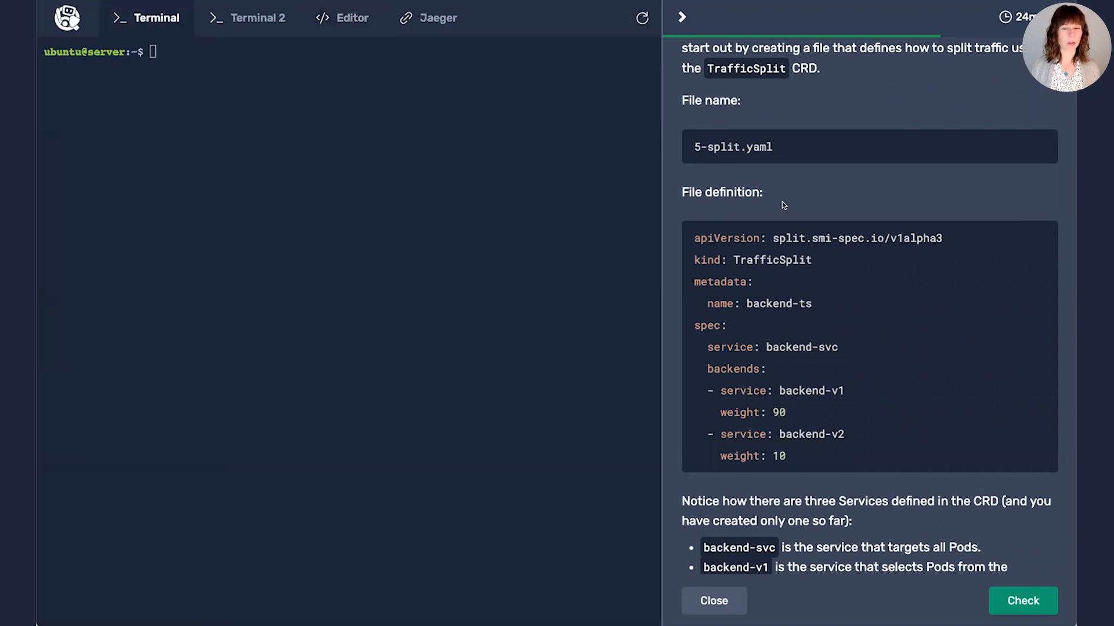
scroll(down, 3)
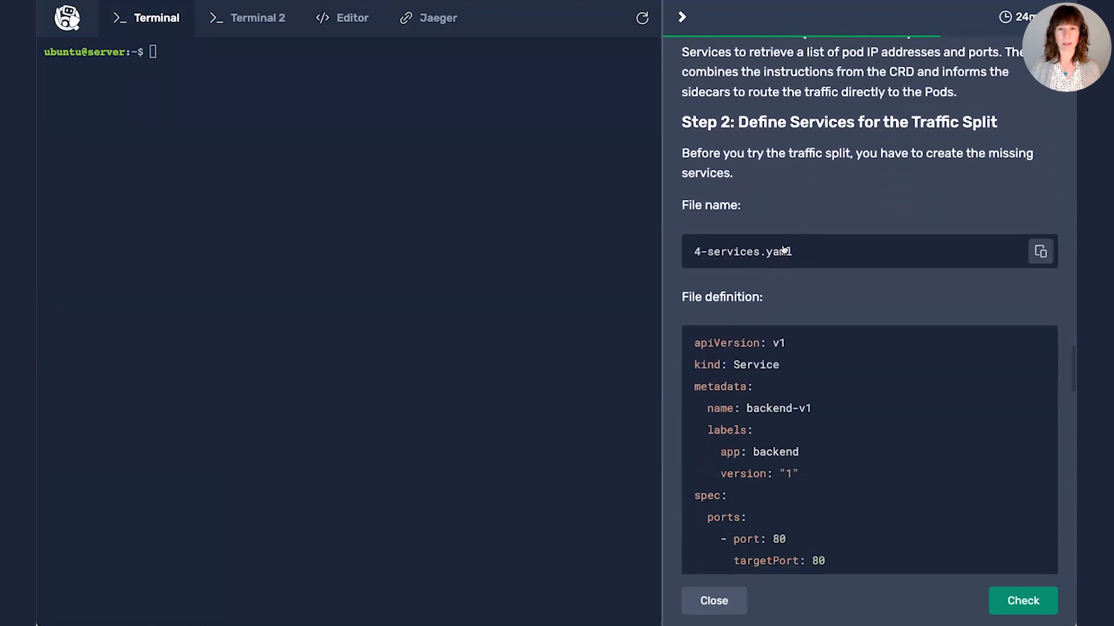
click(1040, 251)
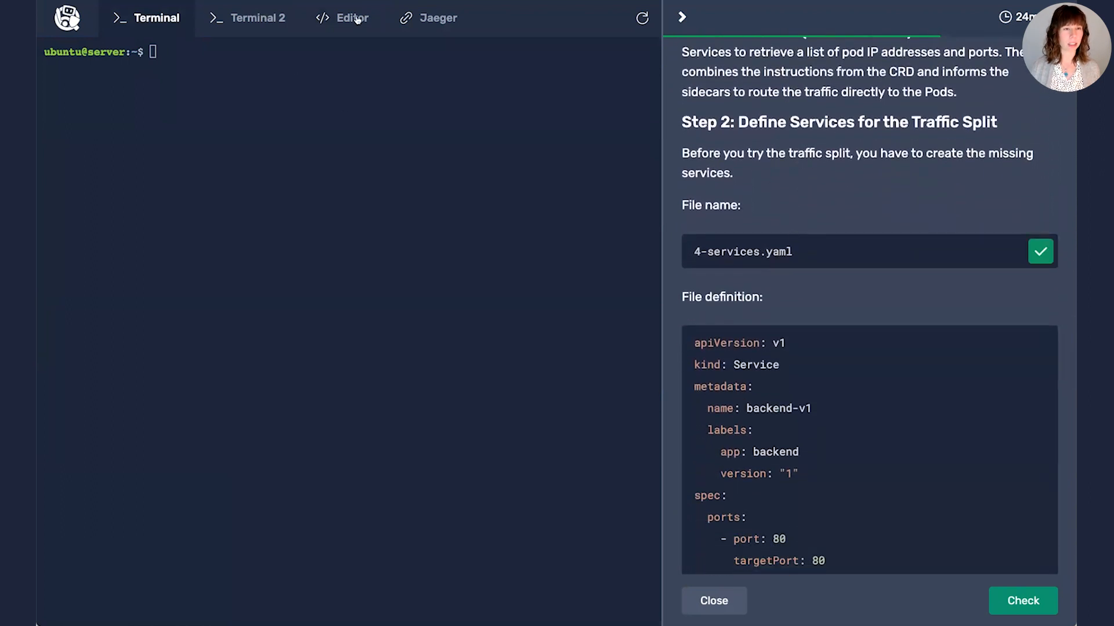
click(352, 18)
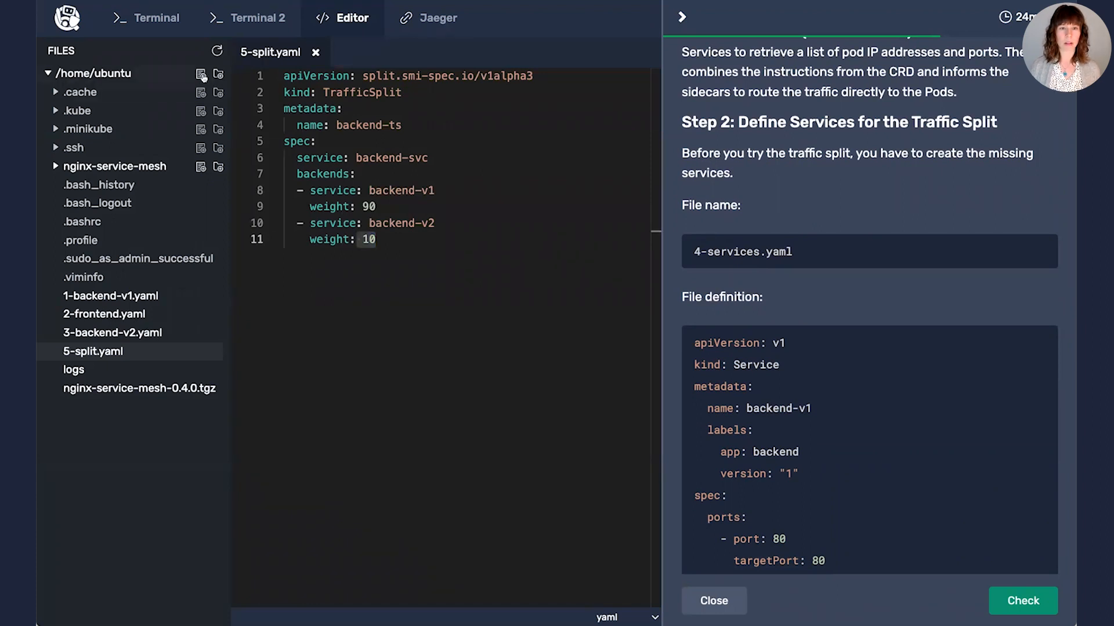
click(1021, 601)
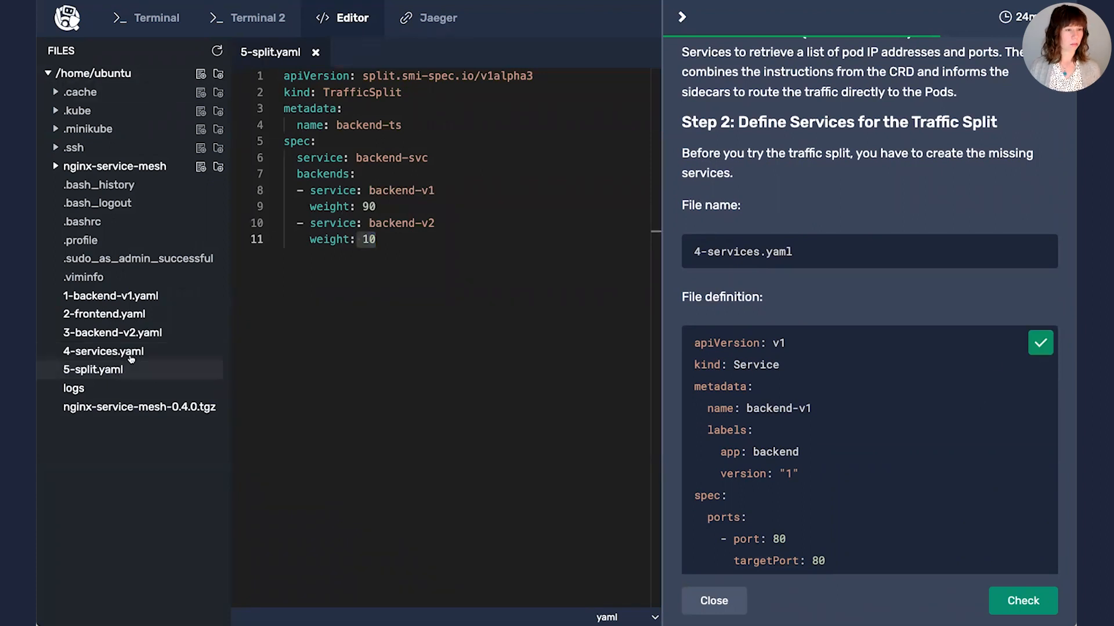
click(103, 351)
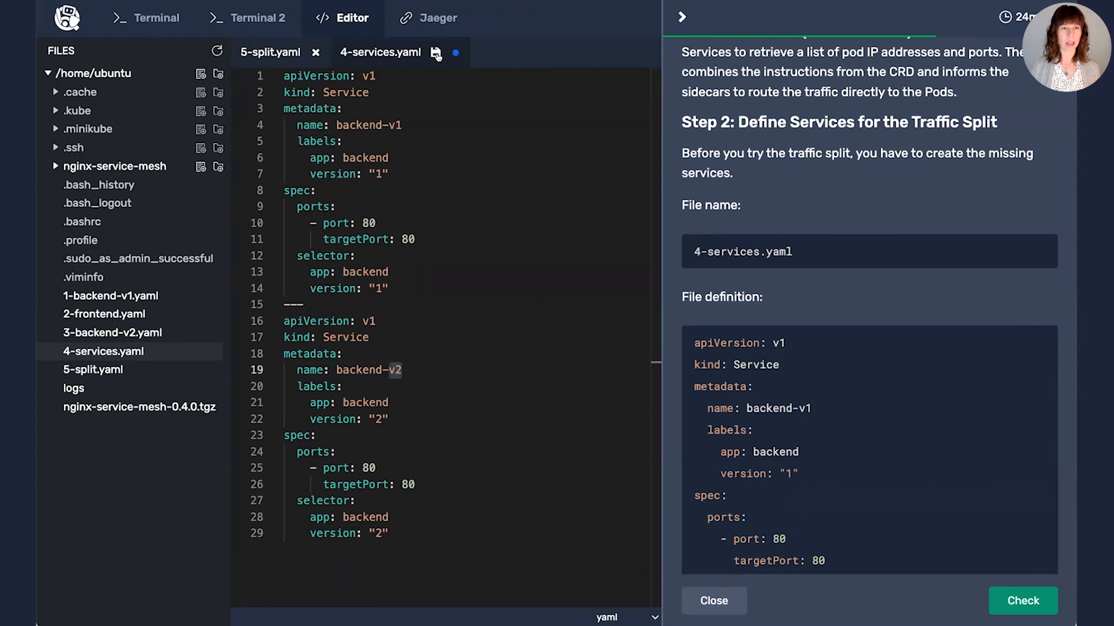
click(145, 18)
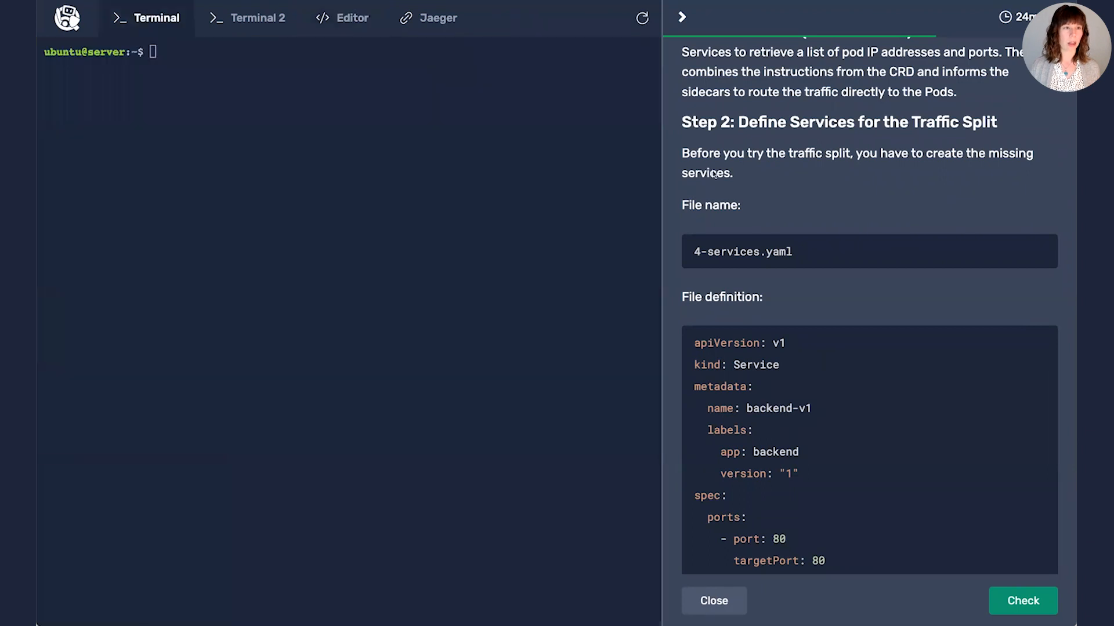
Run kubectl apply on 4-services.yaml, then on 5-split.yaml, to create the services and backend-ts split
scroll(down, 3)
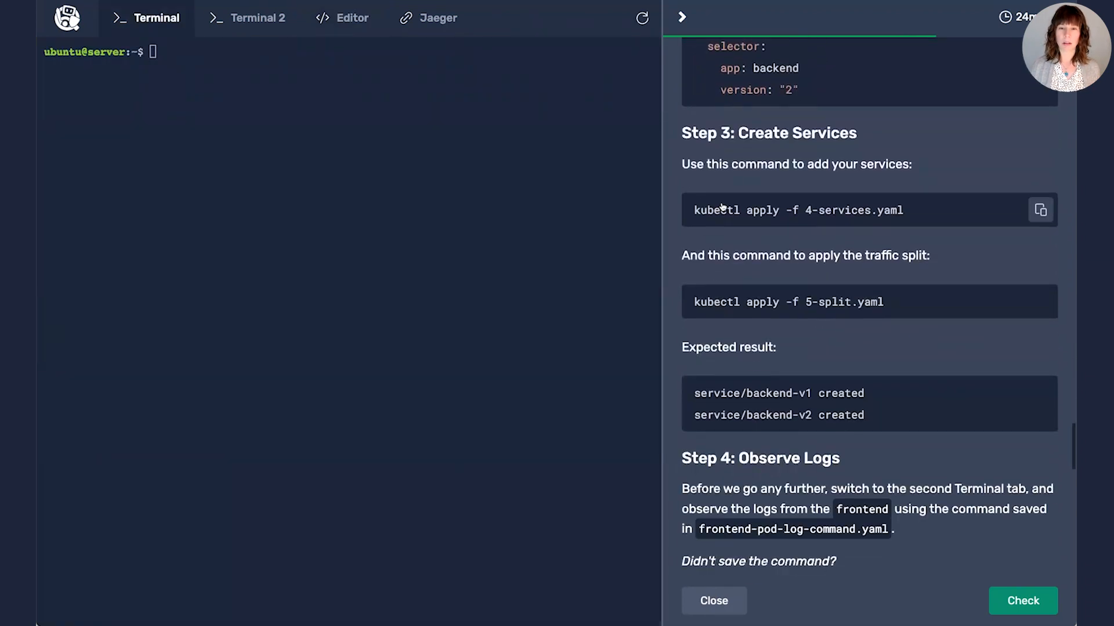
click(1040, 209)
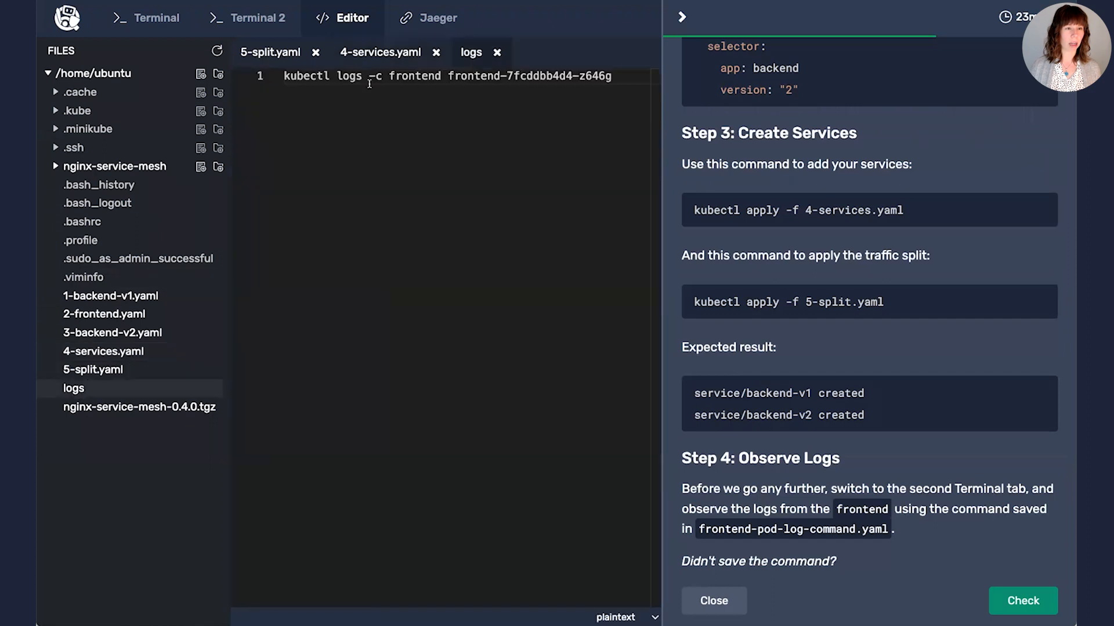
triple_click(447, 76)
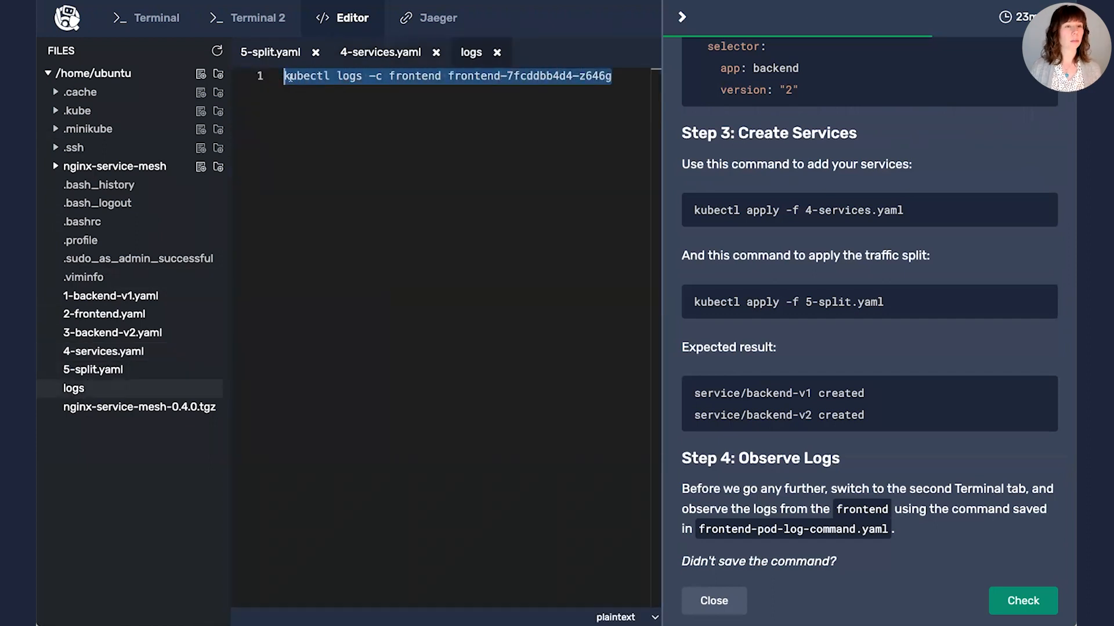
click(254, 18)
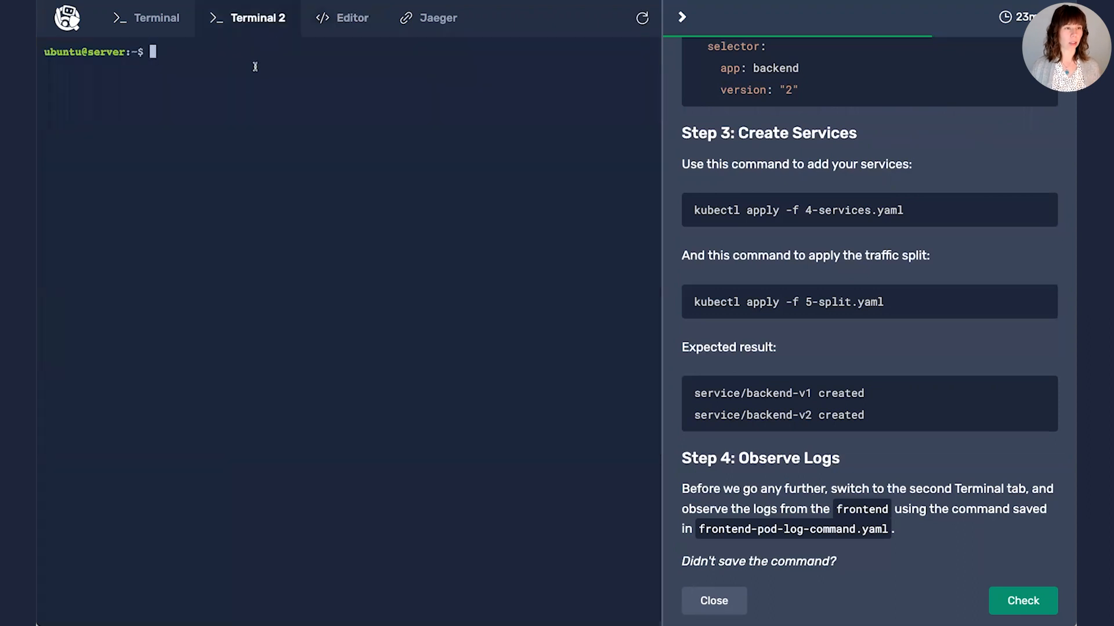
text(kubectl logs -c frontend frontend-7fcddbb4d4-z646g)
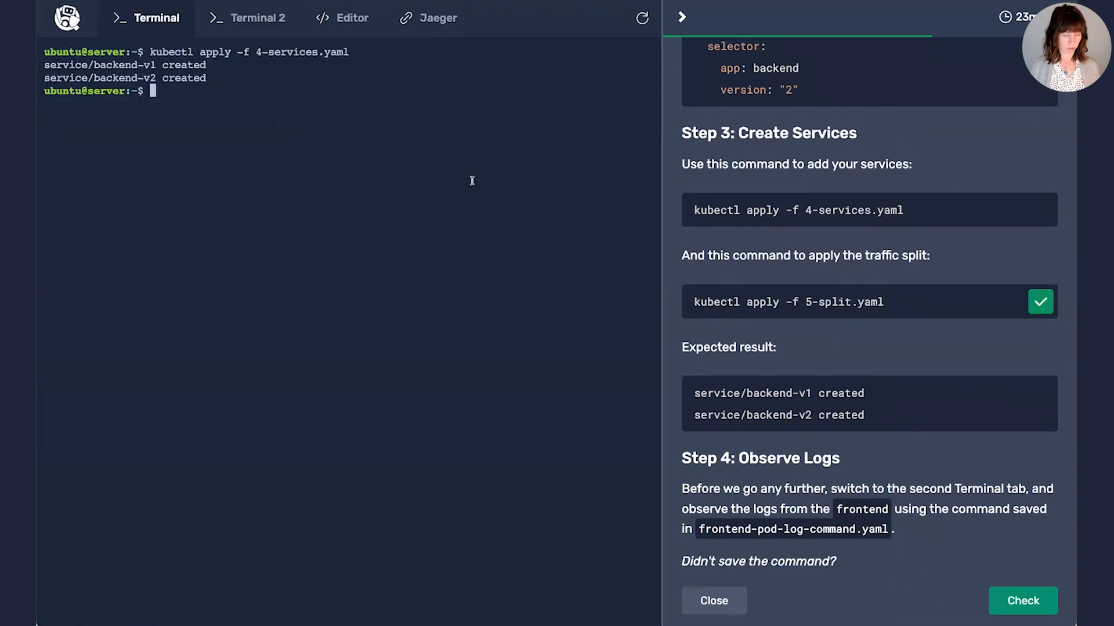
text(kubectl apply -f 5-split.yaml)
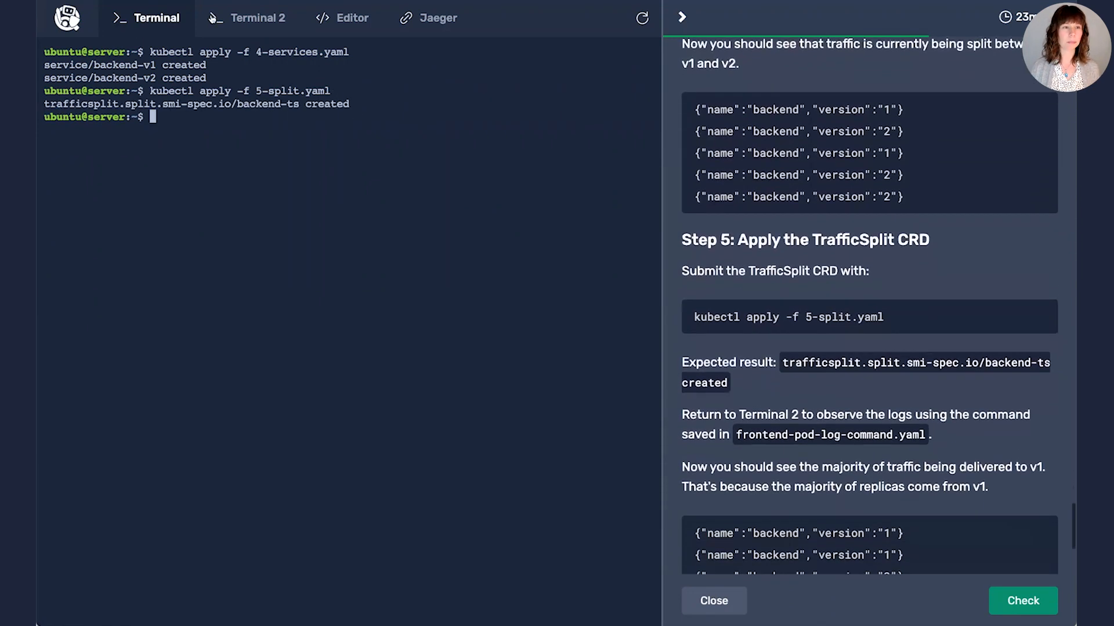
Run kubectl logs for pod frontend-7fcddbb4d4-z646g in Terminal 2, showing mostly version 1 responses
click(257, 18)
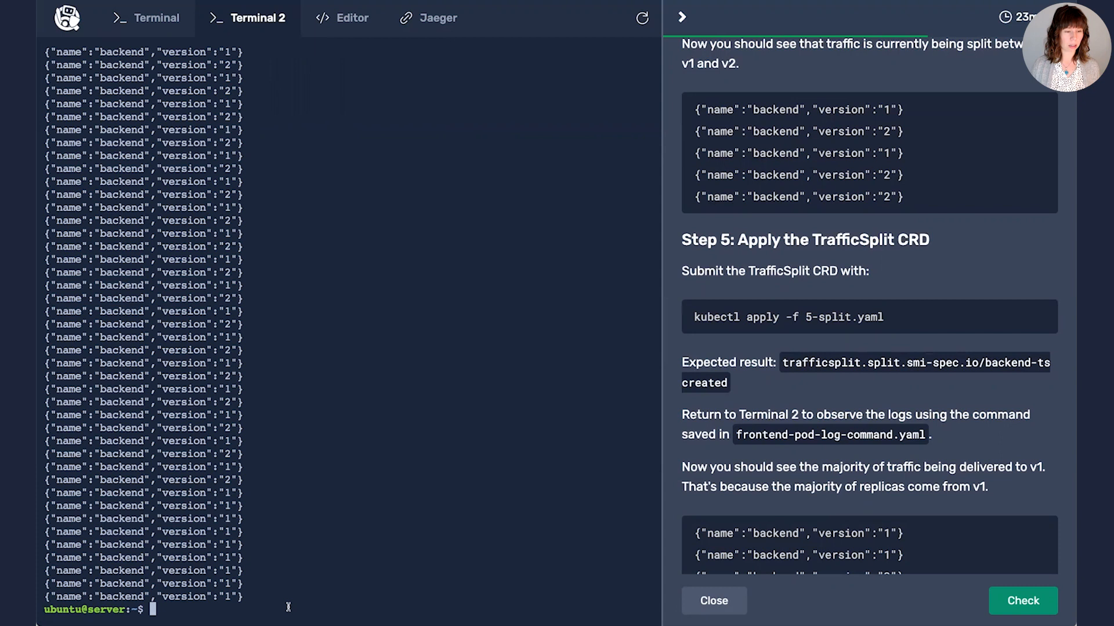
text(kubectl logs -c frontend frontend-7fcddbb4d4-z646g)
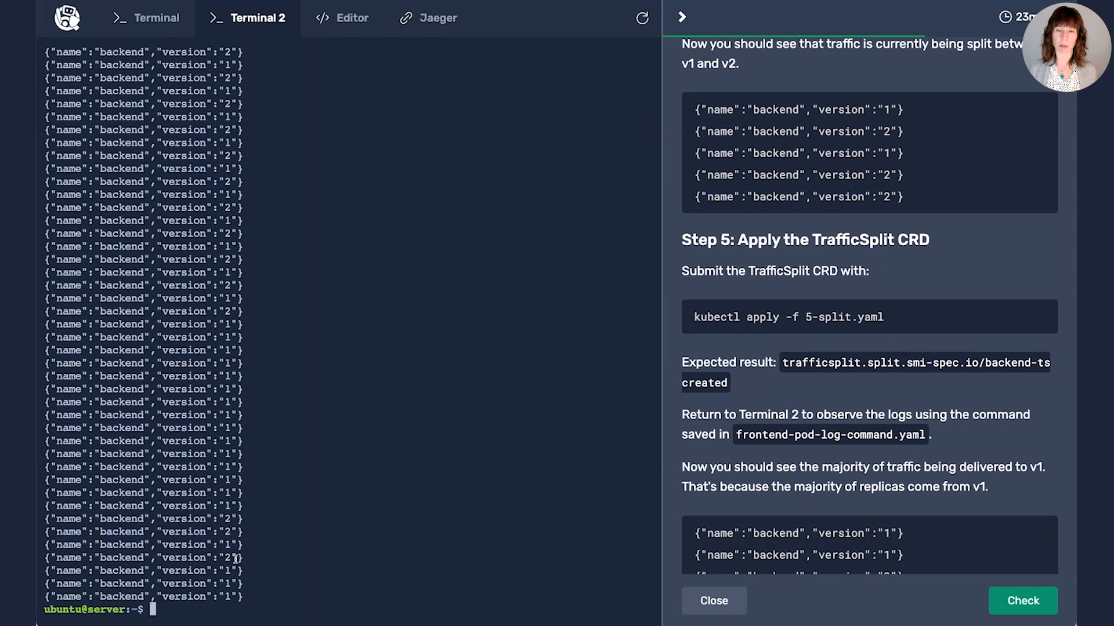
scroll(down, 3)
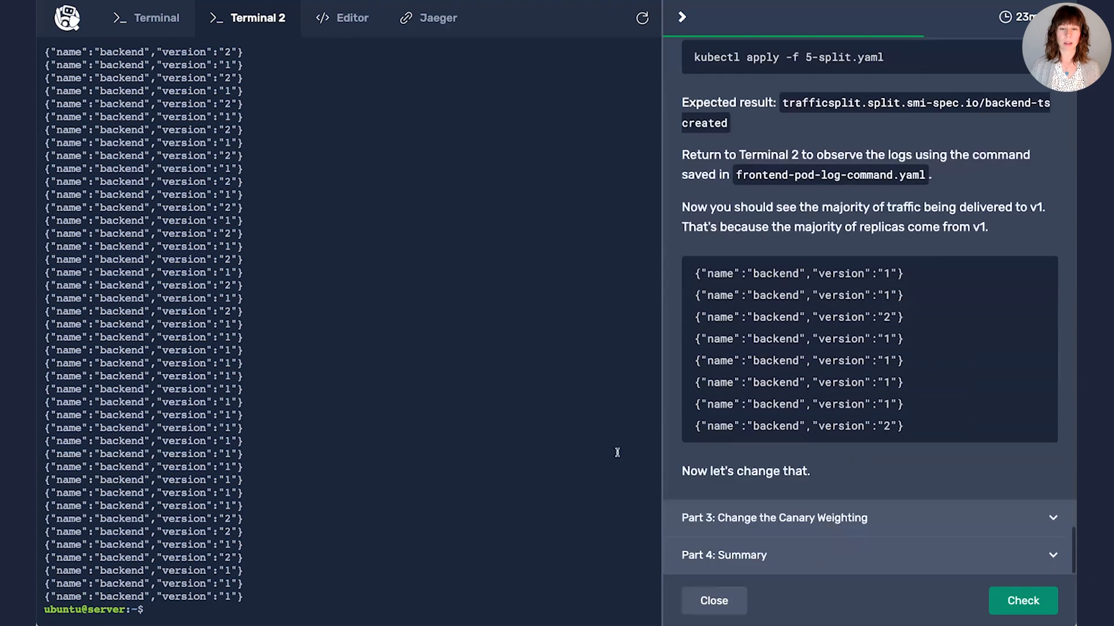
View Jaeger's System Architecture DAG: frontend-nginx calls backend-v1-nginx 6 times, backend-v2-nginx twice
click(428, 17)
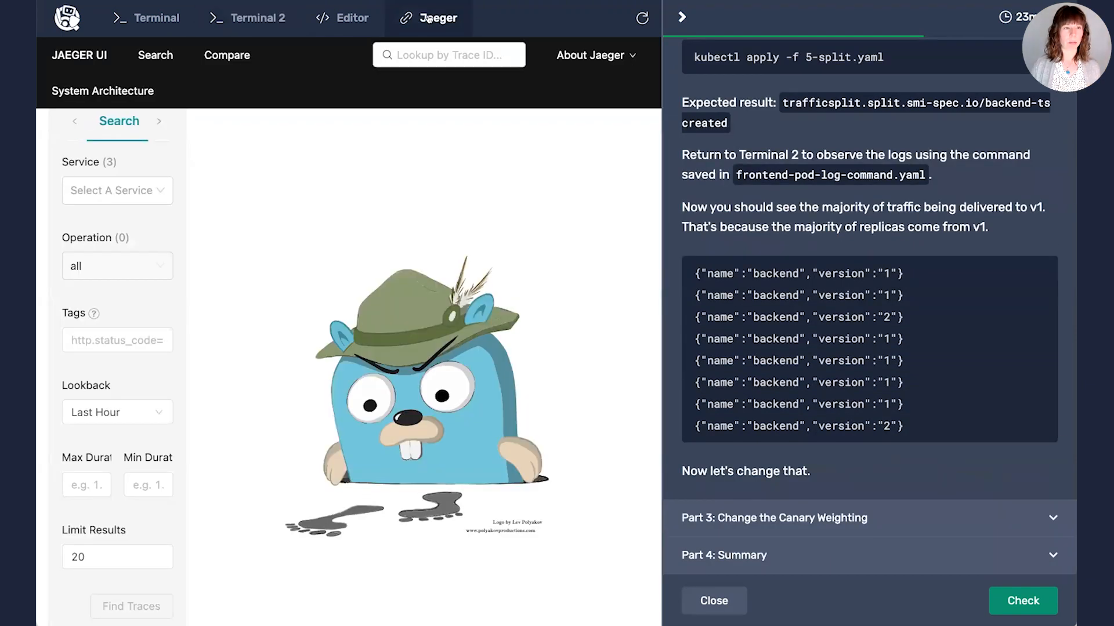
click(640, 18)
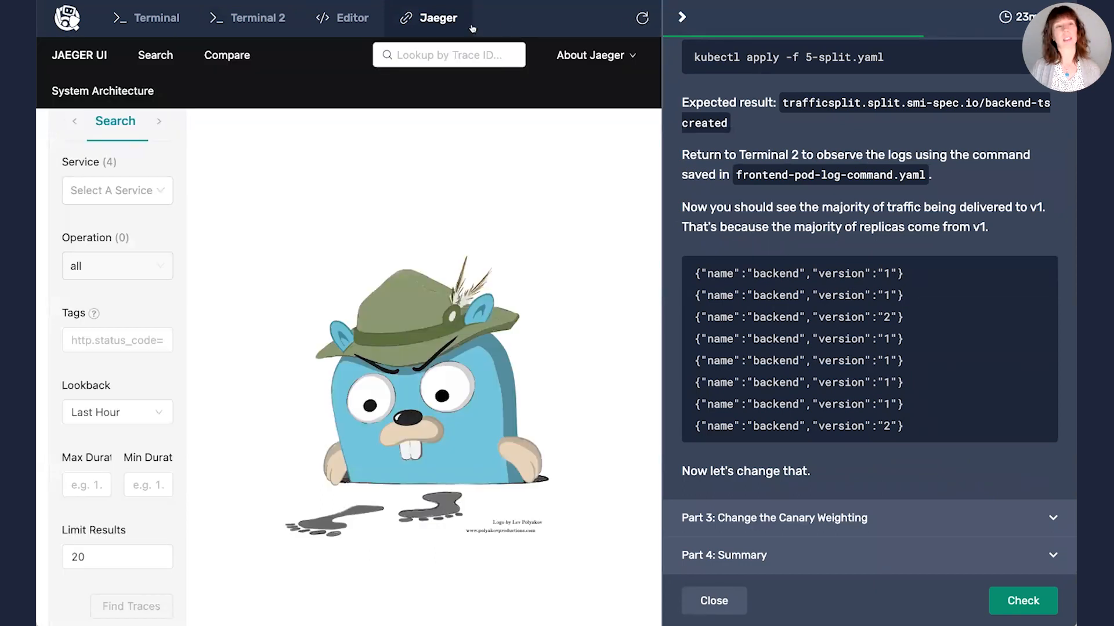
click(103, 90)
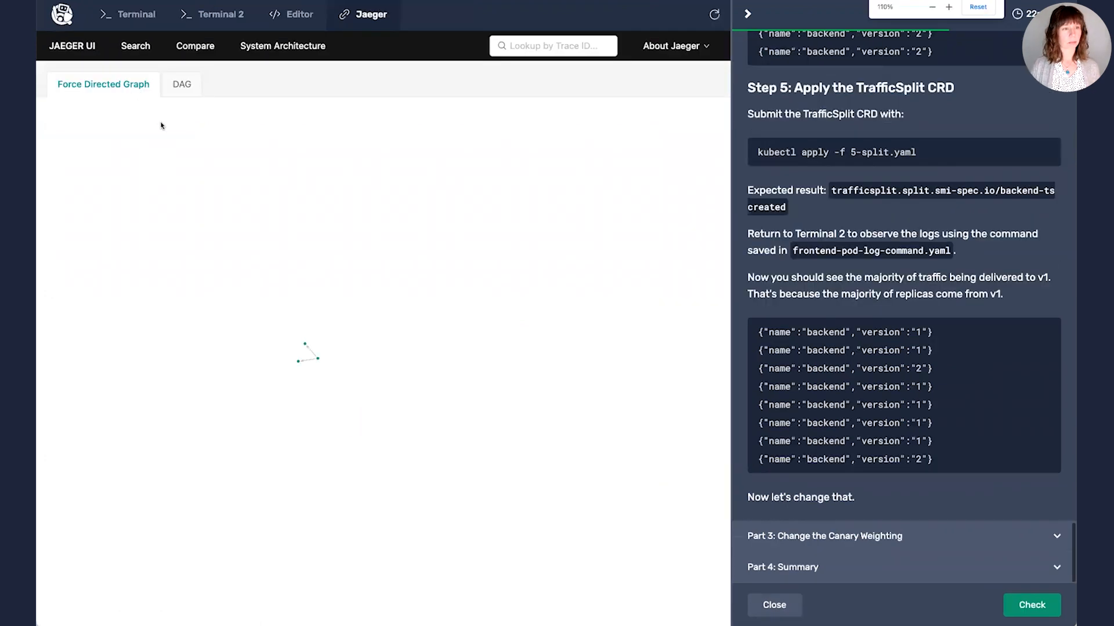
click(181, 83)
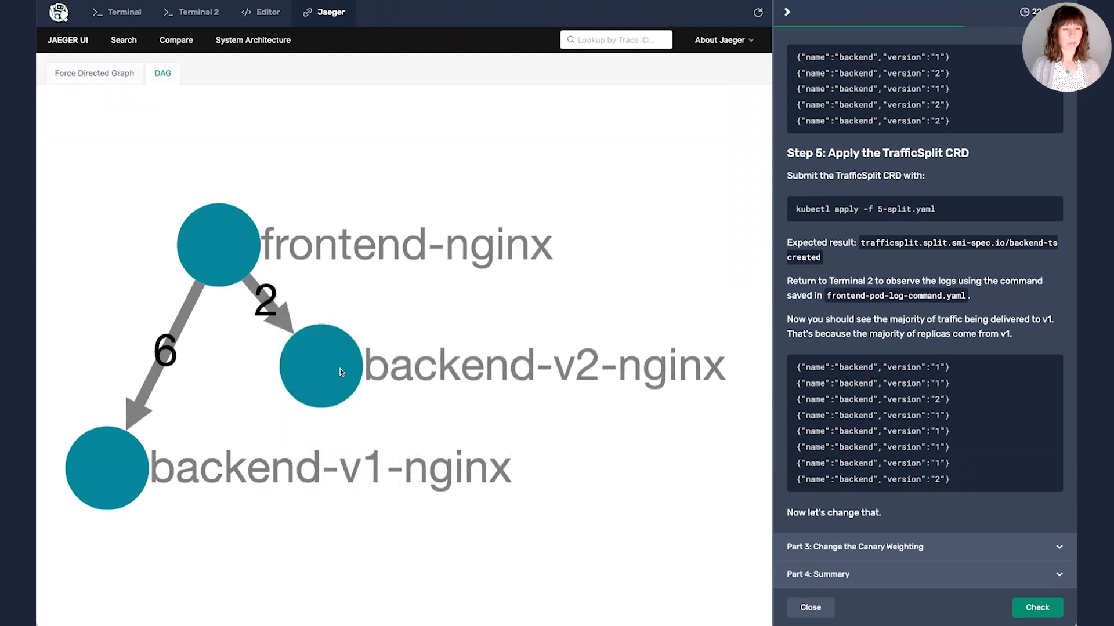
mouse_move(119, 479)
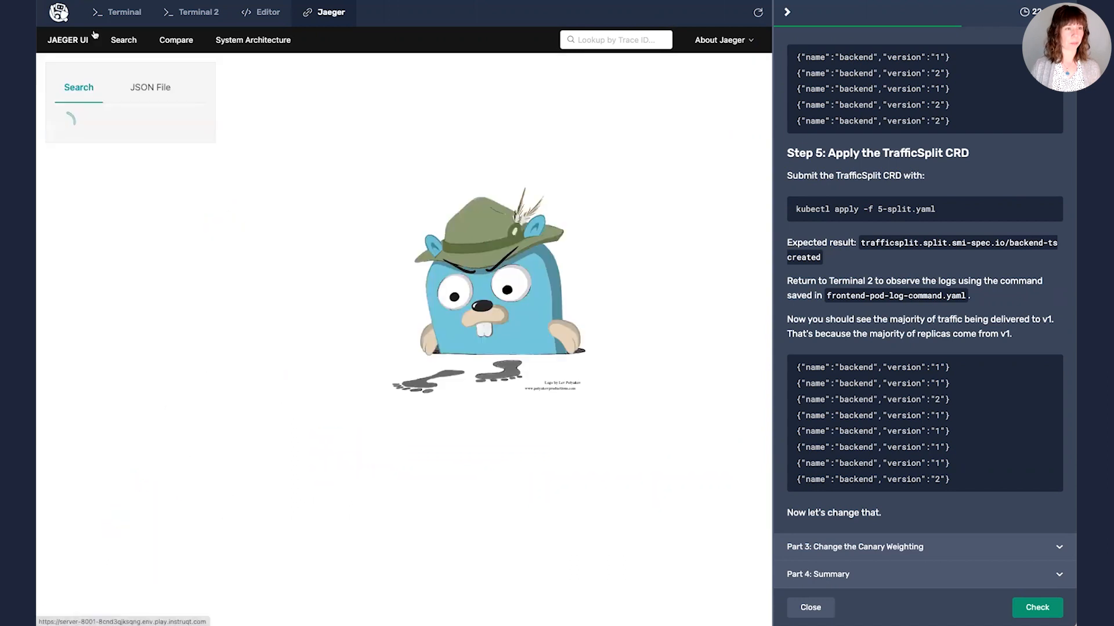
click(123, 12)
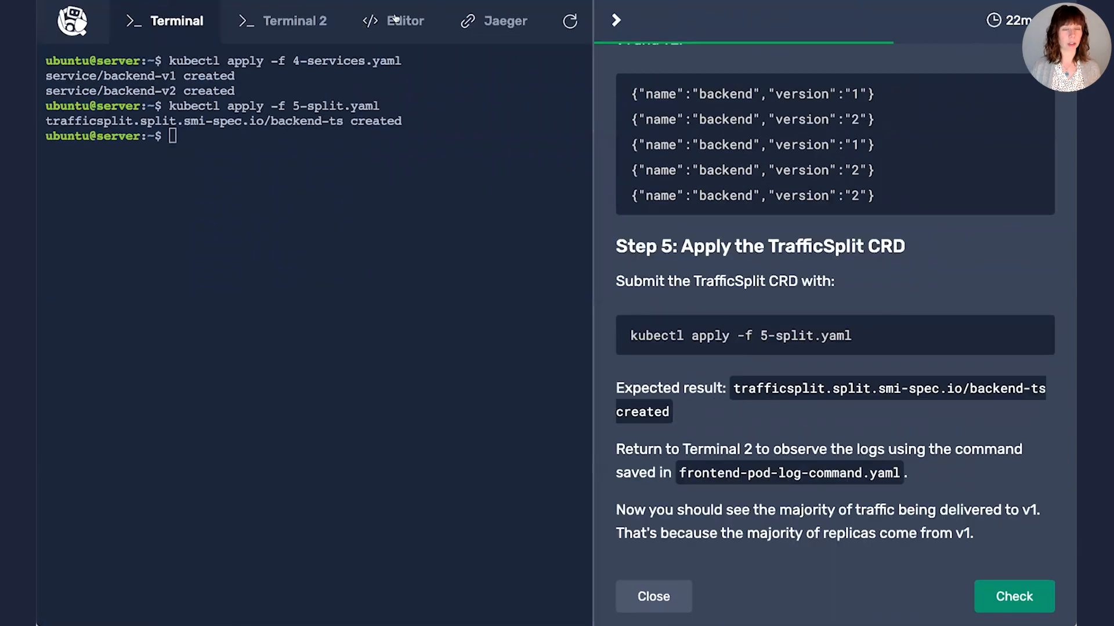
Change the 5-split.yaml weights to 20 for backend-v1 and 80 for backend-v2
click(405, 21)
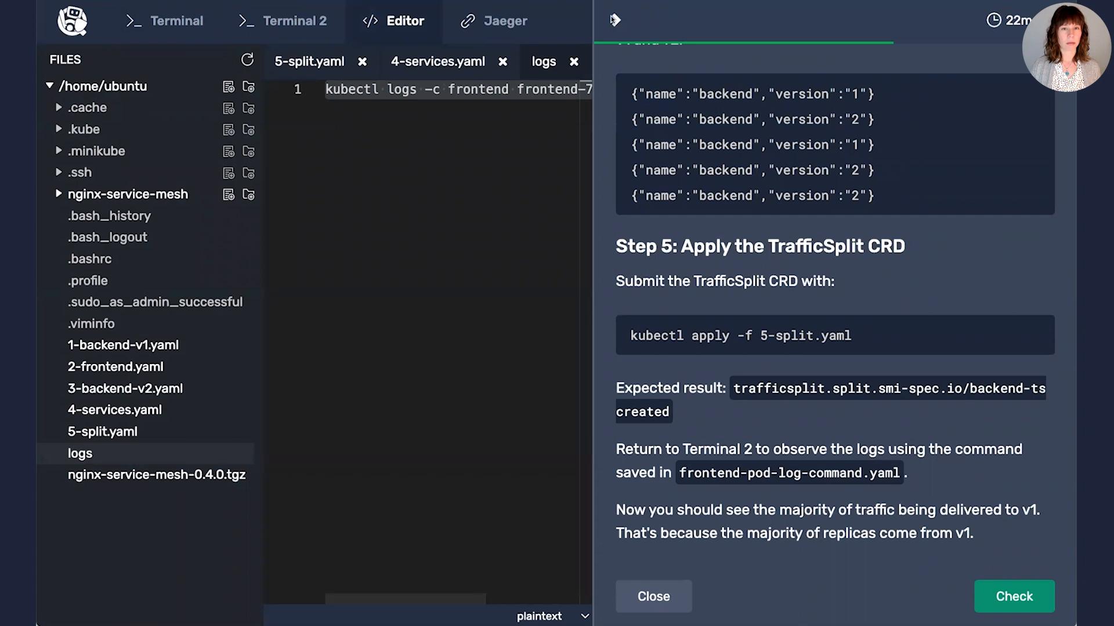
click(613, 20)
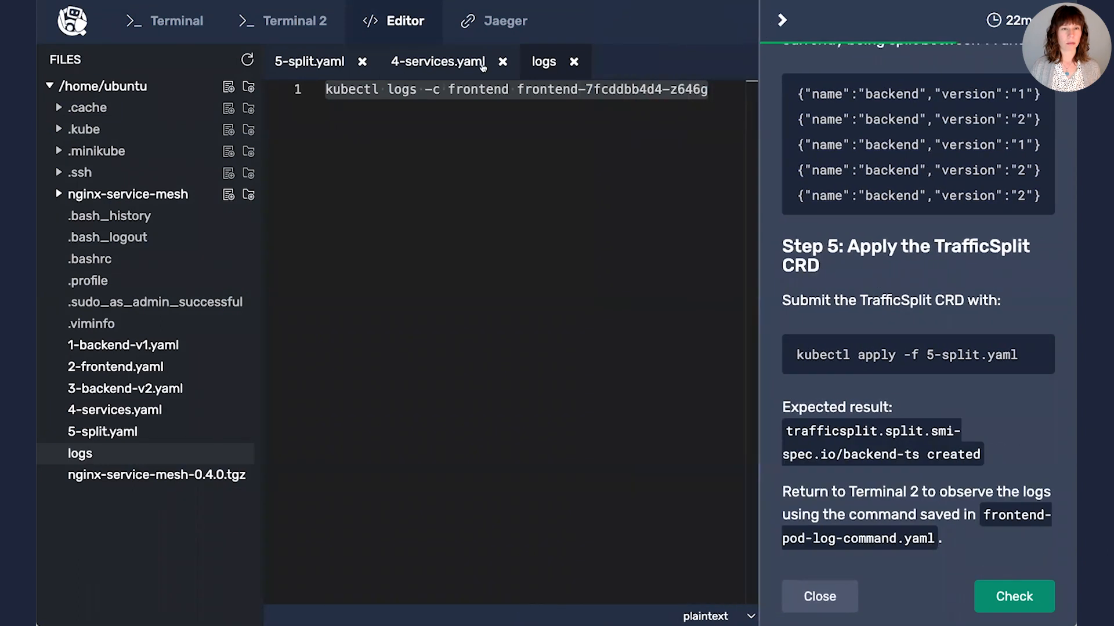
click(310, 60)
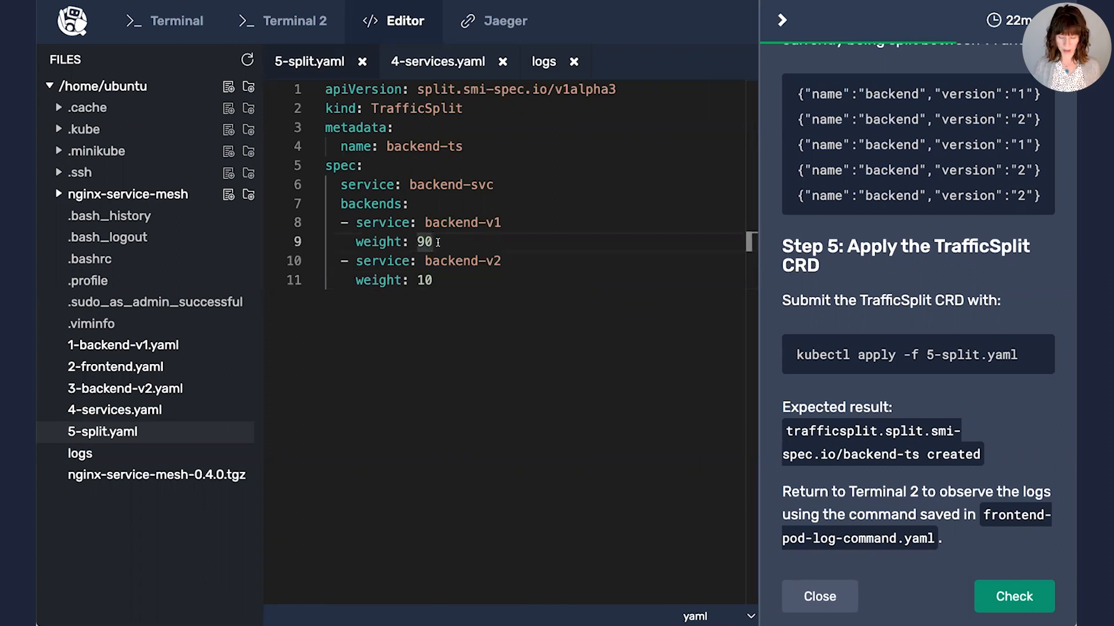
text(2)
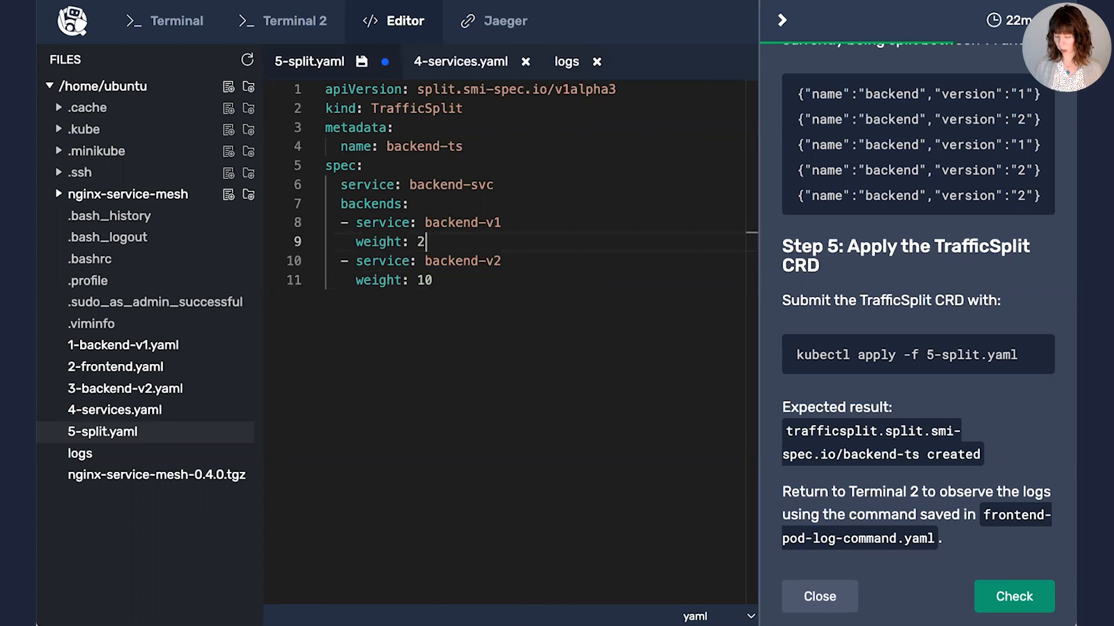
text(0)
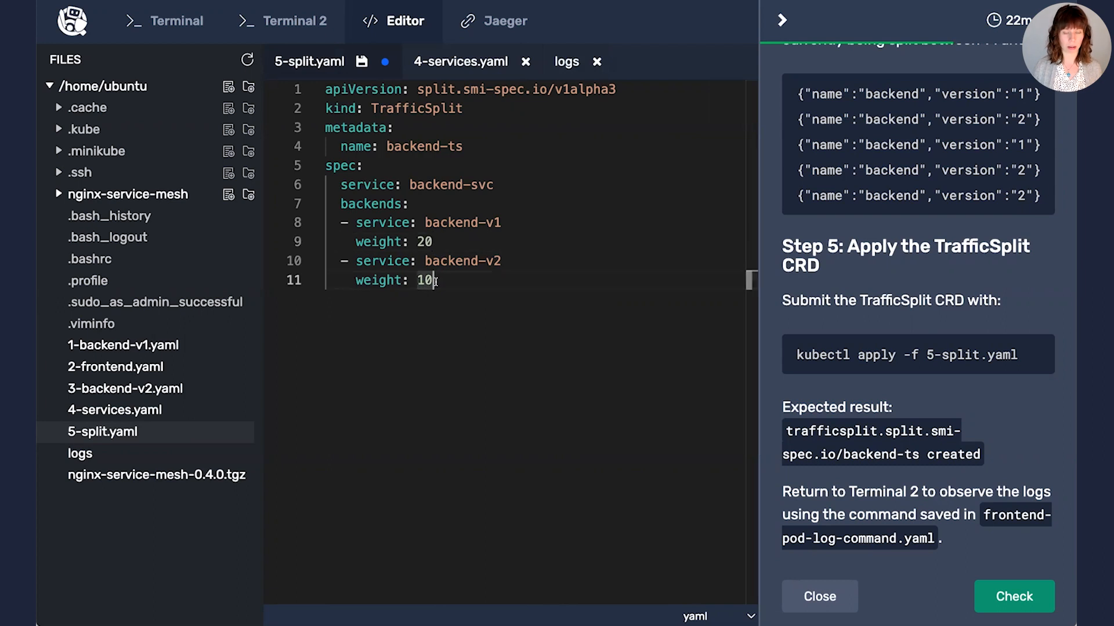
text(80)
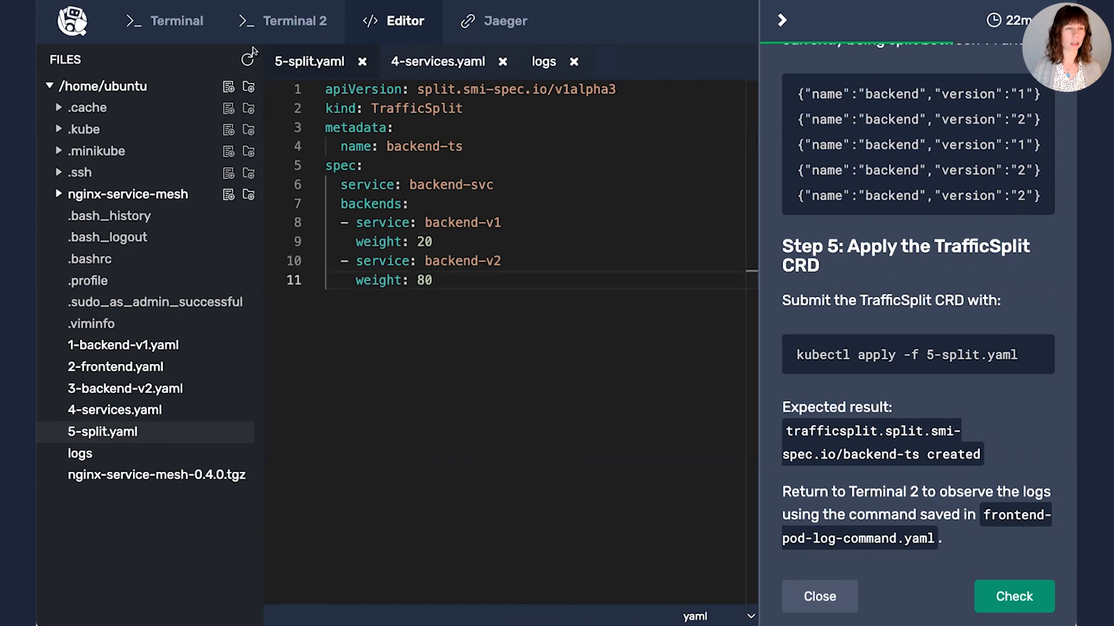
Run the frontend kubectl logs command in Terminal 2 to check the shifted traffic
click(282, 21)
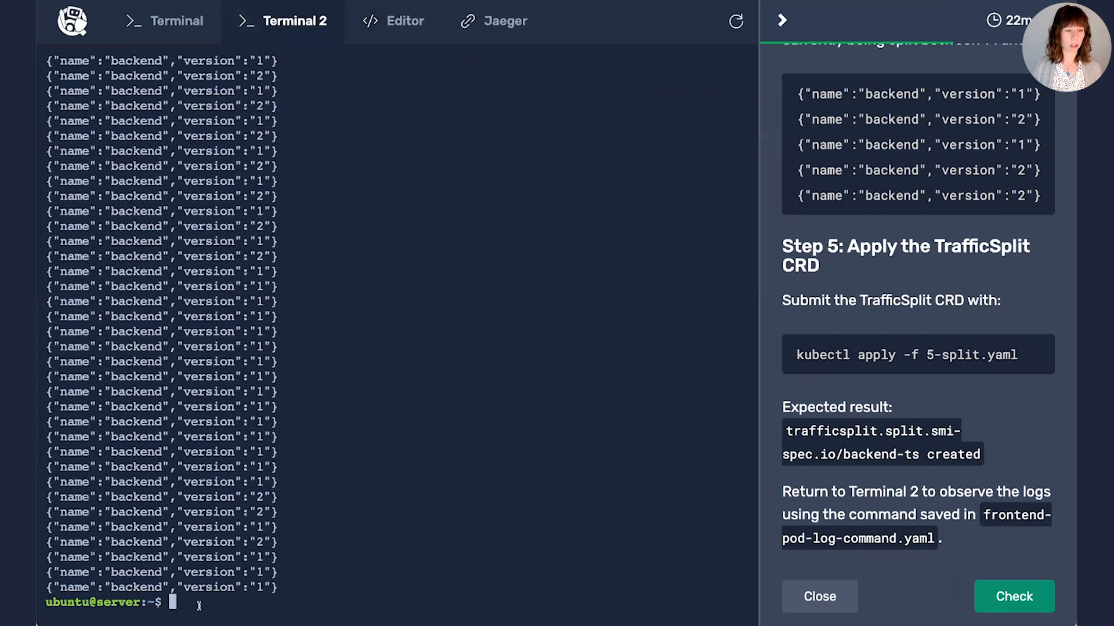
text(kubectl logs -c frontend frontend-7fcddbb4d4-z646g)
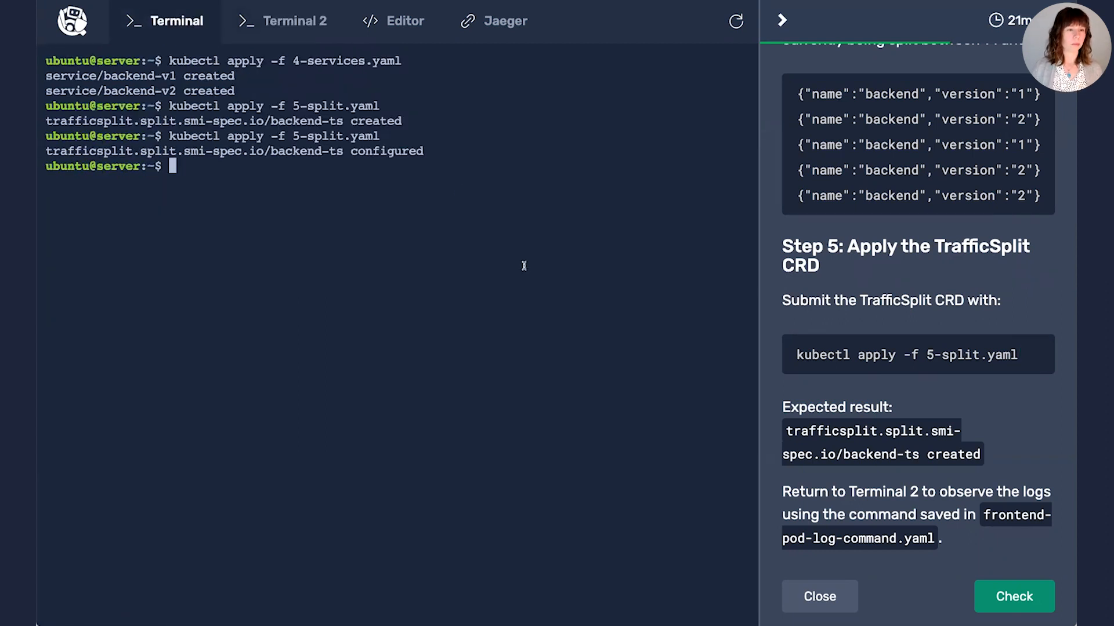
click(292, 20)
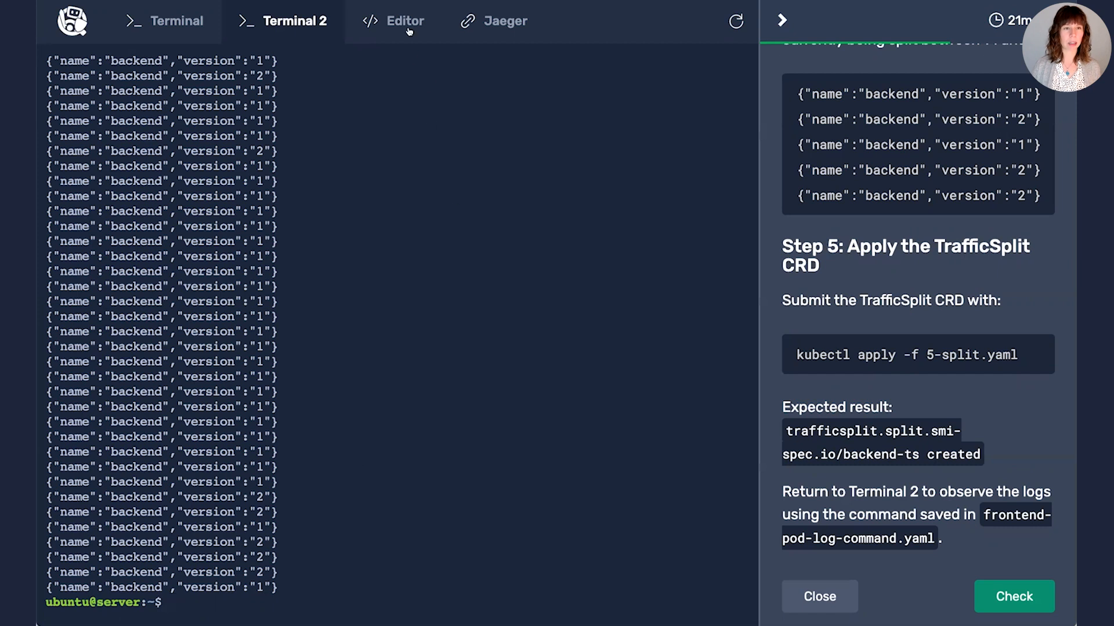
Change 5-split.yaml weights to 0 and 100, reapply it, and view Terminal 2 logs
click(404, 20)
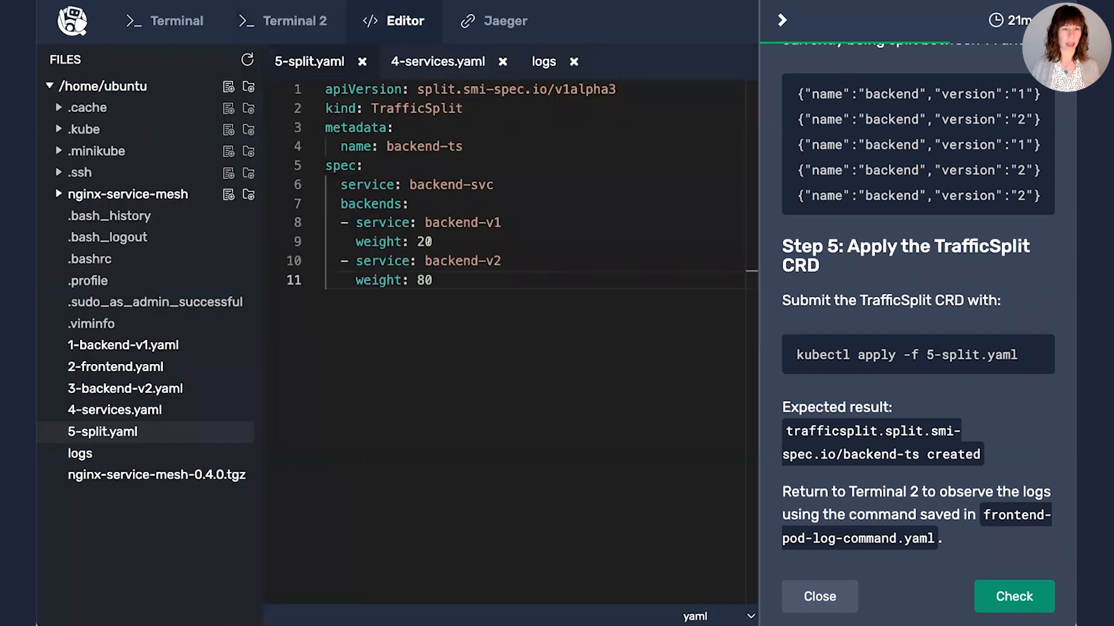
text(0)
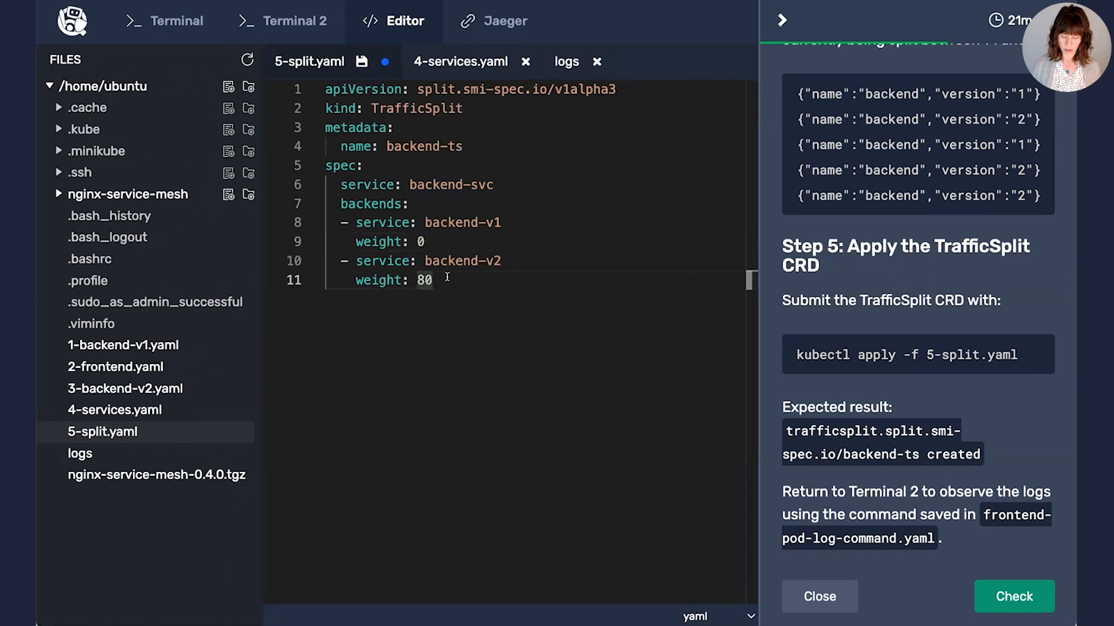
text(100)
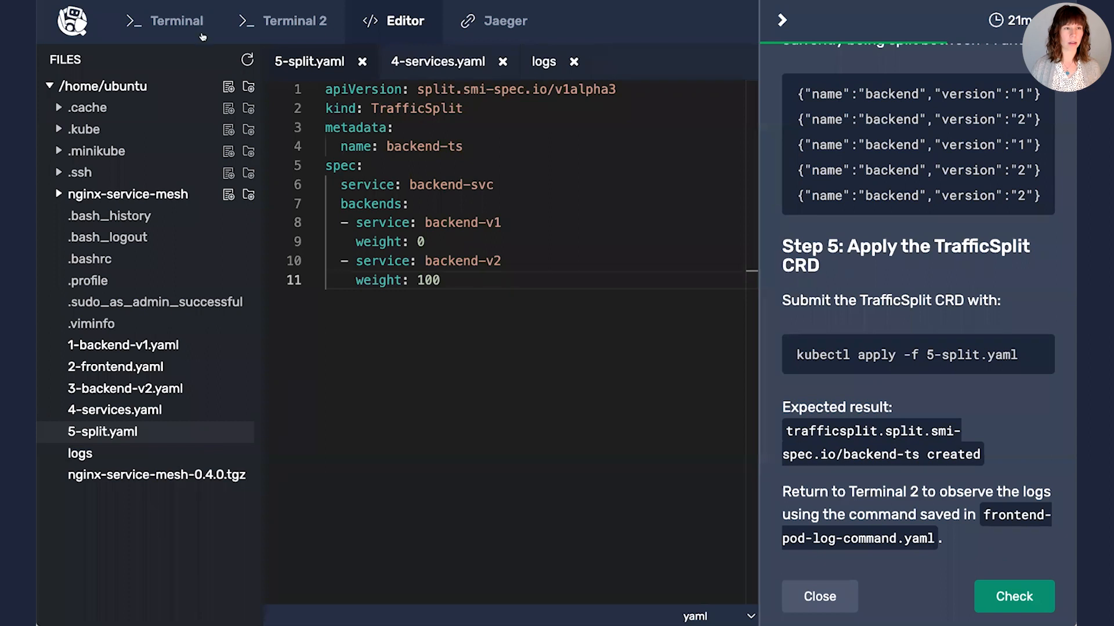
click(176, 20)
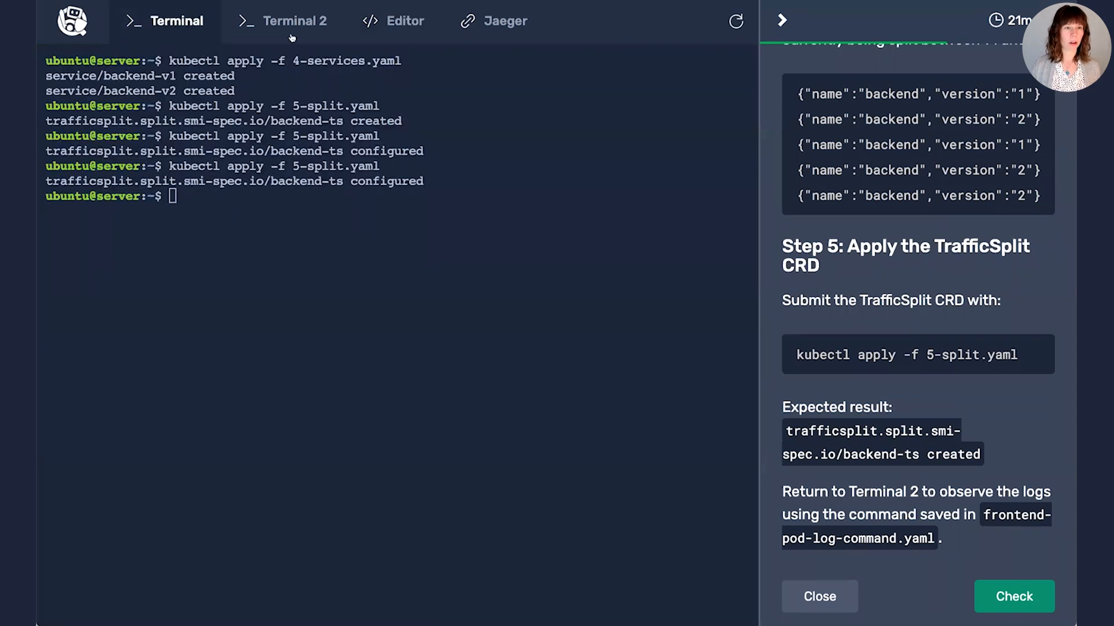
click(294, 21)
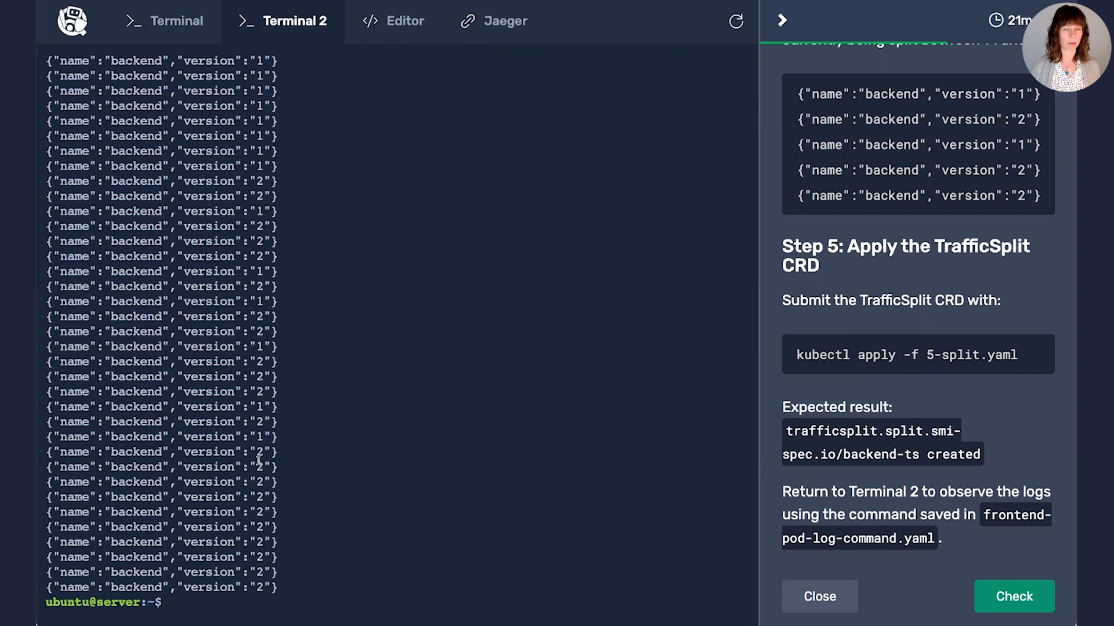
Inspect the Jaeger DAG: frontend-nginx calls backend-v1-nginx 7 times and backend-v2-nginx twice
click(506, 20)
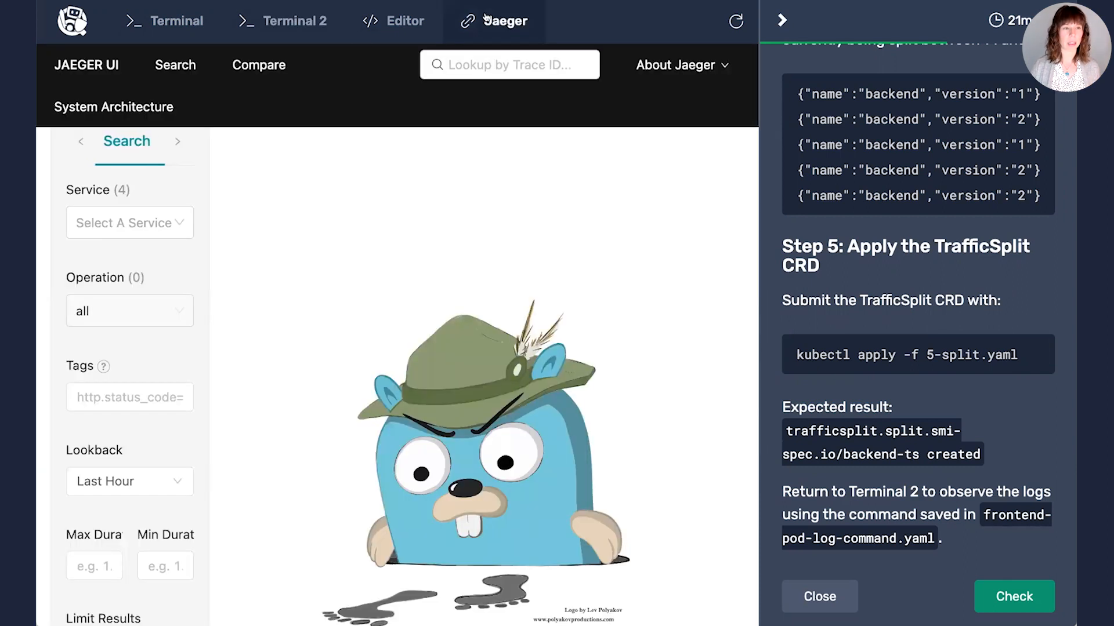
click(113, 107)
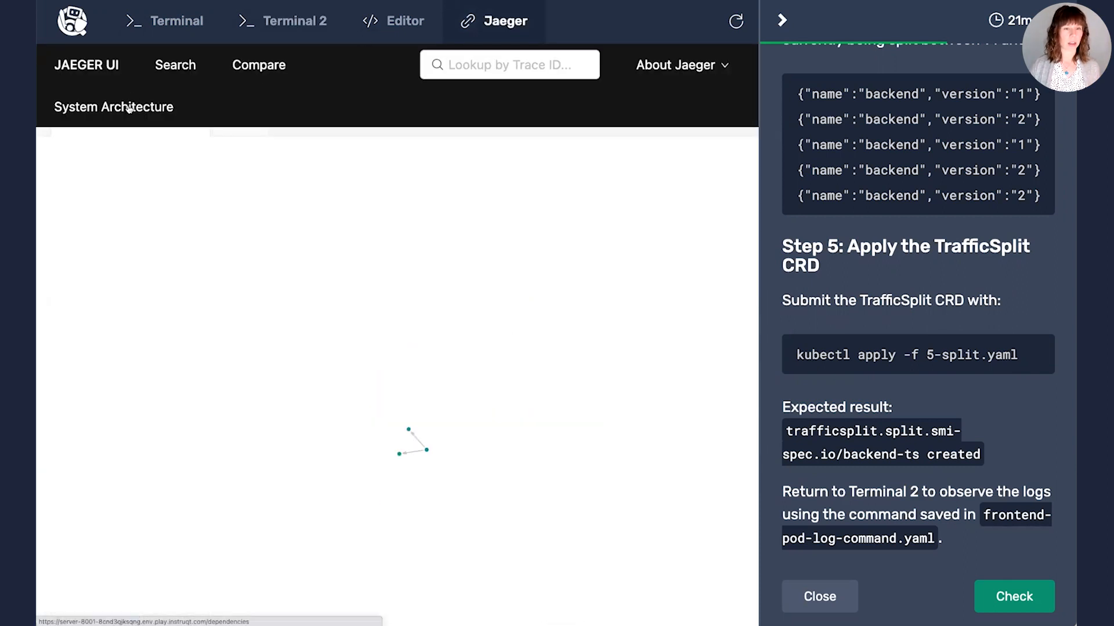
click(175, 65)
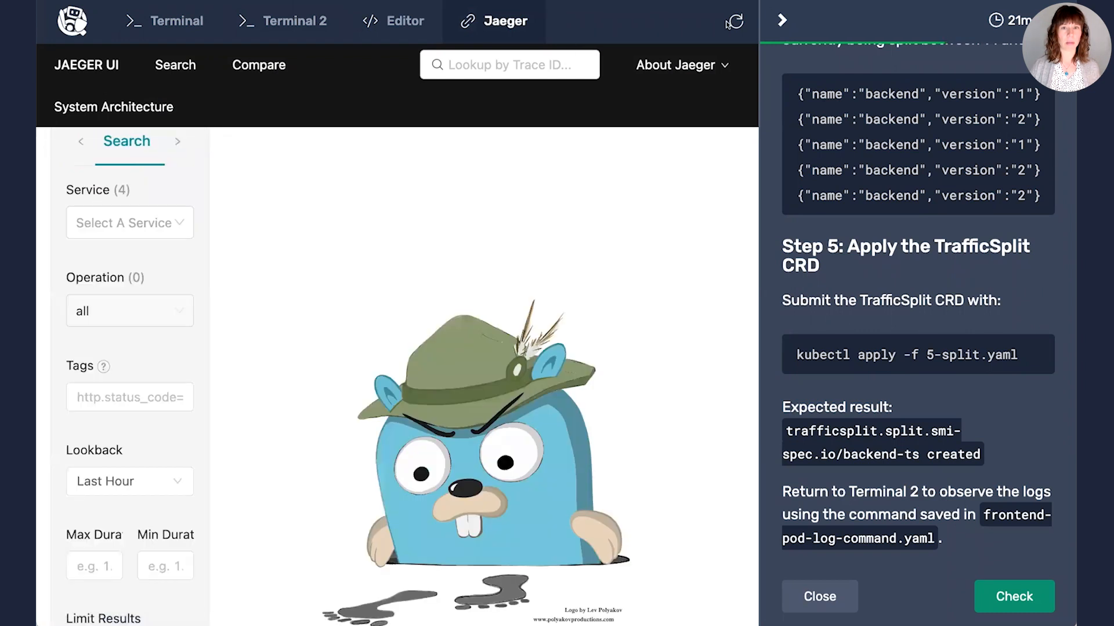
click(734, 21)
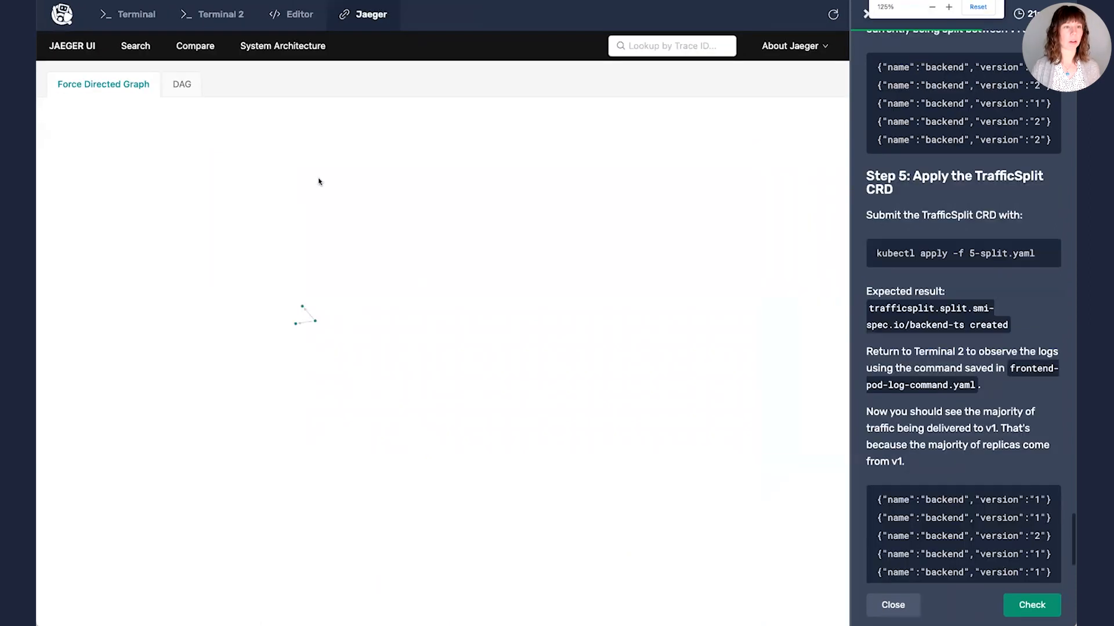
click(181, 85)
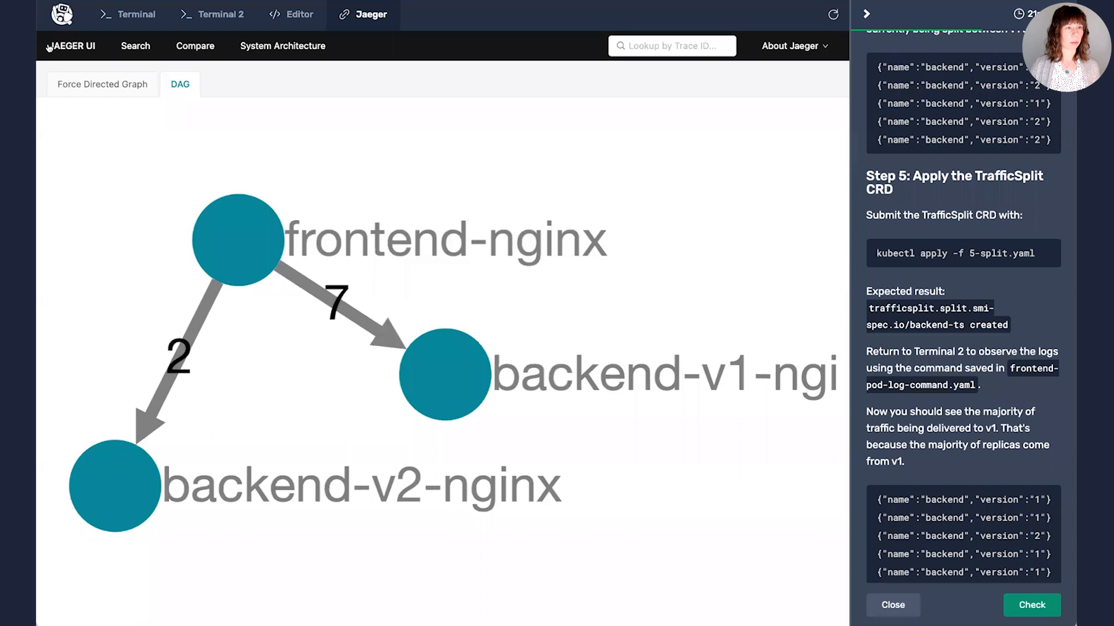
click(129, 14)
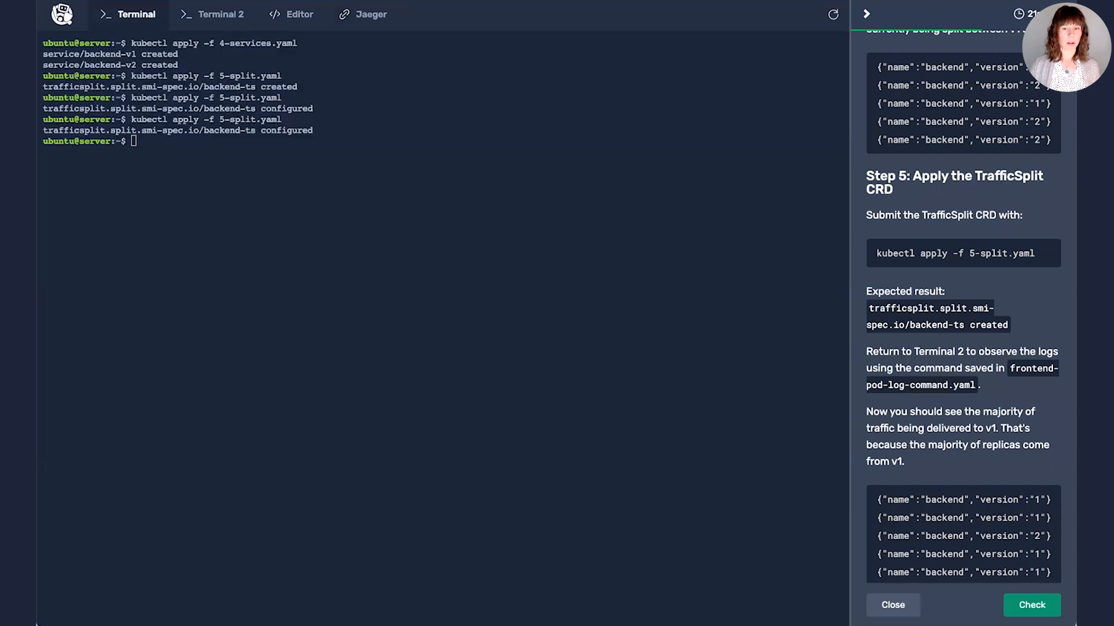